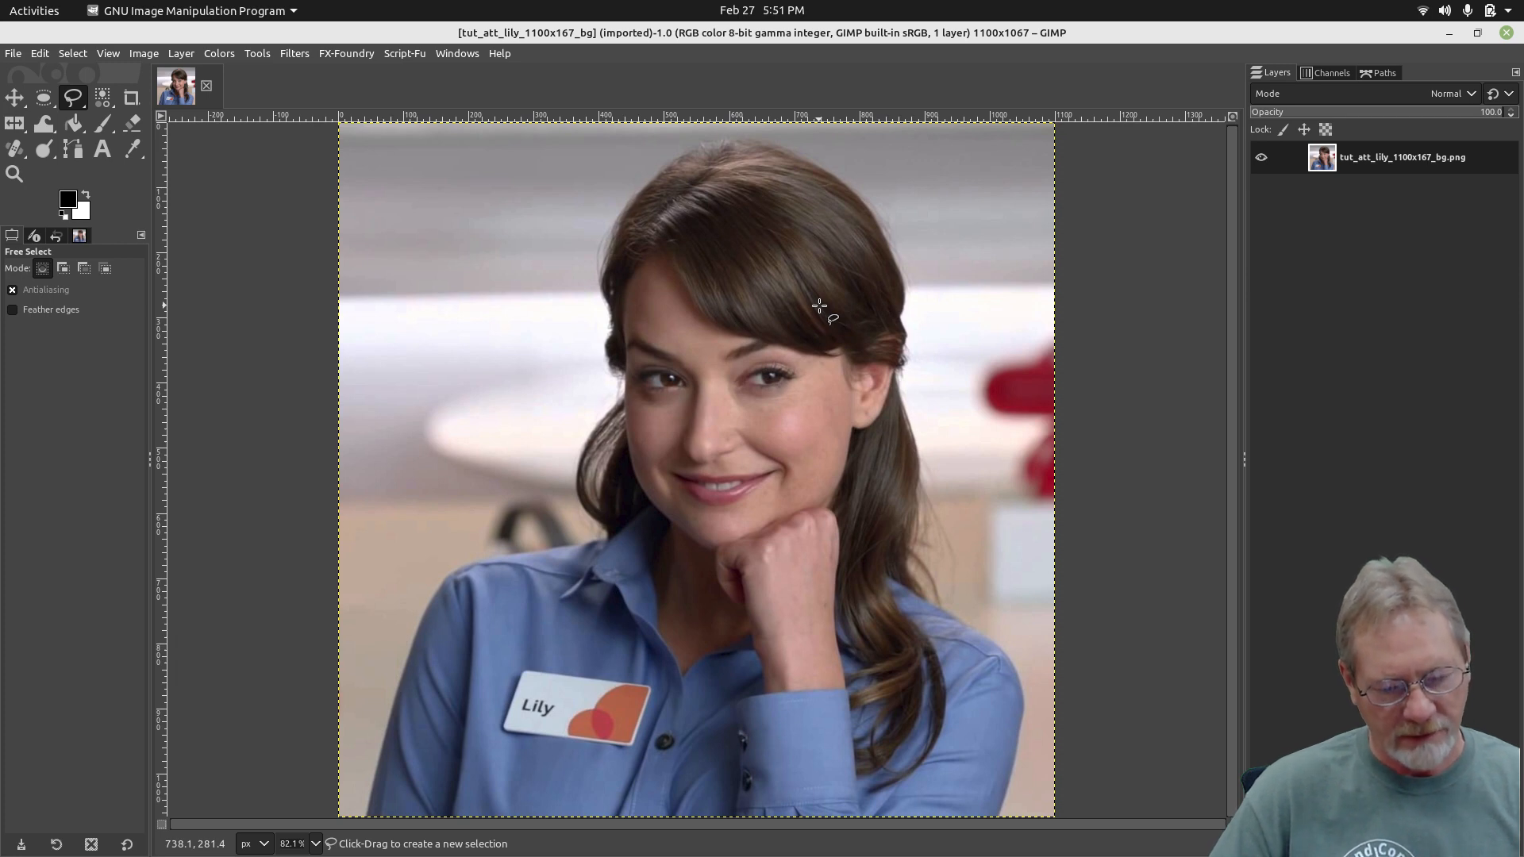
pyautogui.moveTo(464, 358)
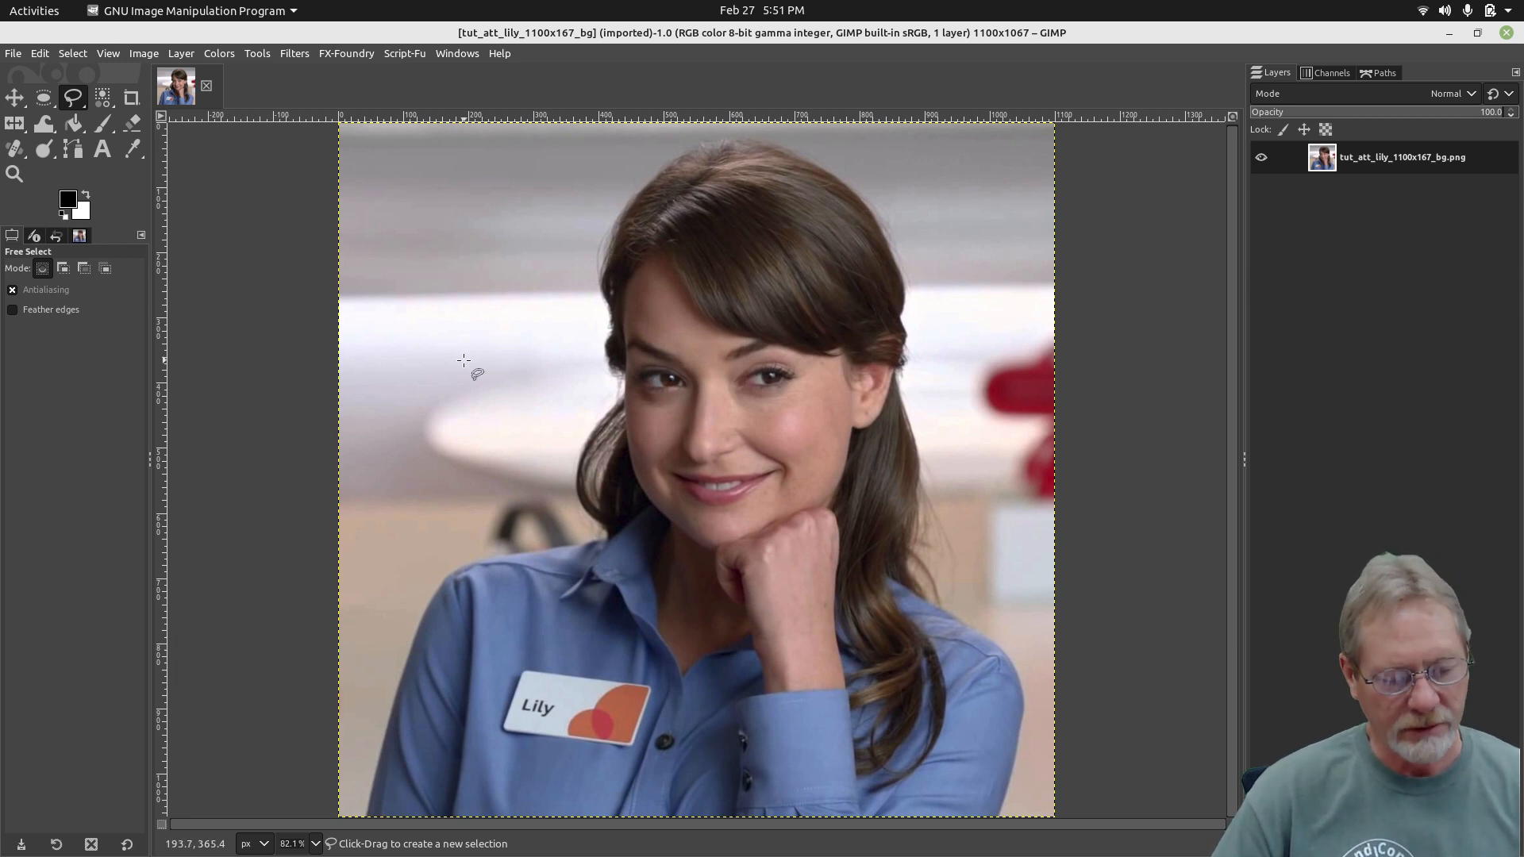
pyautogui.moveTo(340, 286)
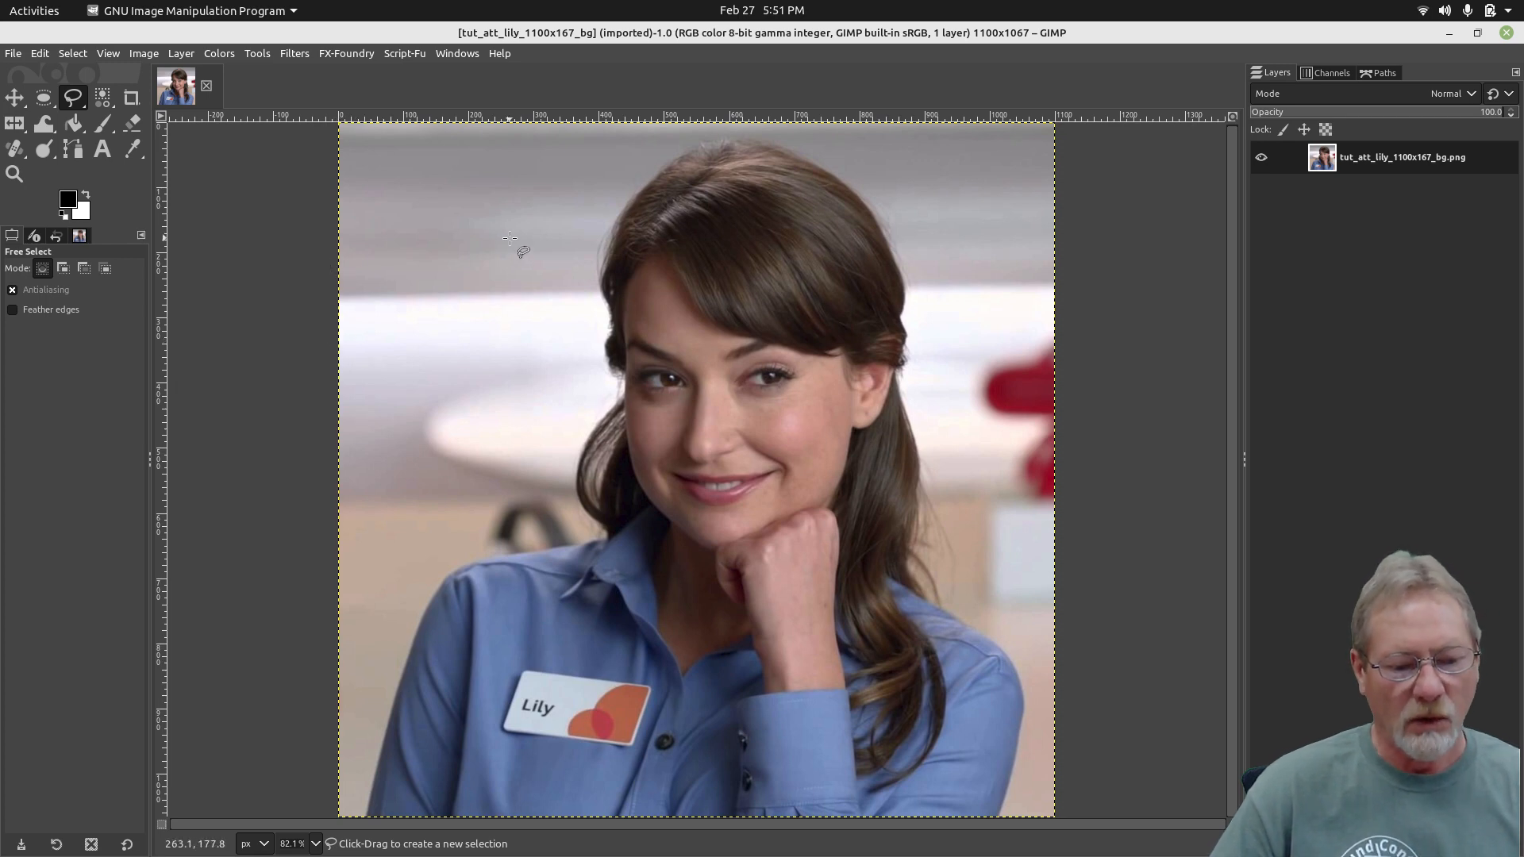
pyautogui.moveTo(505, 258)
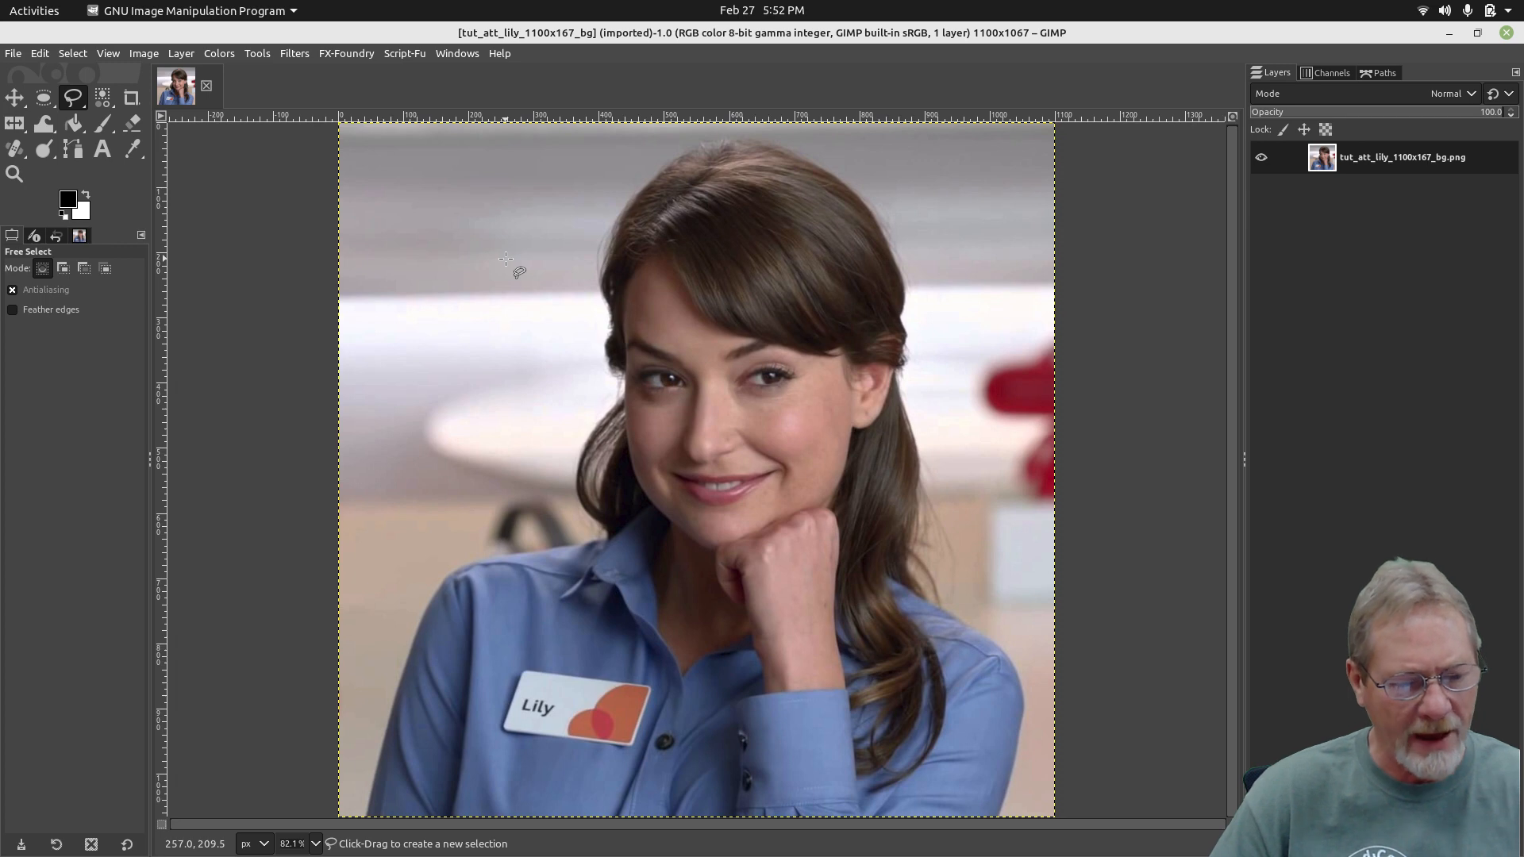
# Bring up the canvas context menu to reach Layer > Transparency > Add Alpha Channel
pyautogui.rightClick(470, 232)
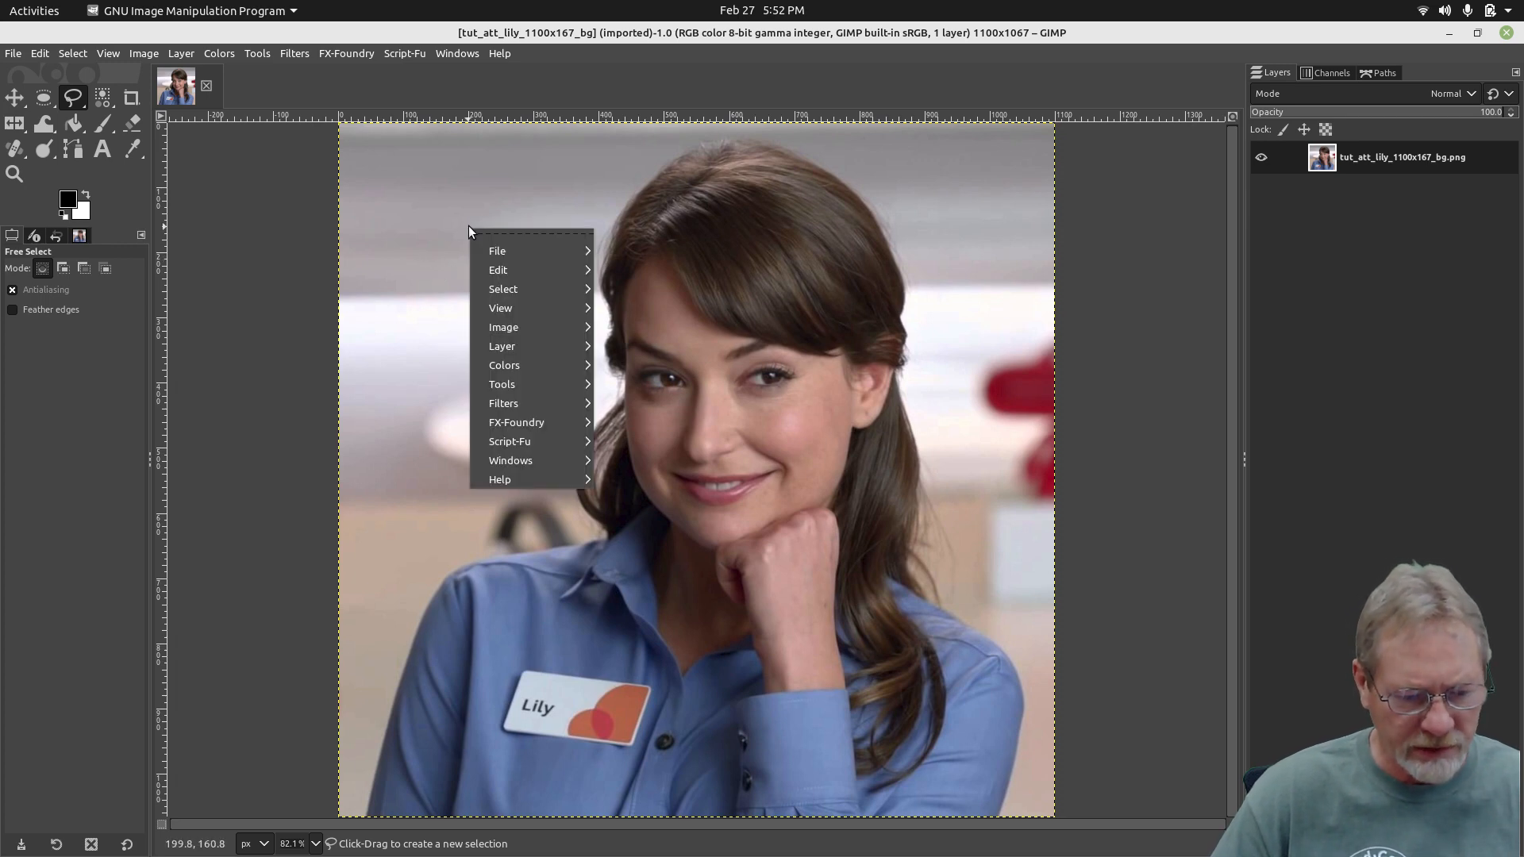
pyautogui.moveTo(519, 205)
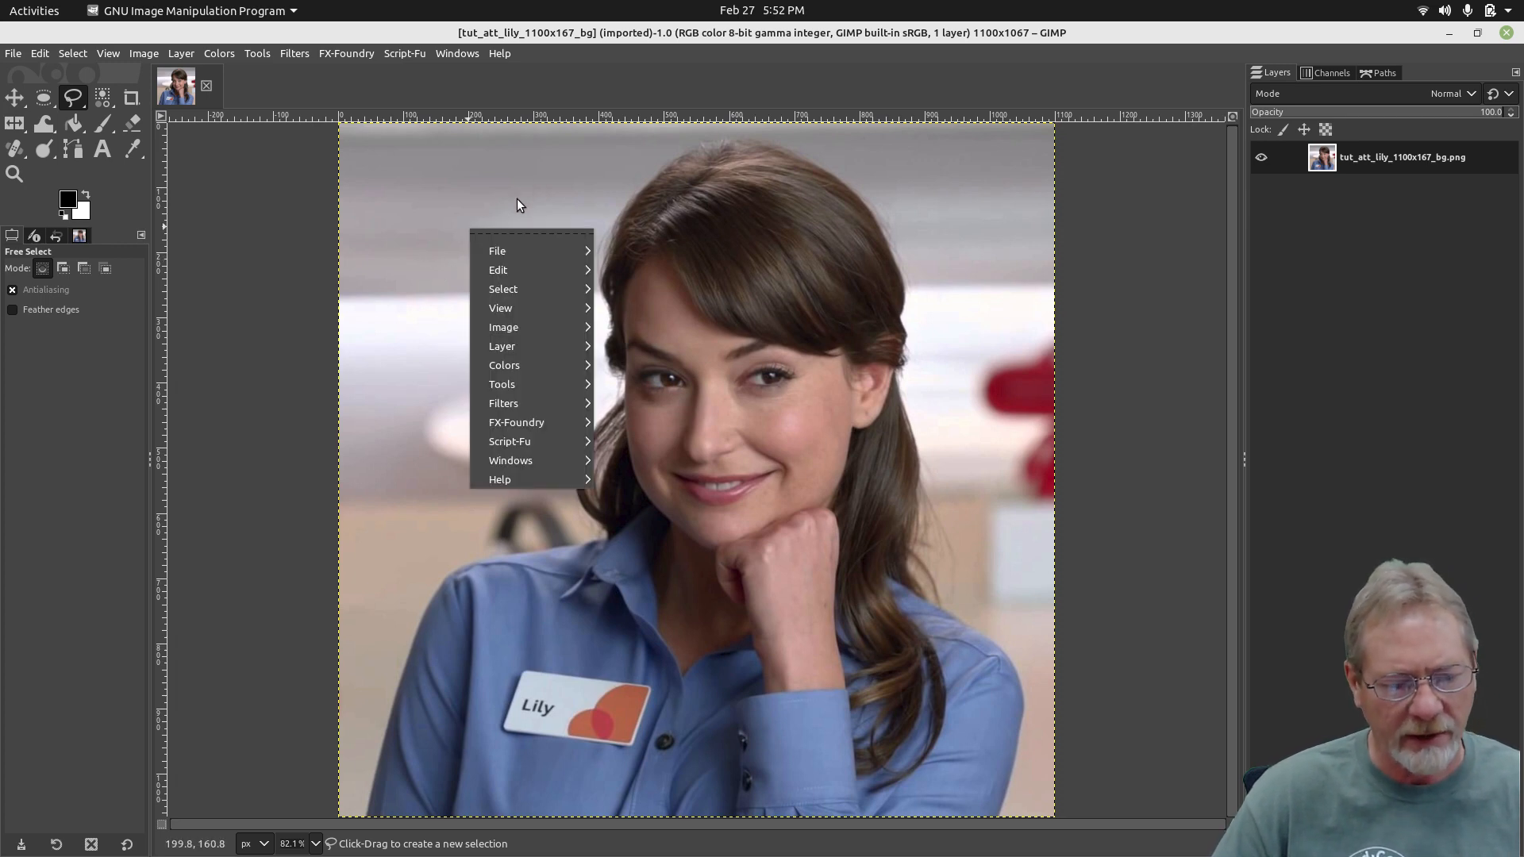
pyautogui.moveTo(506, 327)
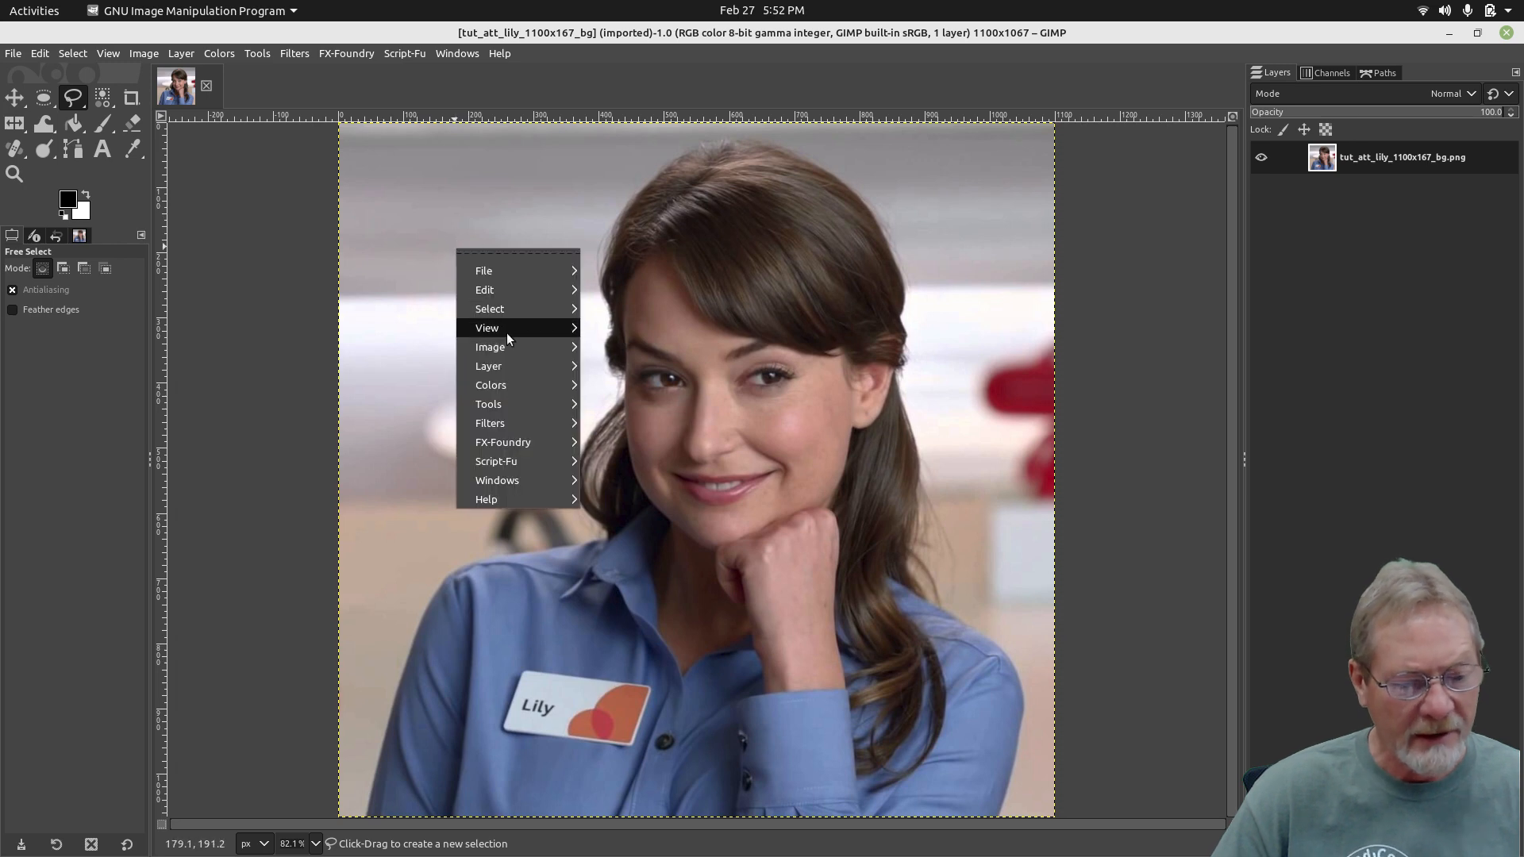
pyautogui.moveTo(527, 400)
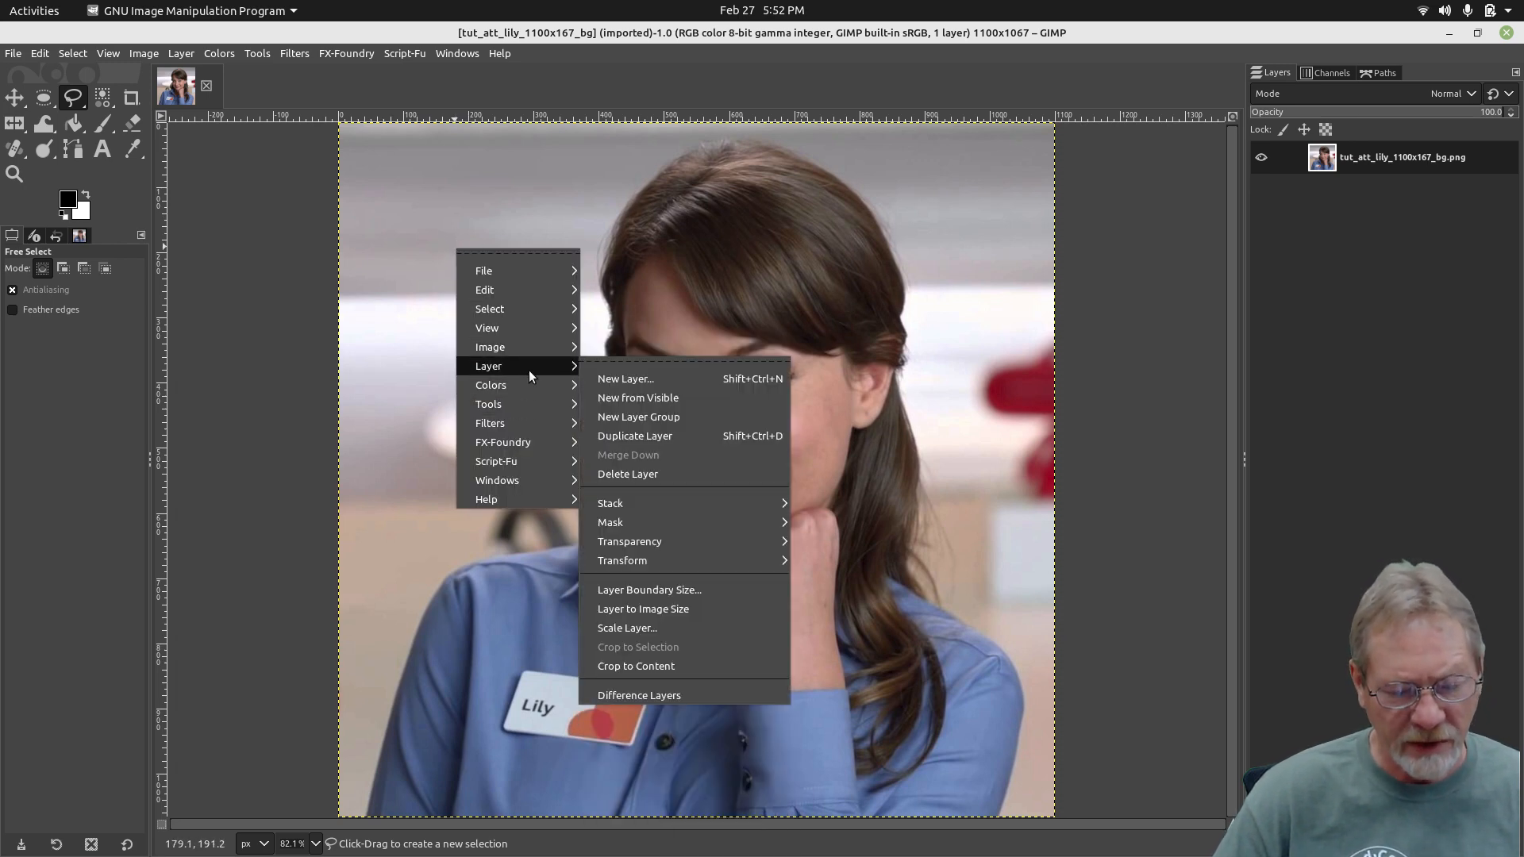
pyautogui.moveTo(653, 543)
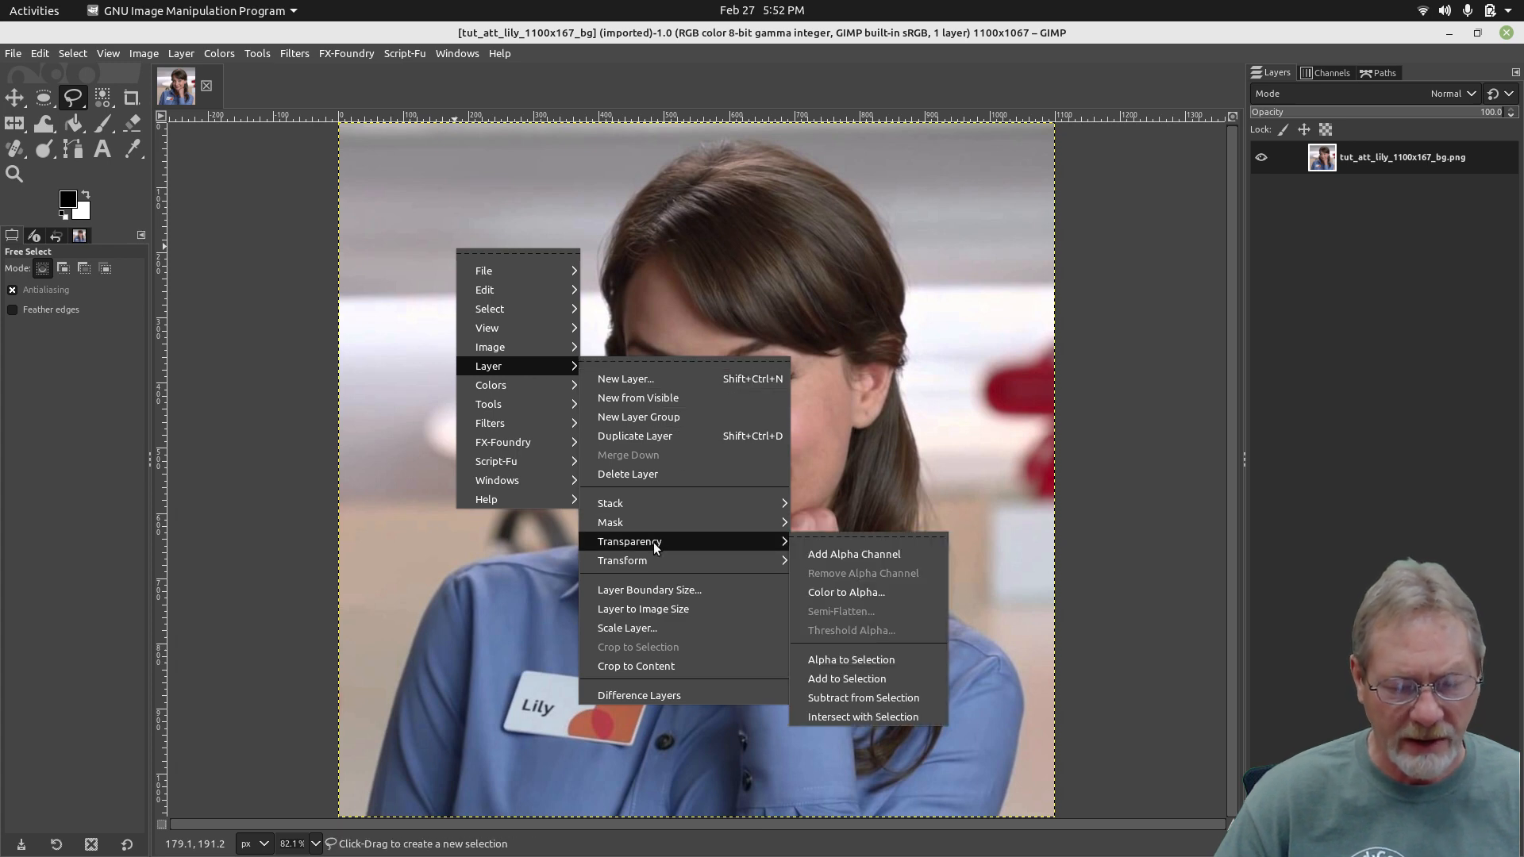
pyautogui.moveTo(673, 543)
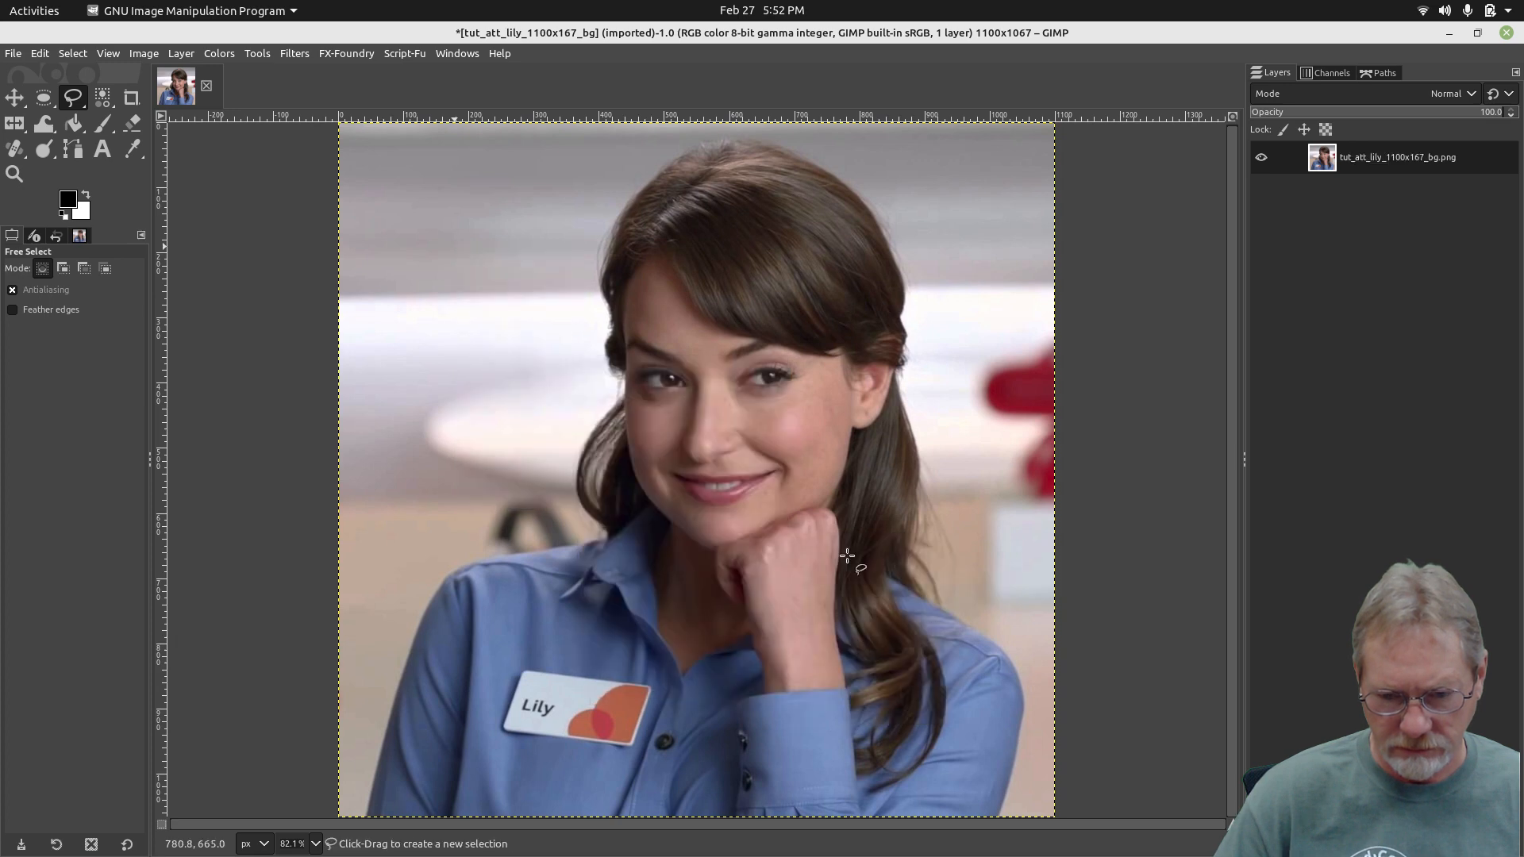
pyautogui.moveTo(1089, 492)
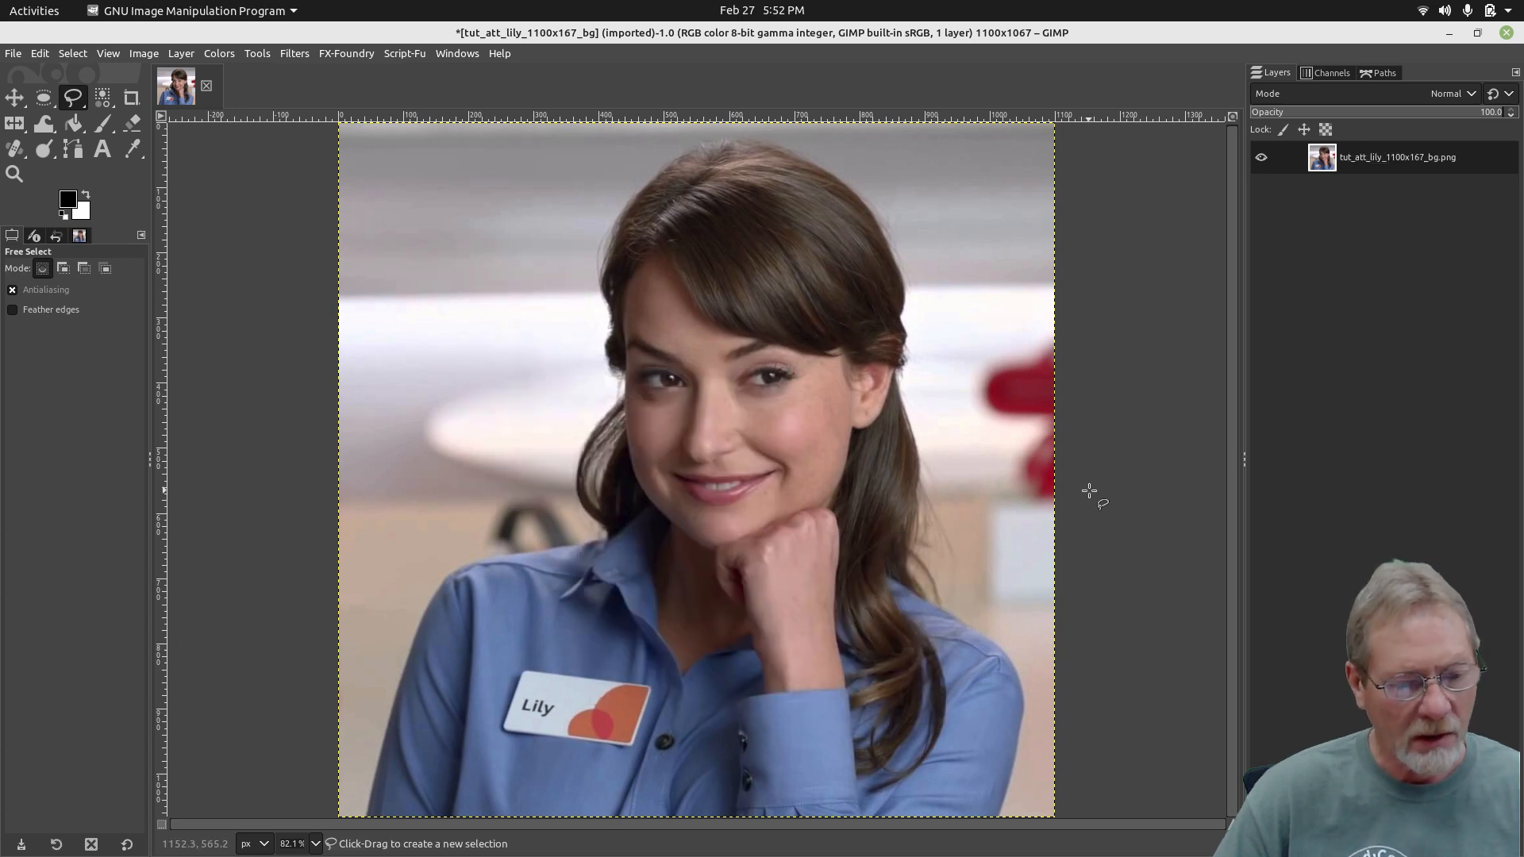
pyautogui.moveTo(524, 389)
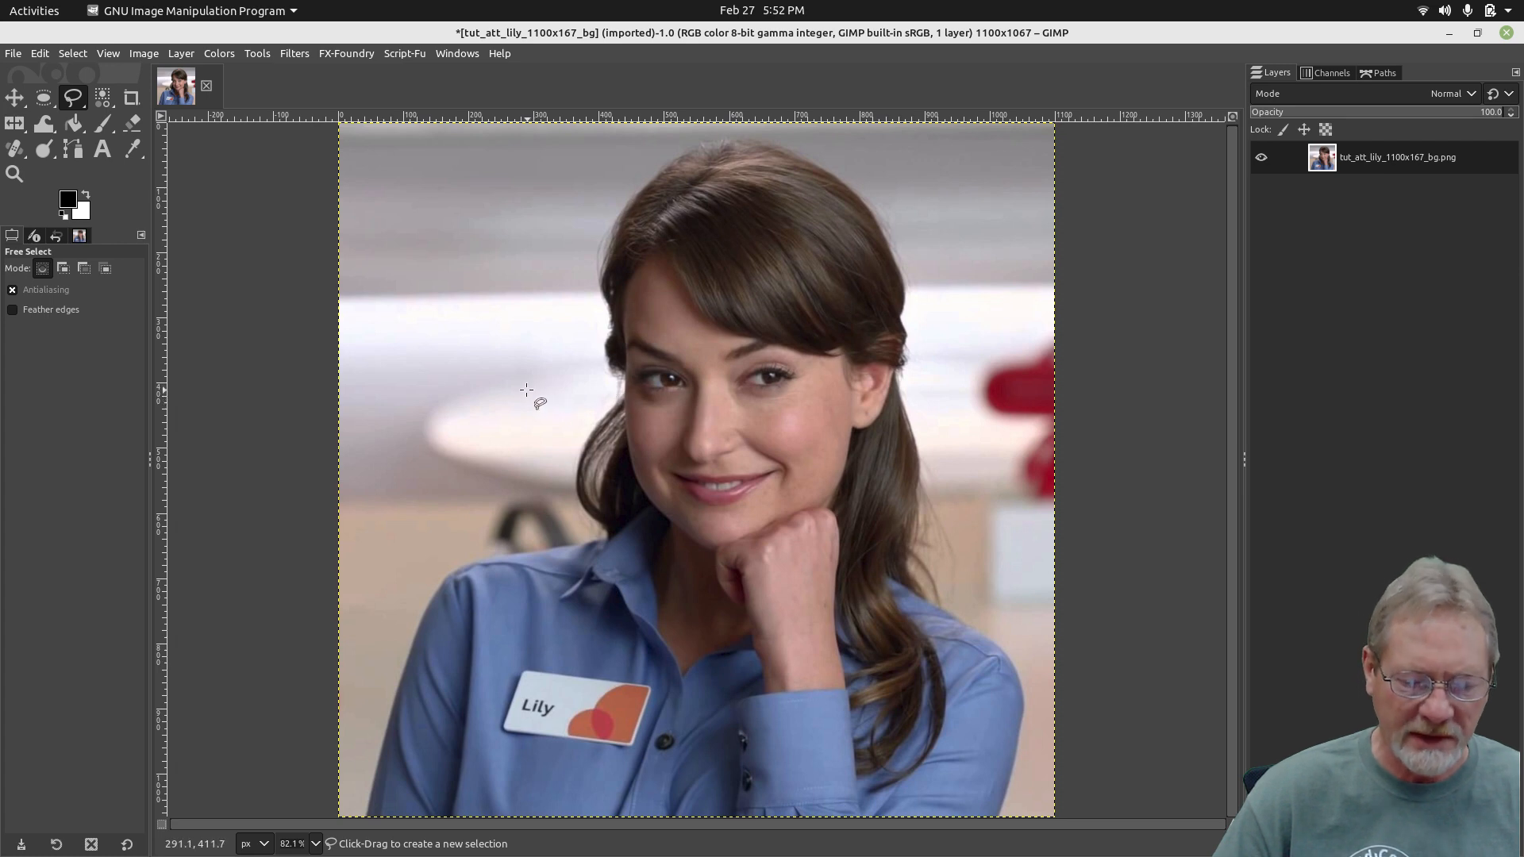
pyautogui.moveTo(529, 372)
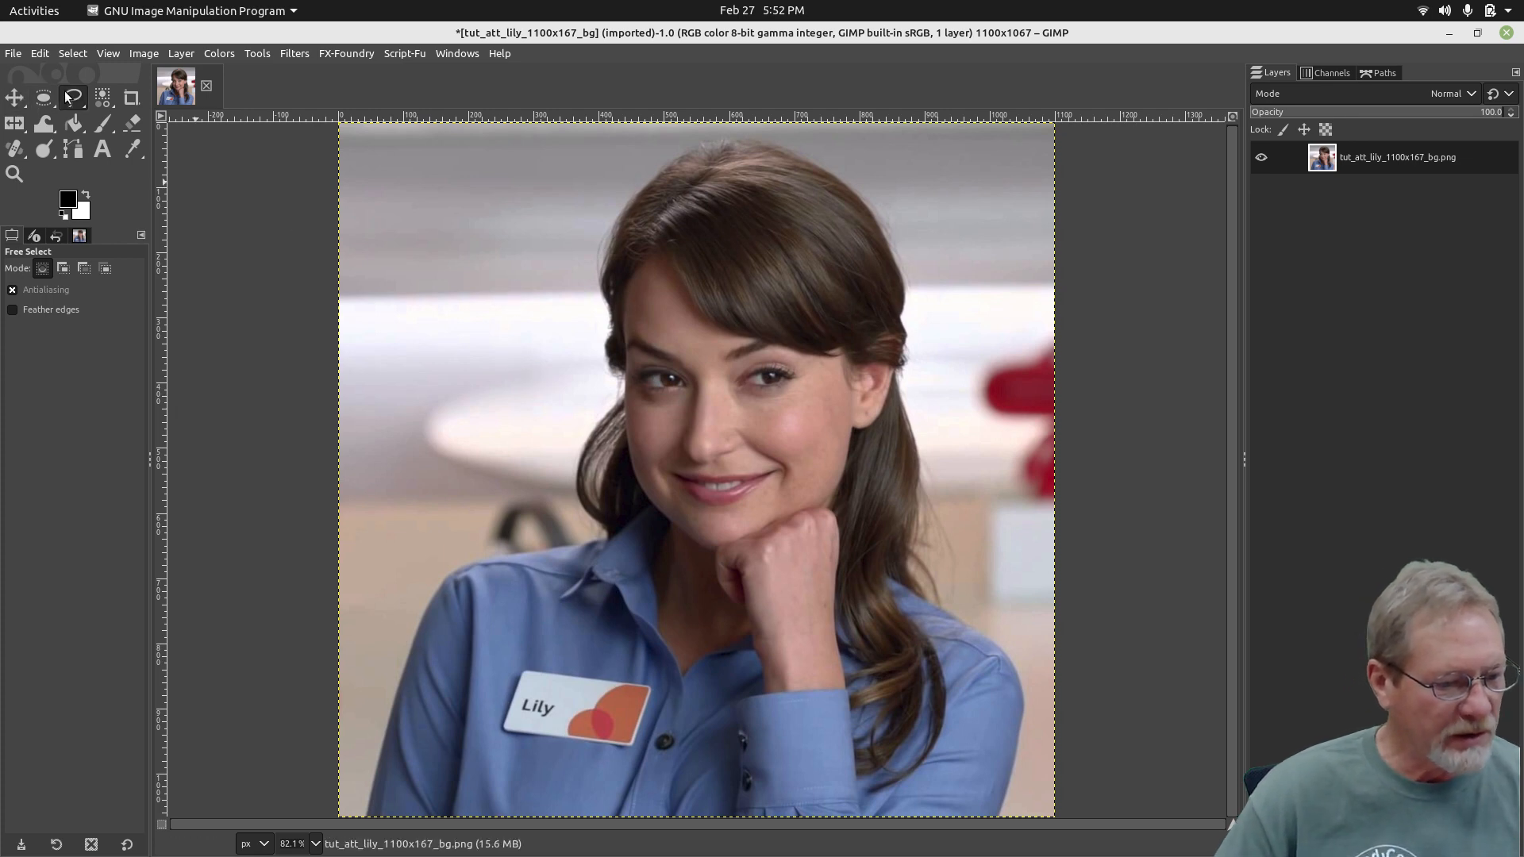
pyautogui.click(73, 98)
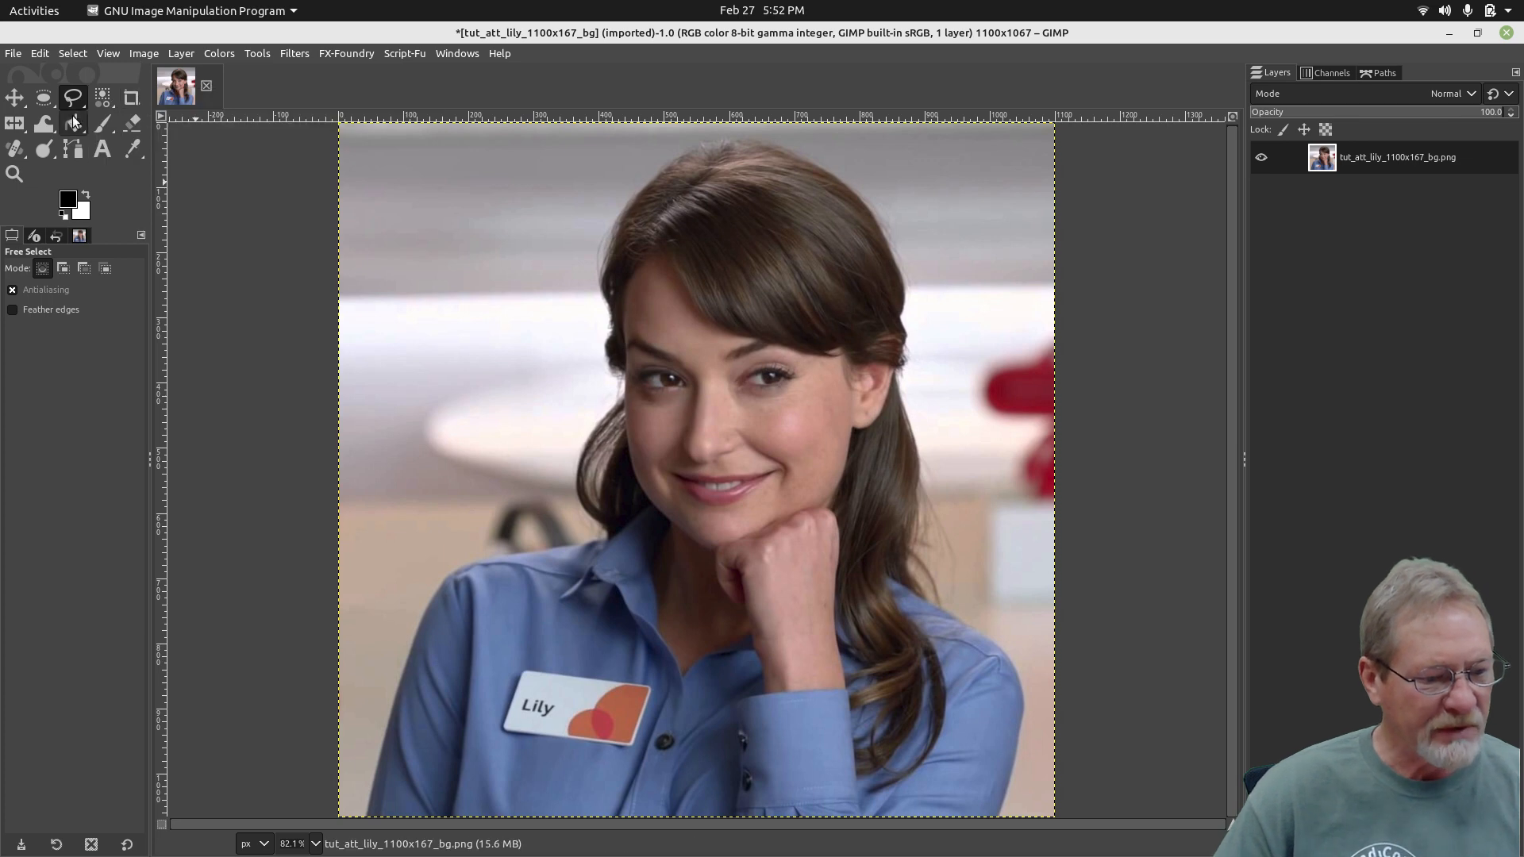
pyautogui.moveTo(41, 123)
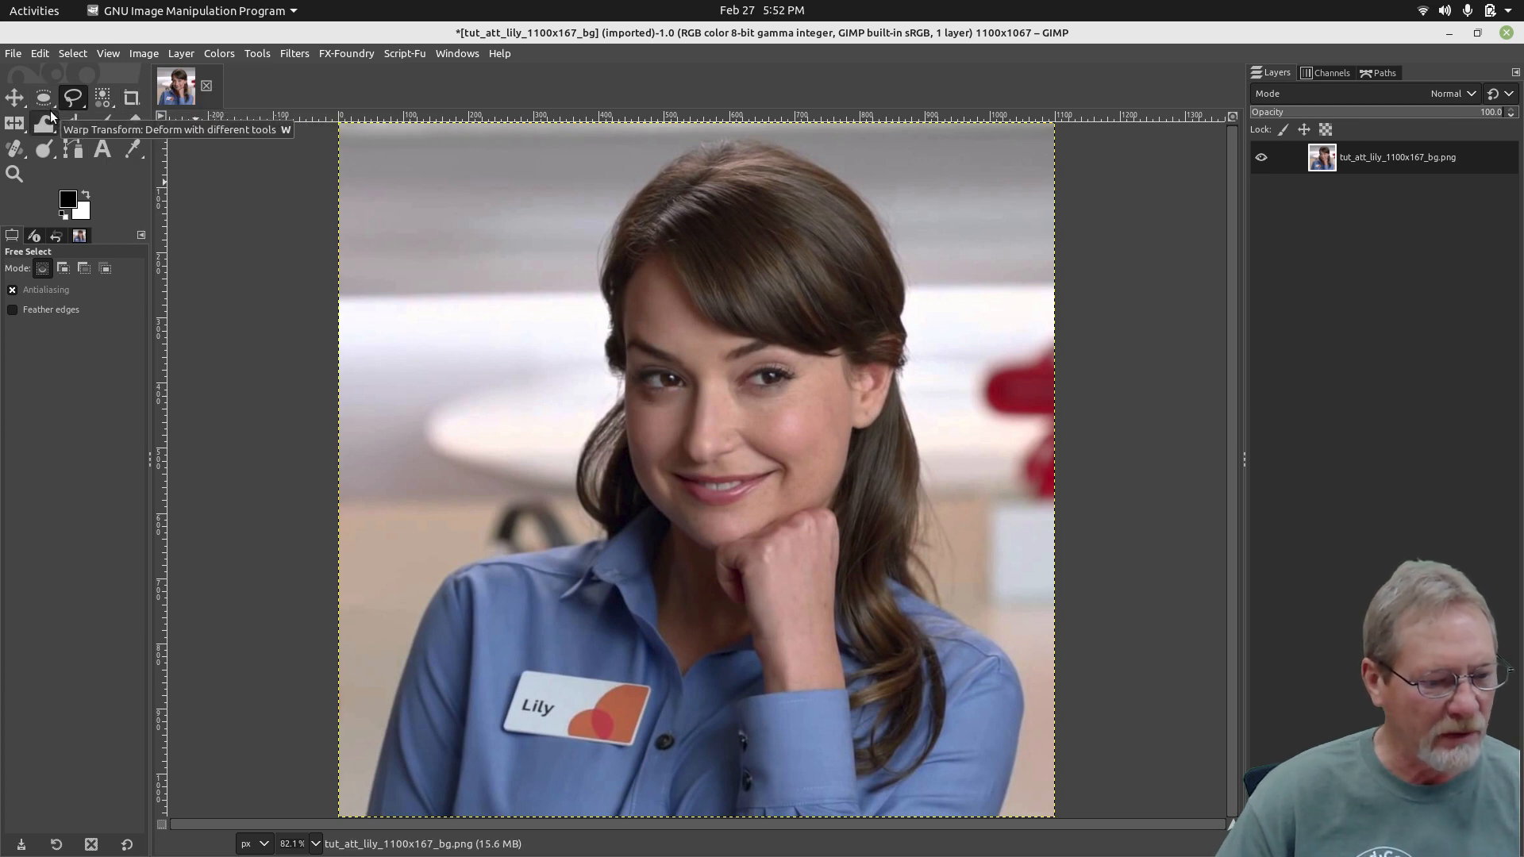
pyautogui.moveTo(131, 98)
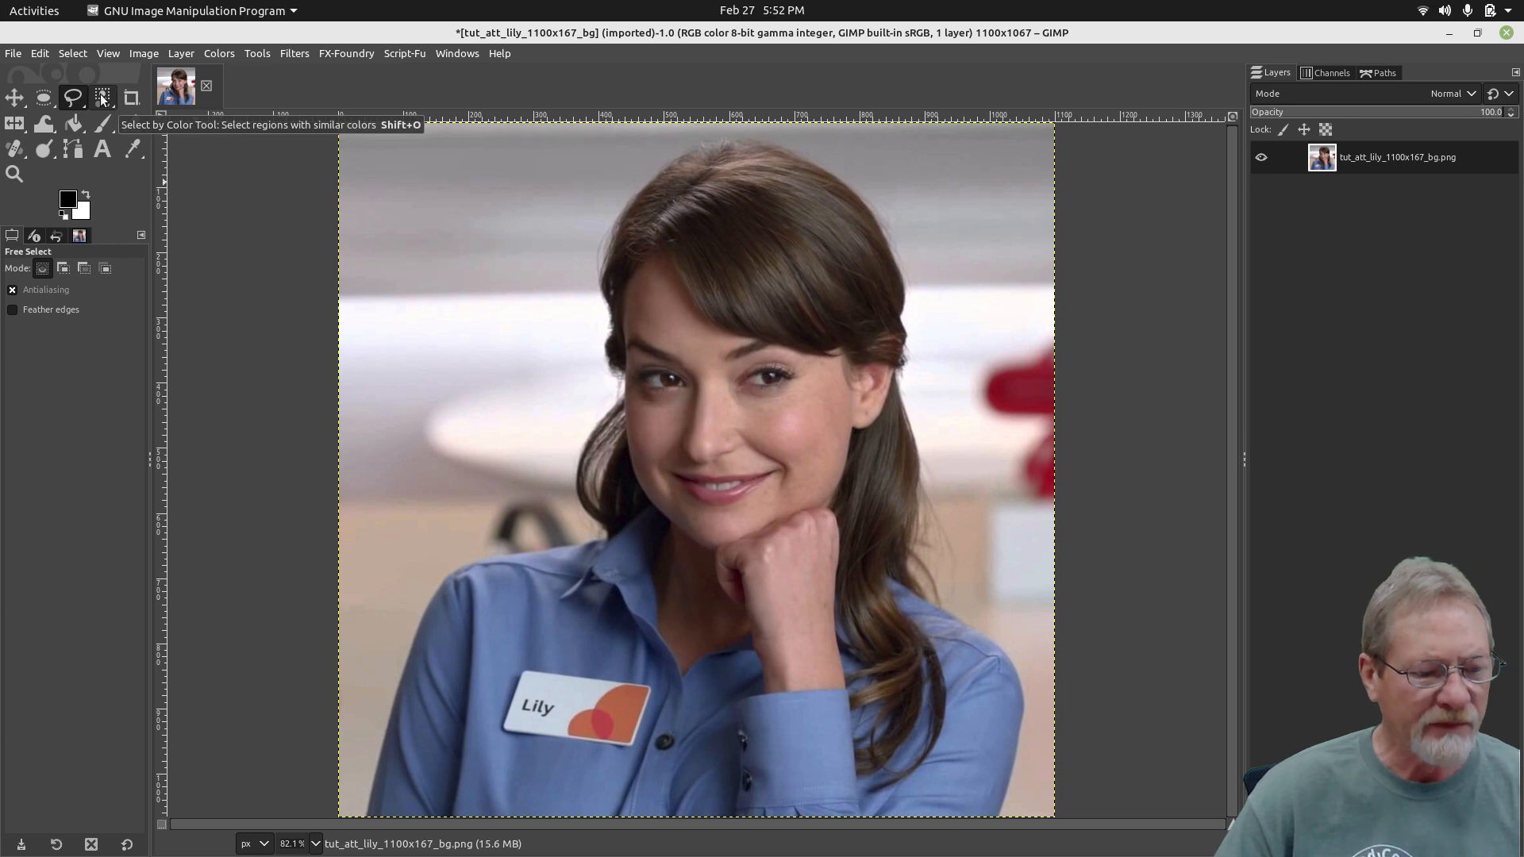
pyautogui.click(104, 99)
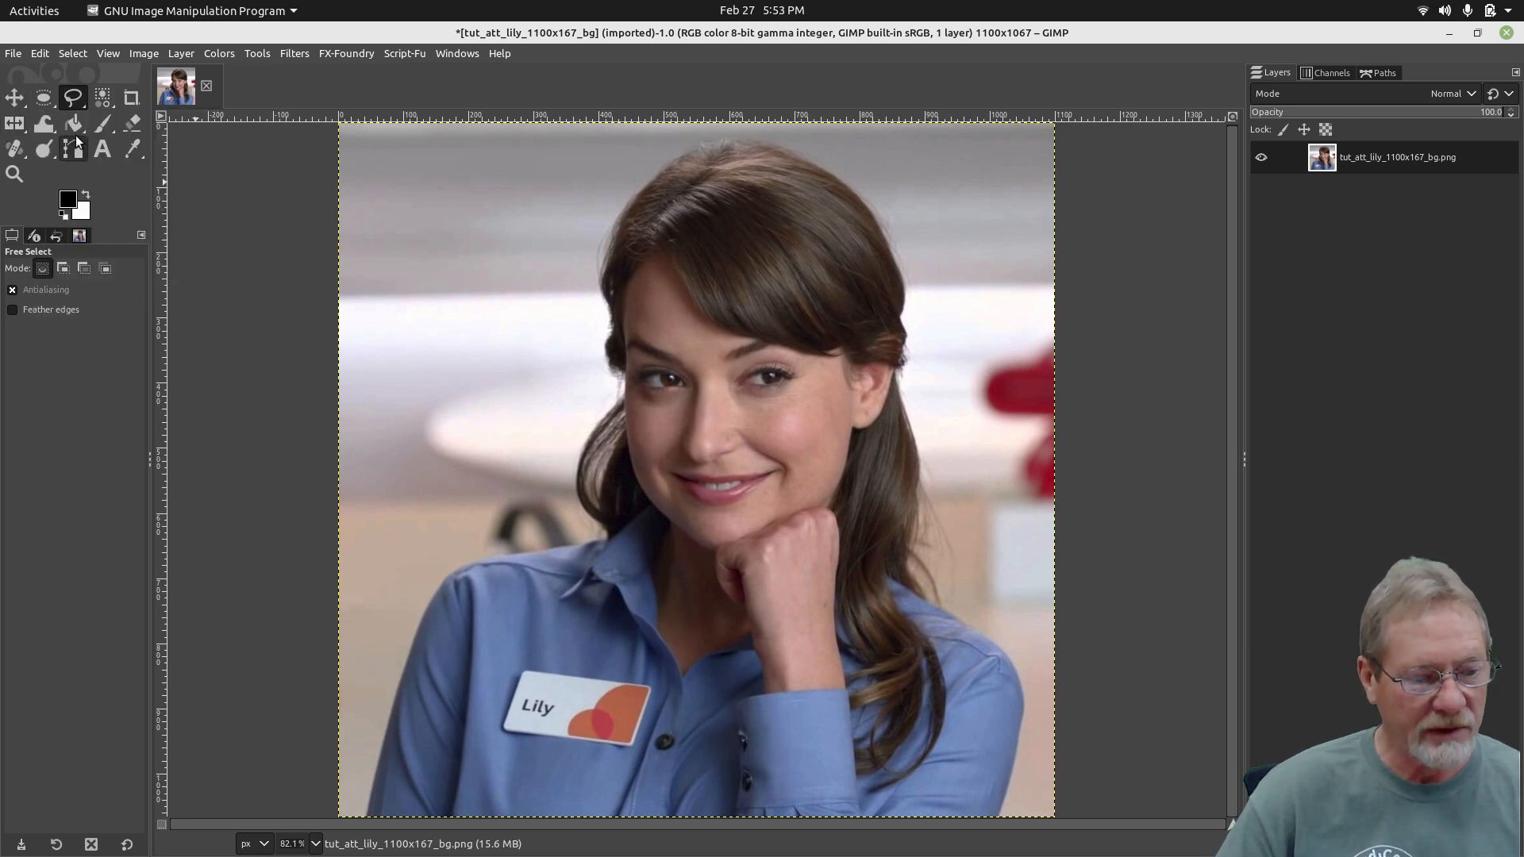
pyautogui.click(73, 98)
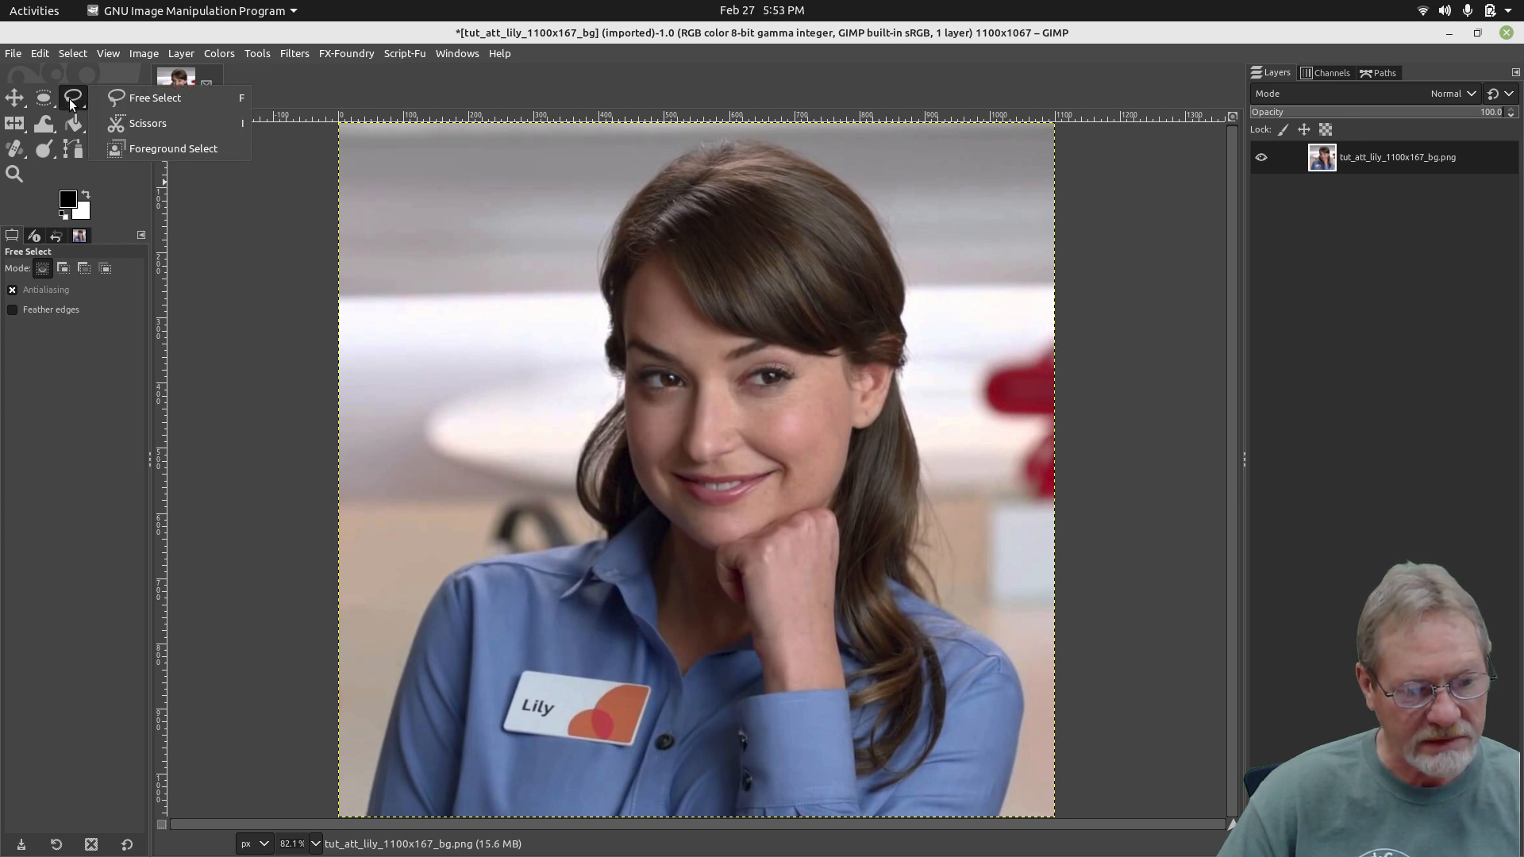
pyautogui.click(156, 98)
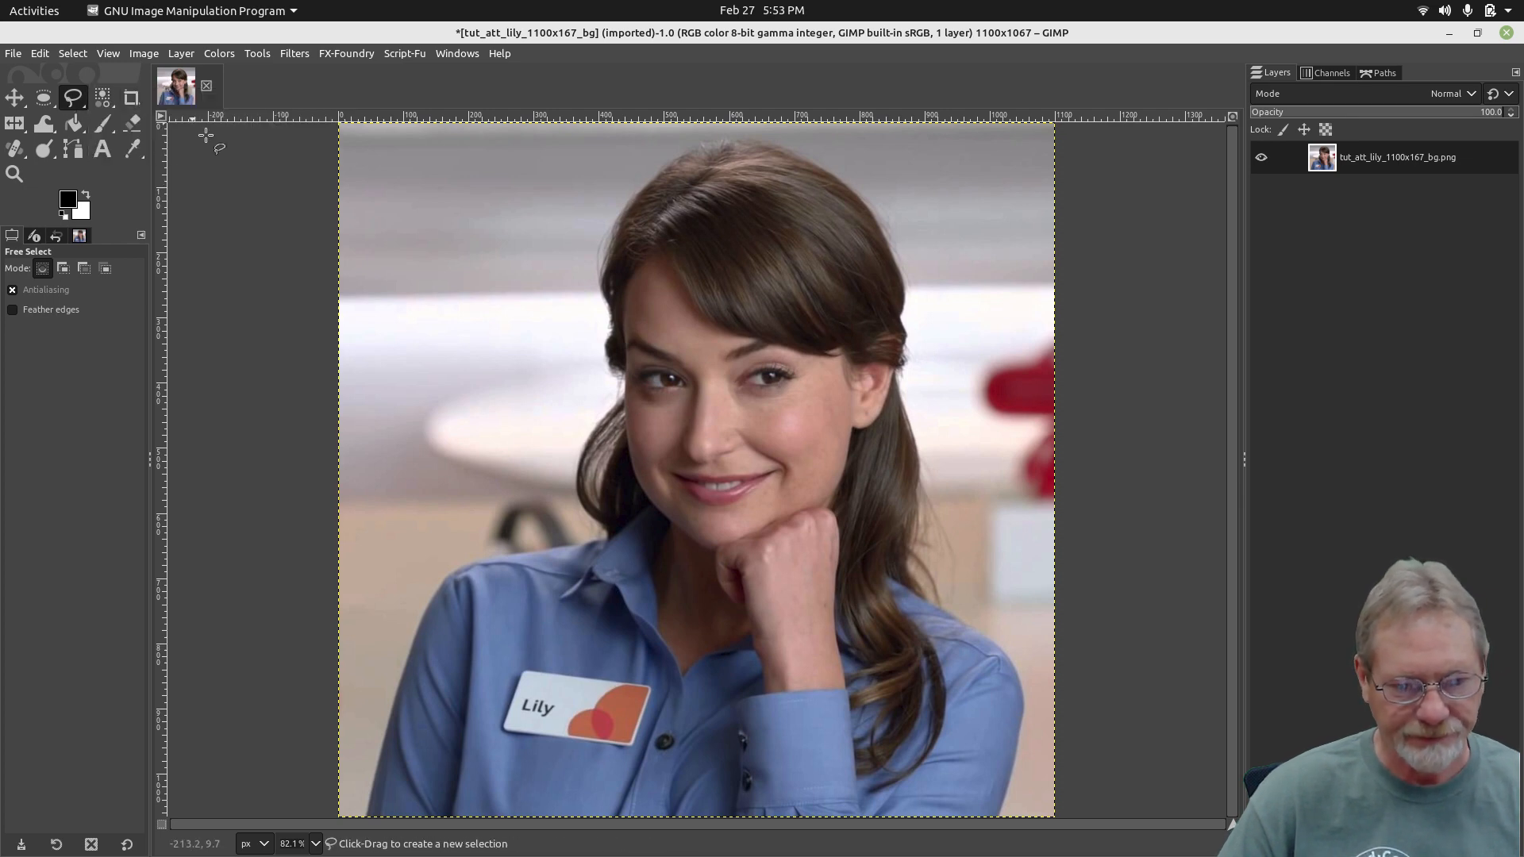
pyautogui.moveTo(369, 772)
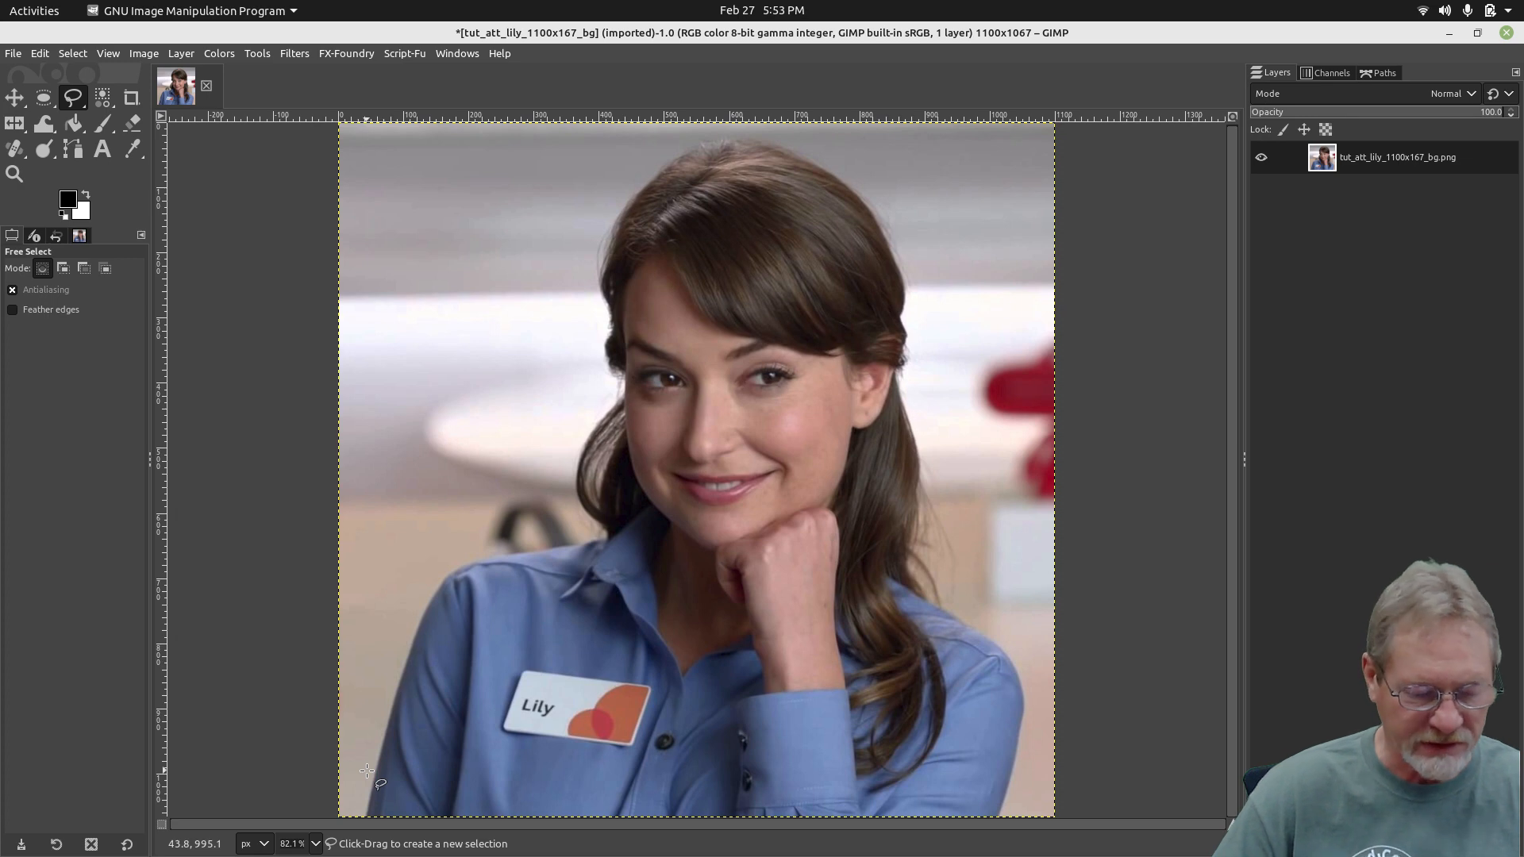
pyautogui.moveTo(361, 810)
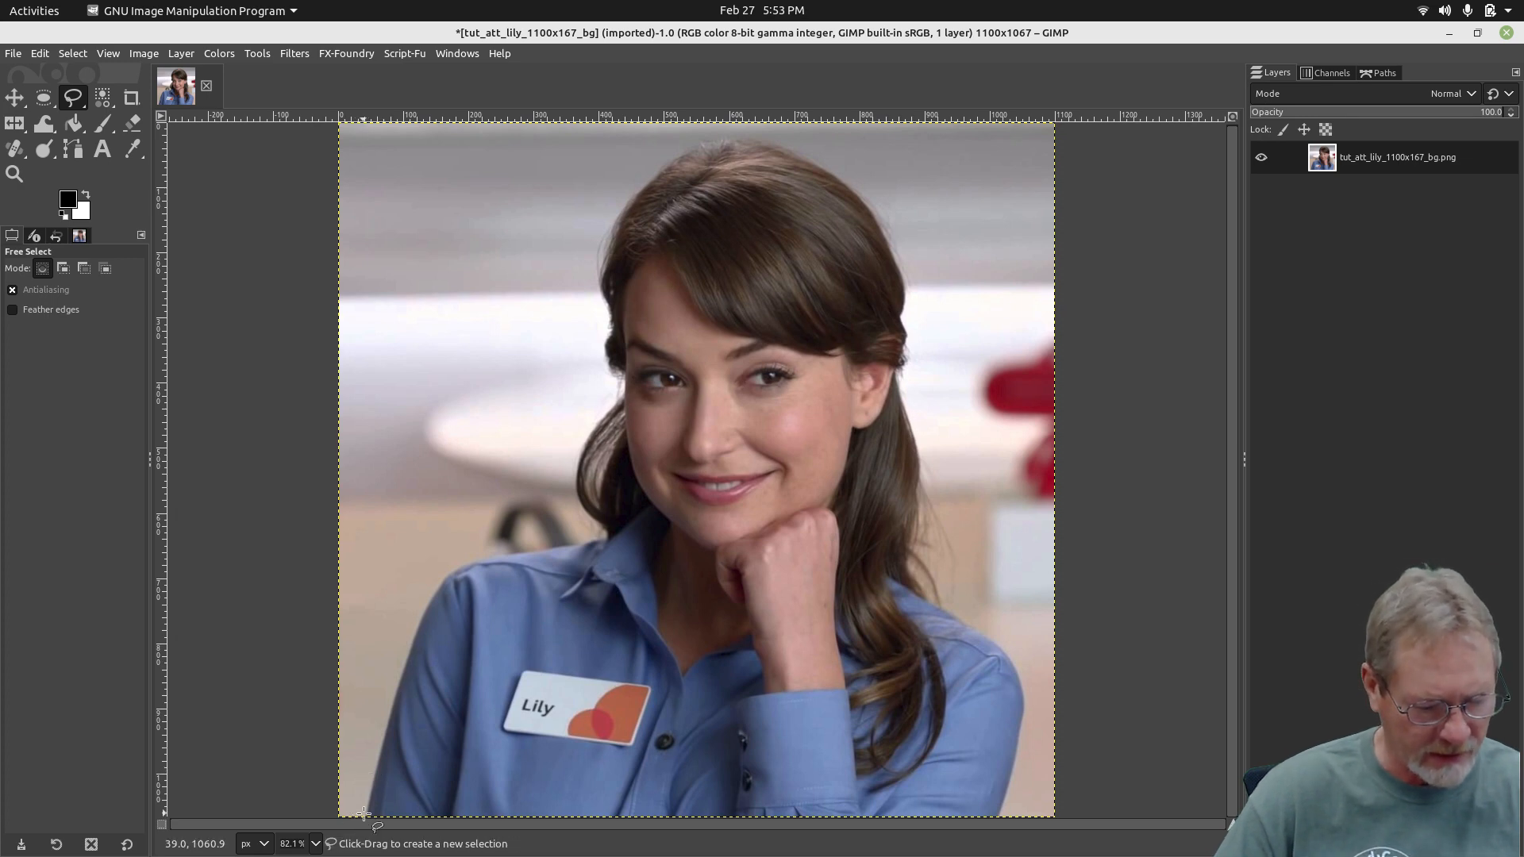
pyautogui.moveTo(785, 487)
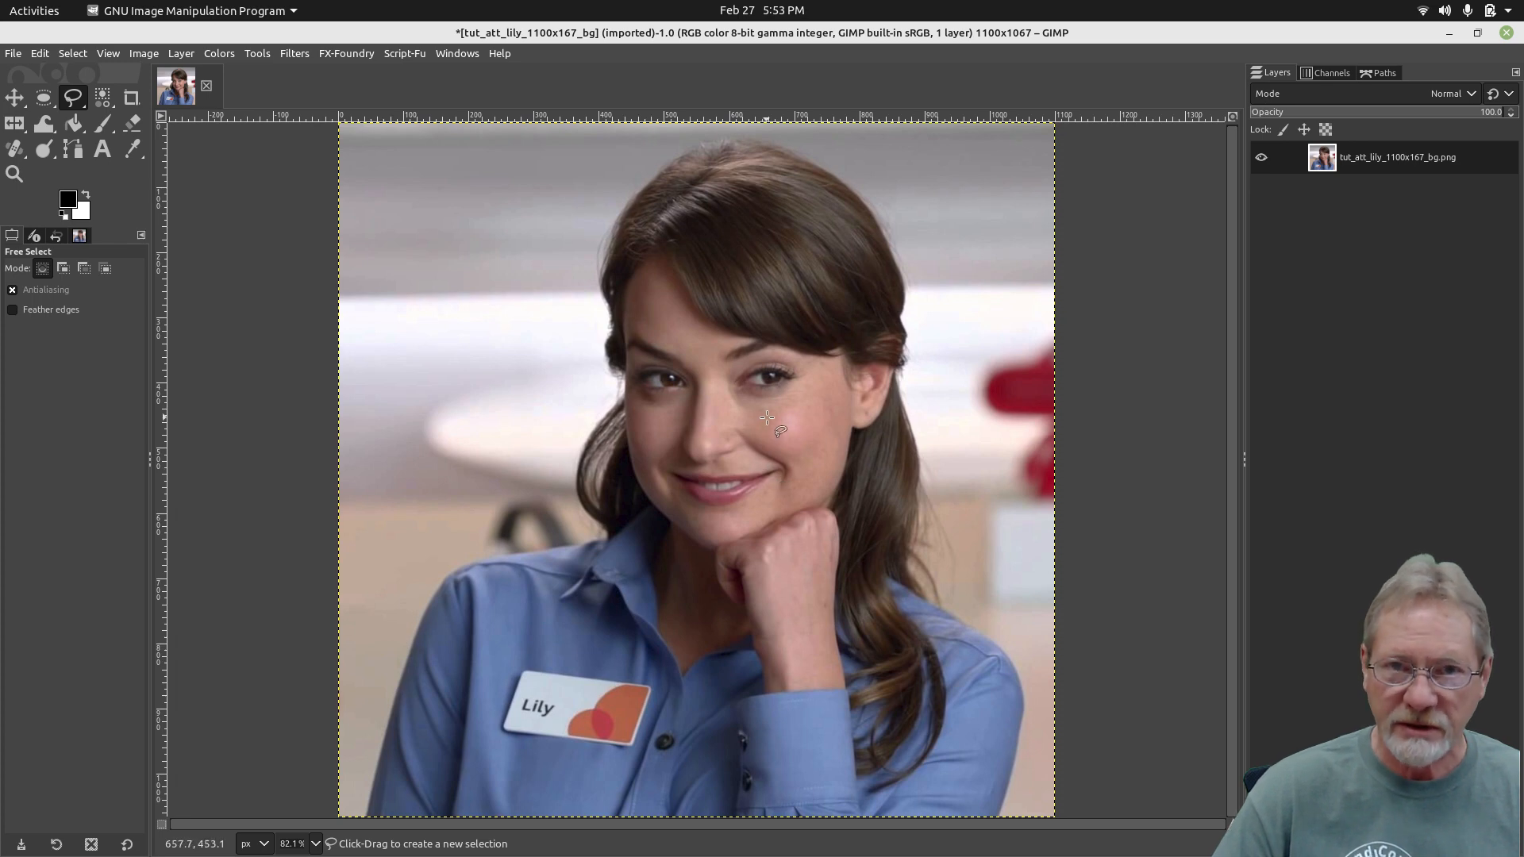
pyautogui.moveTo(770, 425)
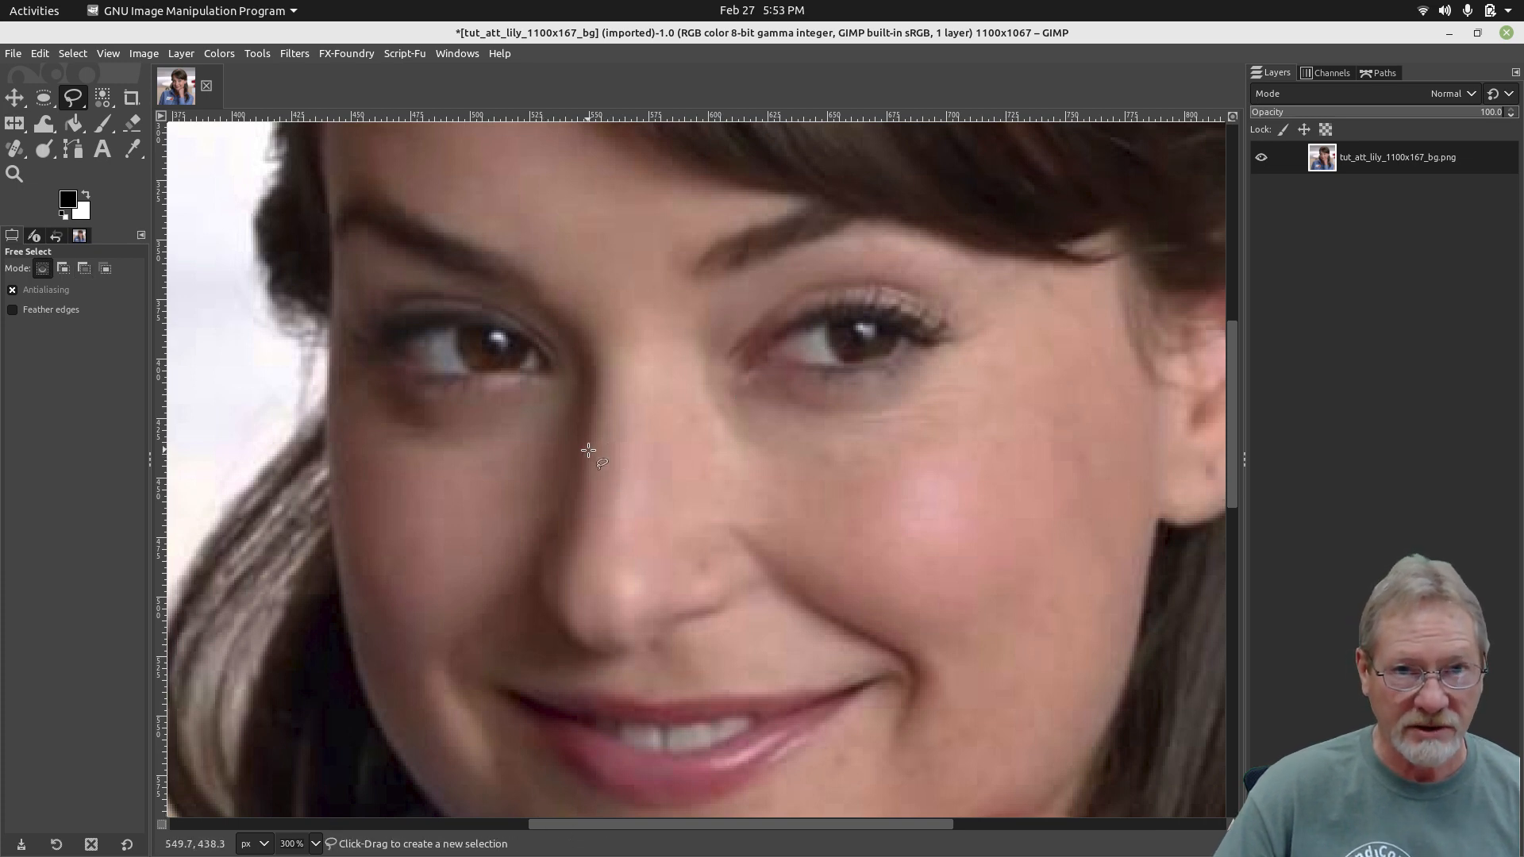
pyautogui.moveTo(564, 457)
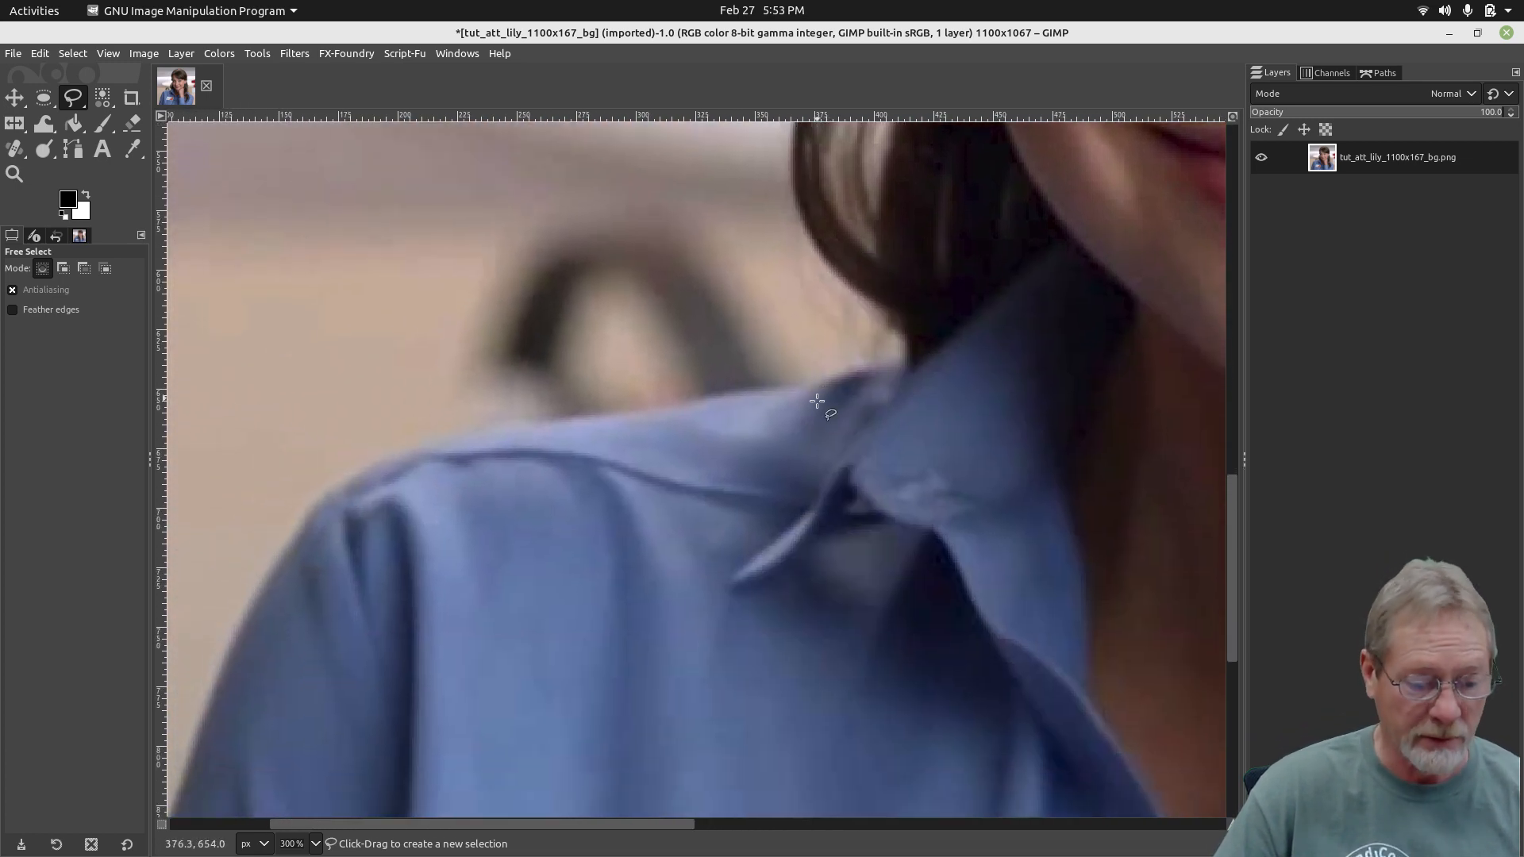
pyautogui.scroll(-3)
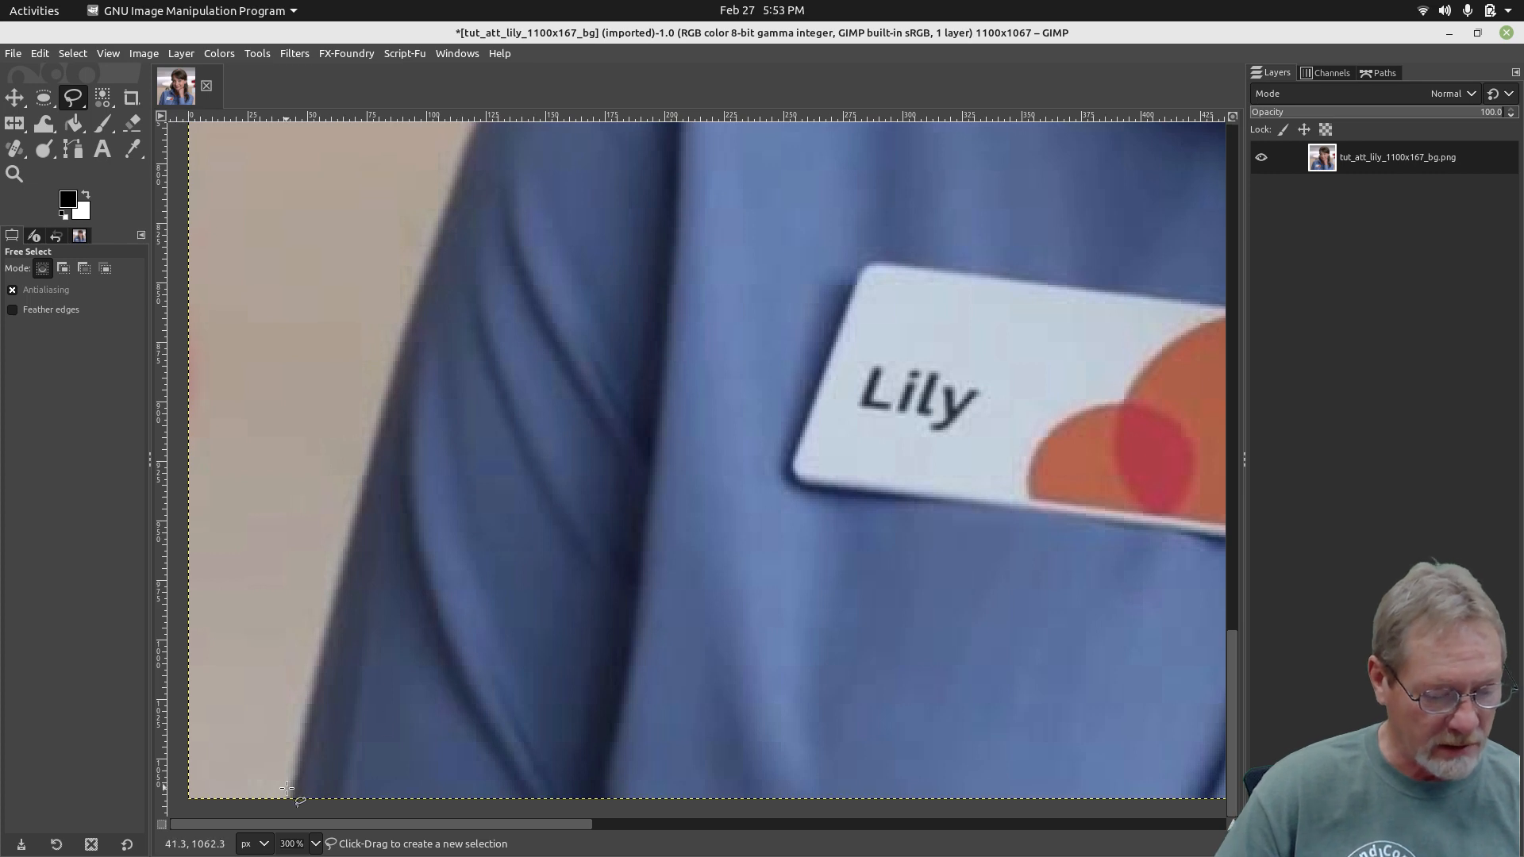
pyautogui.moveTo(435, 239)
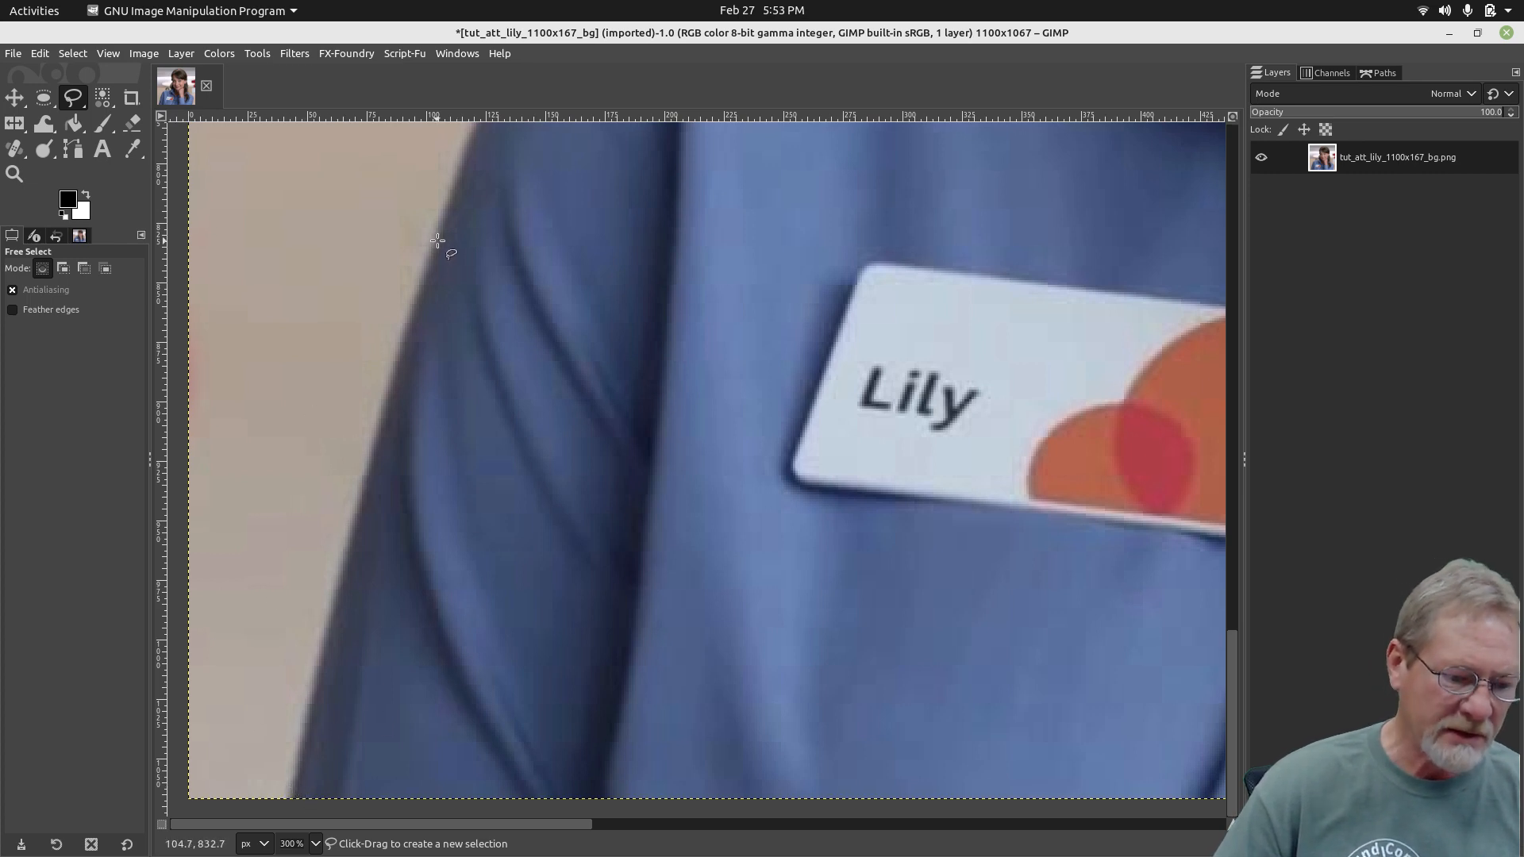
pyautogui.moveTo(437, 292)
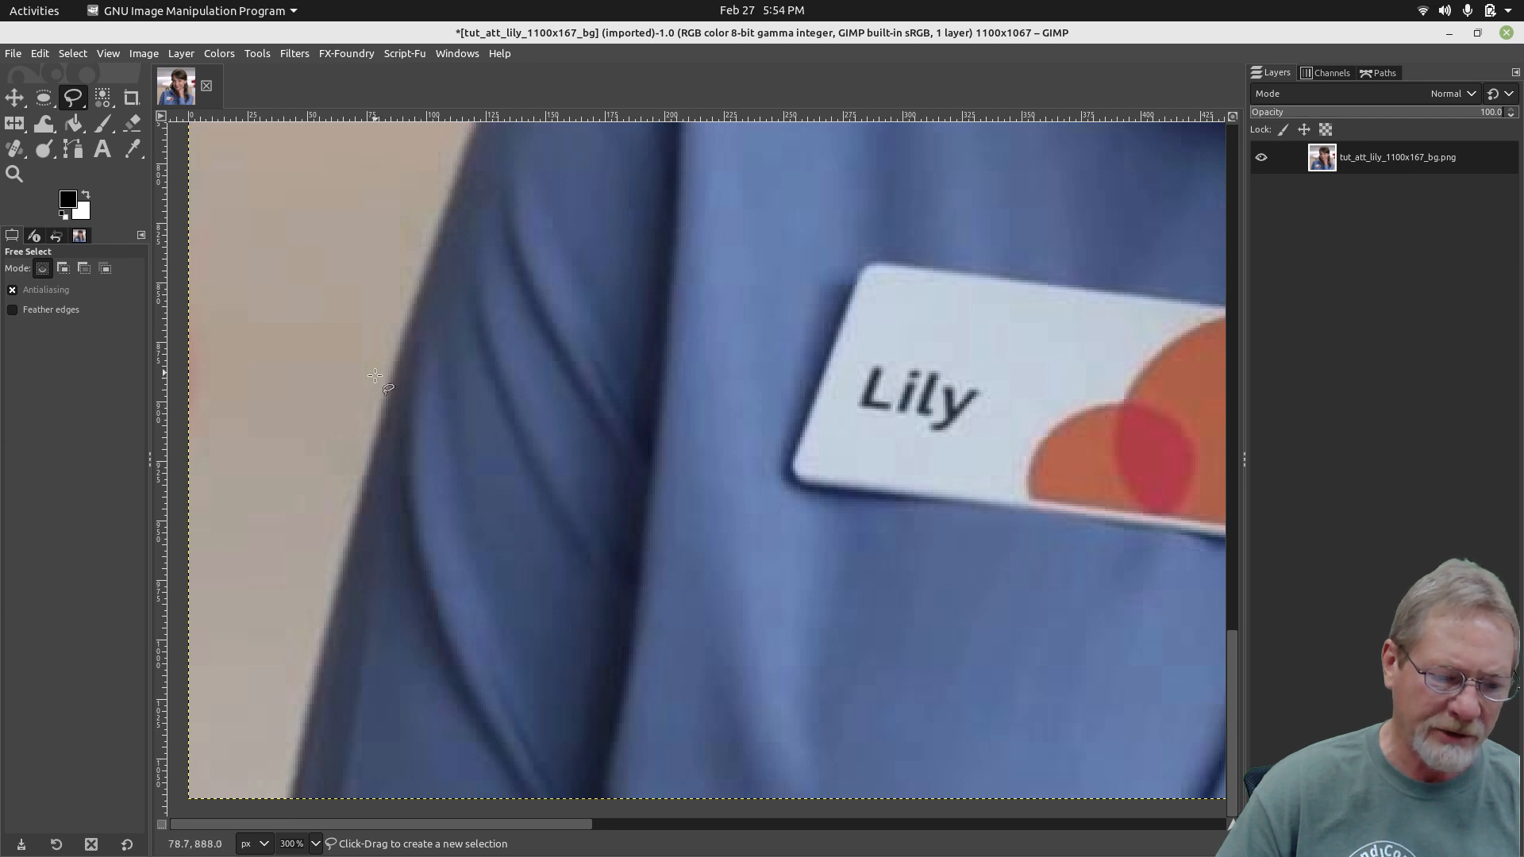
pyautogui.moveTo(321, 661)
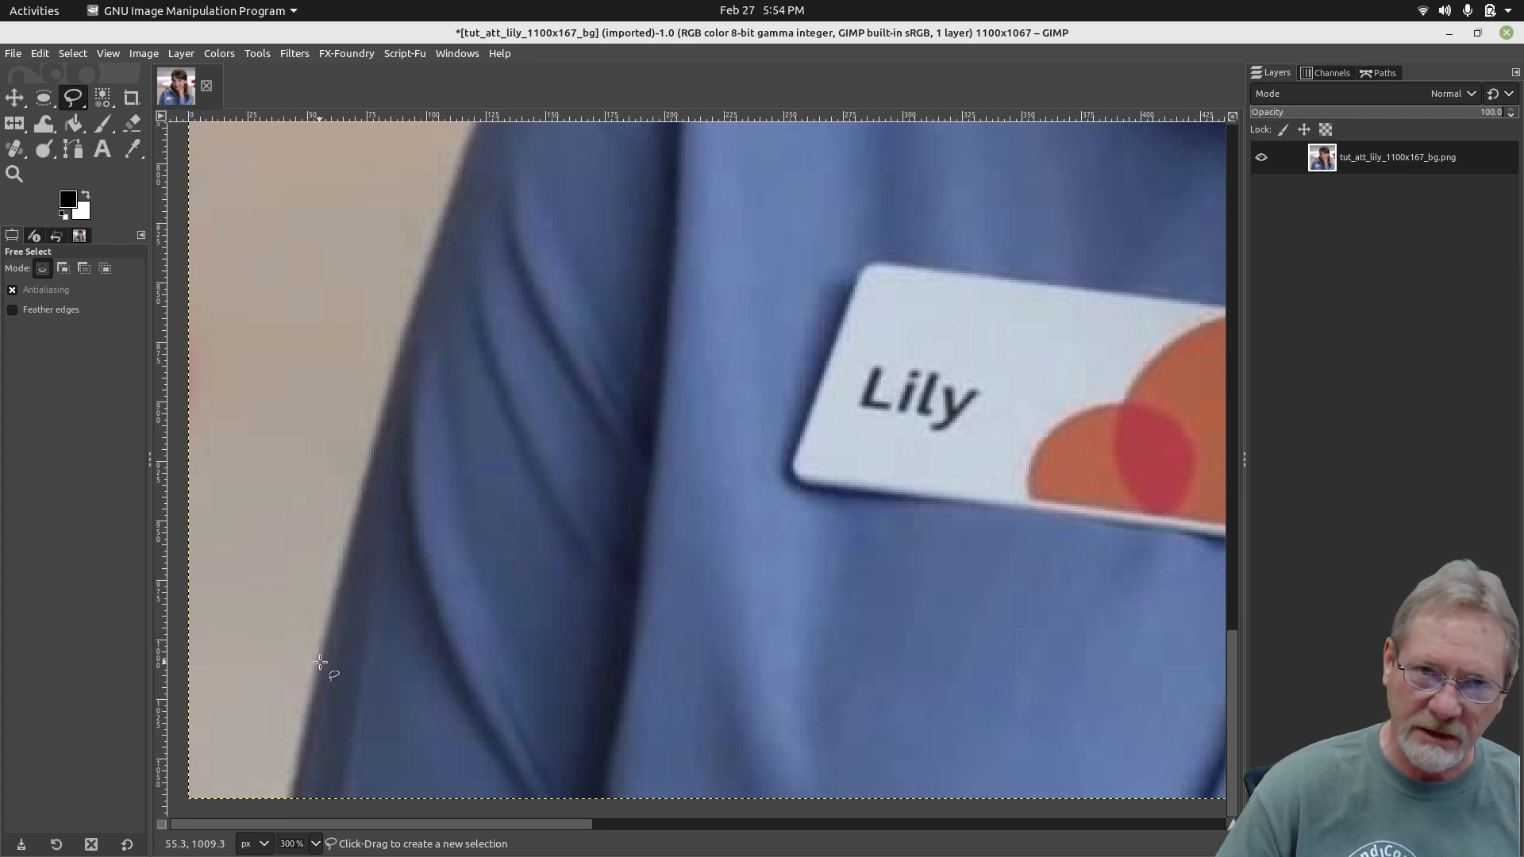
pyautogui.moveTo(327, 734)
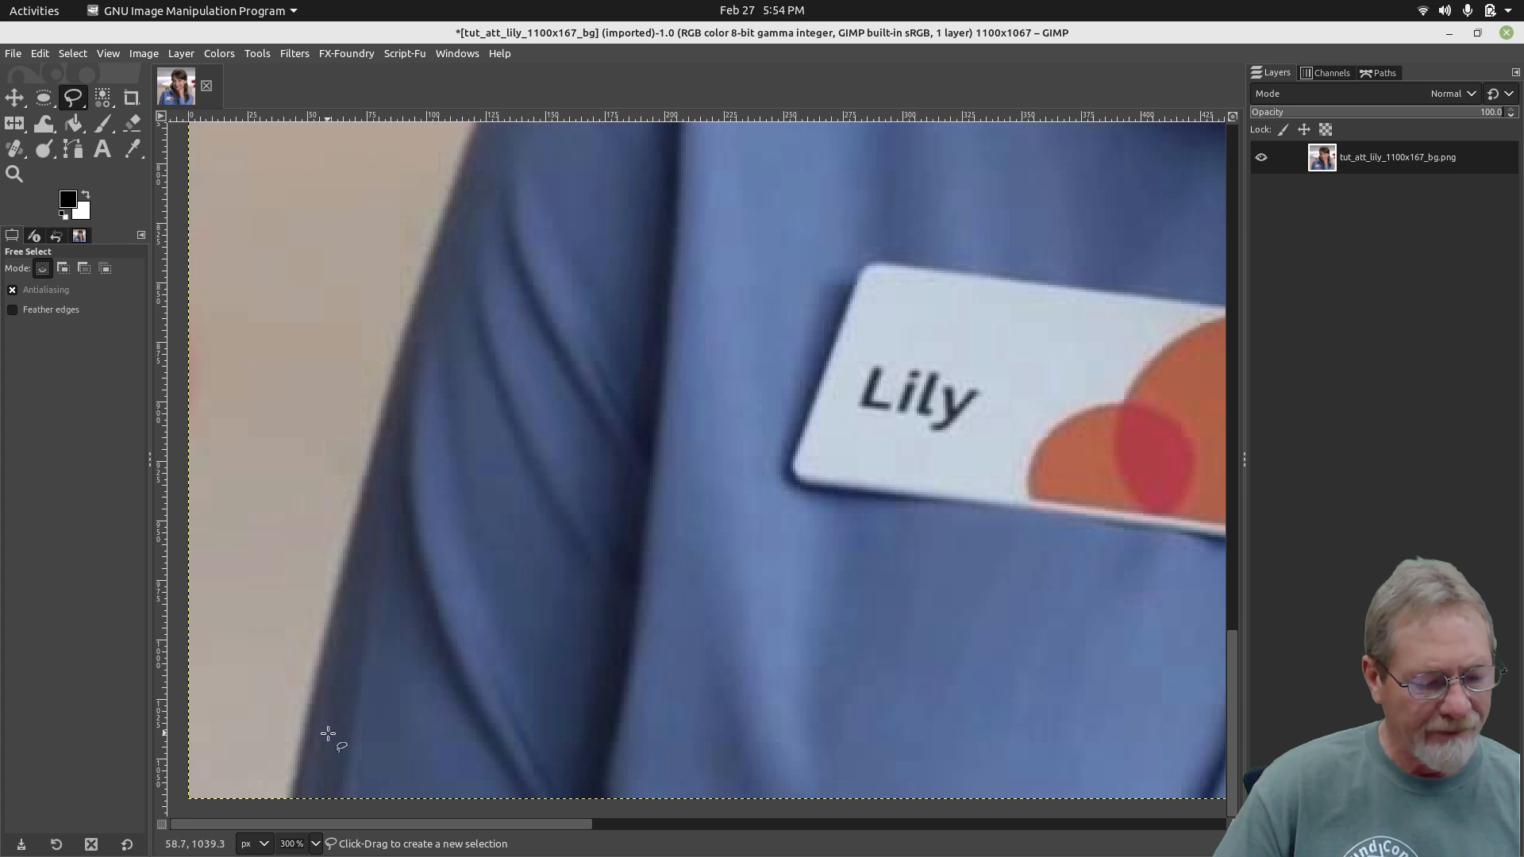
pyautogui.moveTo(349, 683)
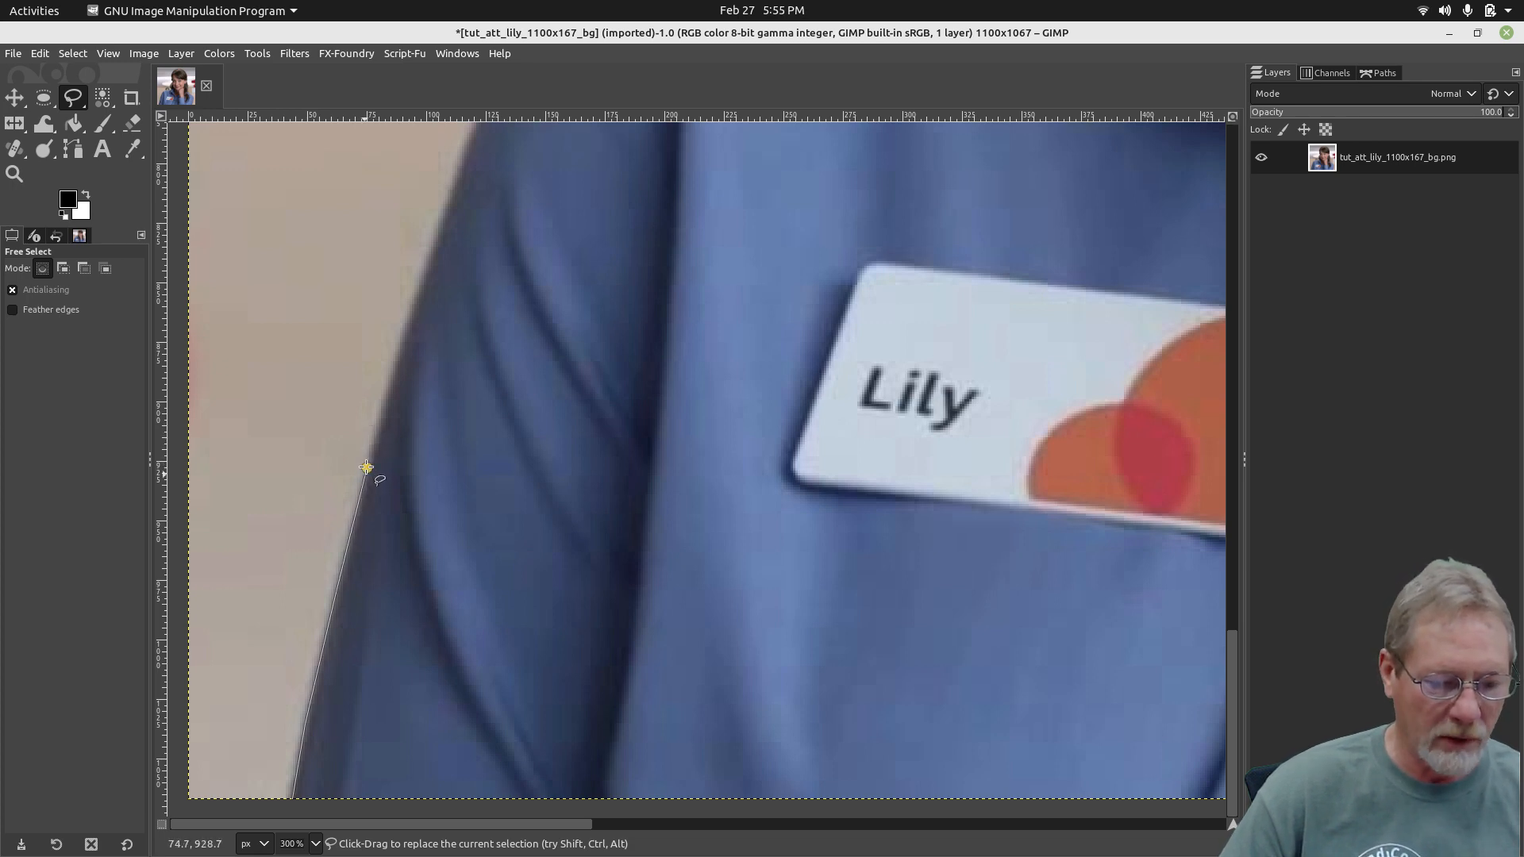
# Place Free Select points up the left edge of Lily's blue shirt from the bottom
pyautogui.click(319, 467)
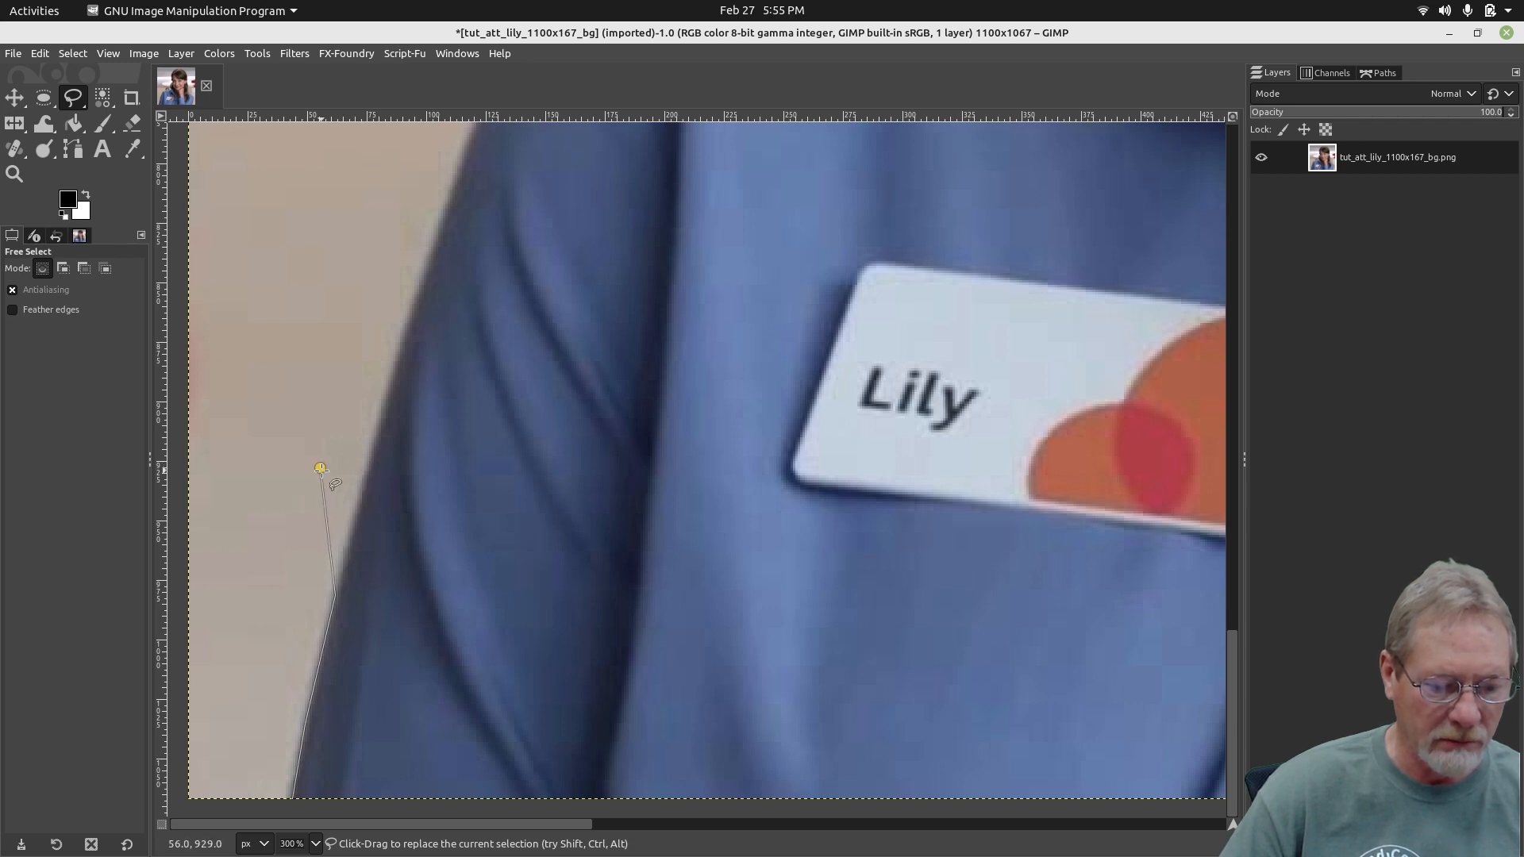
pyautogui.click(367, 476)
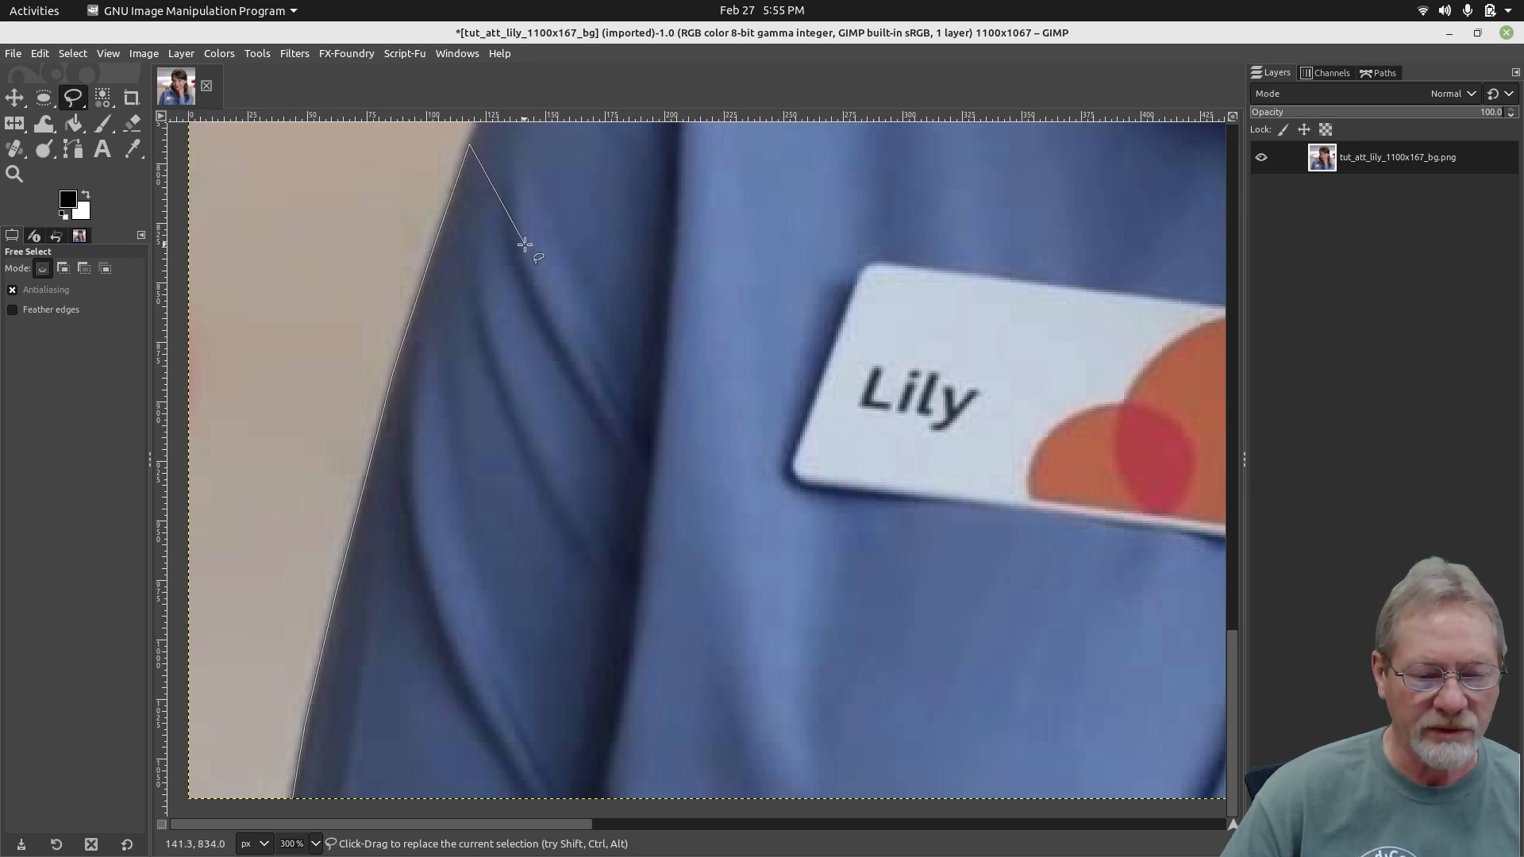
# Anchor the outline over the shoulder to where the collar meets her hair
pyautogui.click(912, 269)
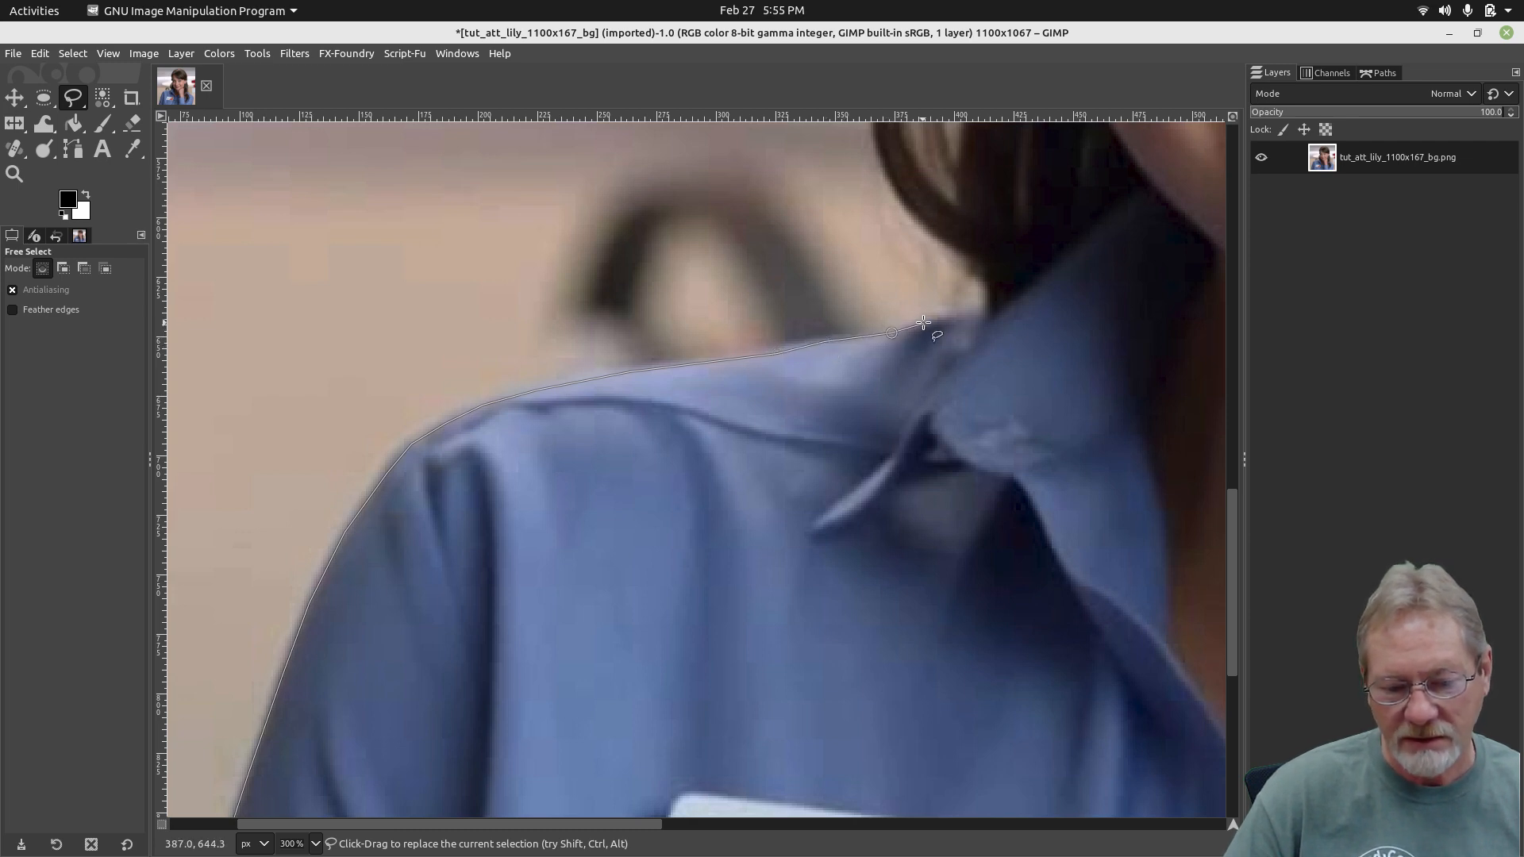
pyautogui.click(945, 316)
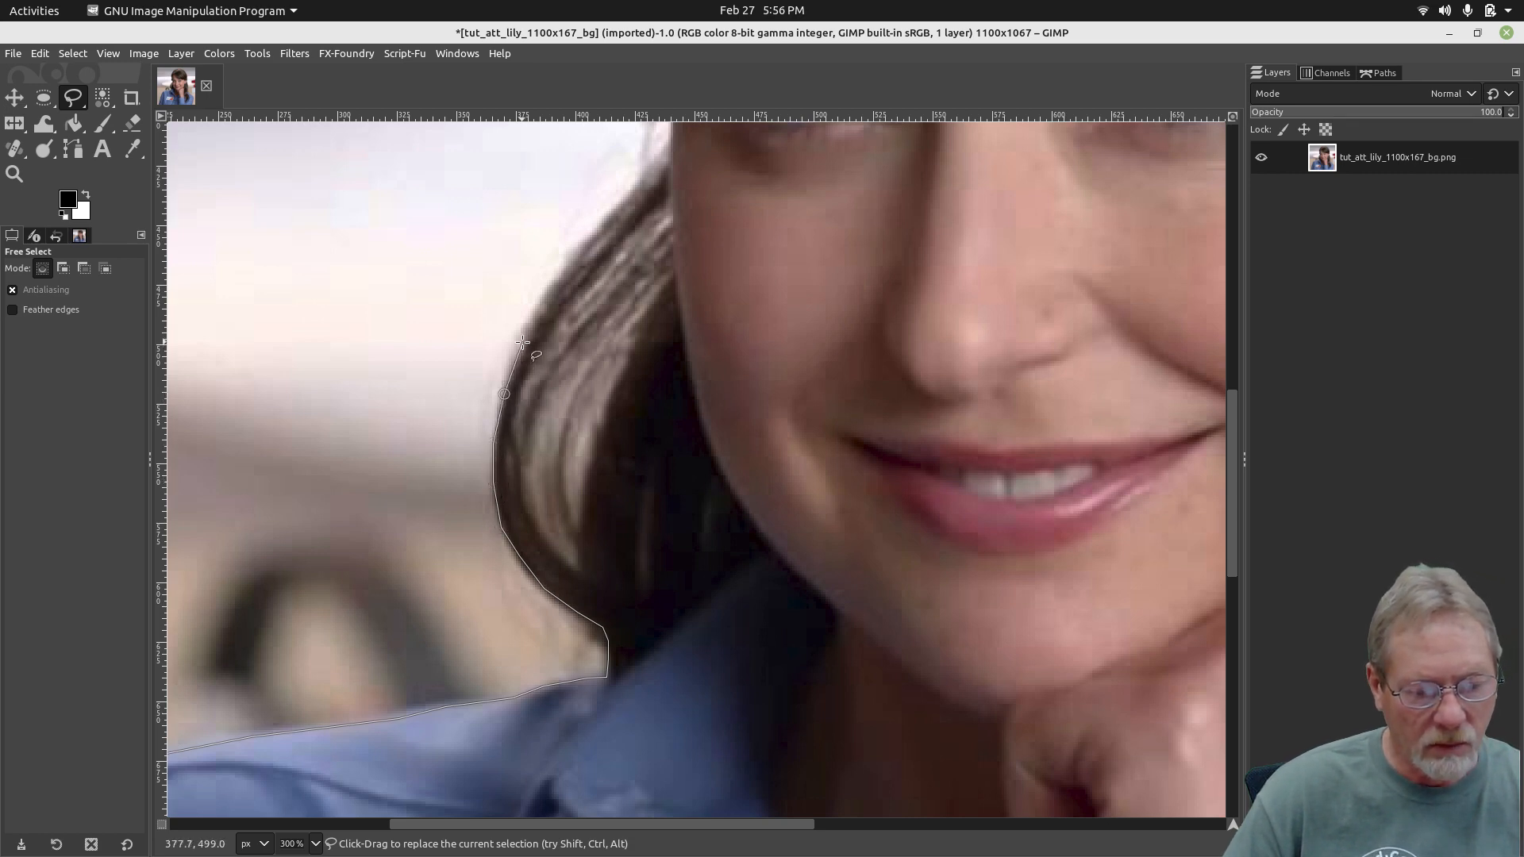
# Trace the hair edge beside her neck and eye up to the crown and top of her head
pyautogui.click(565, 277)
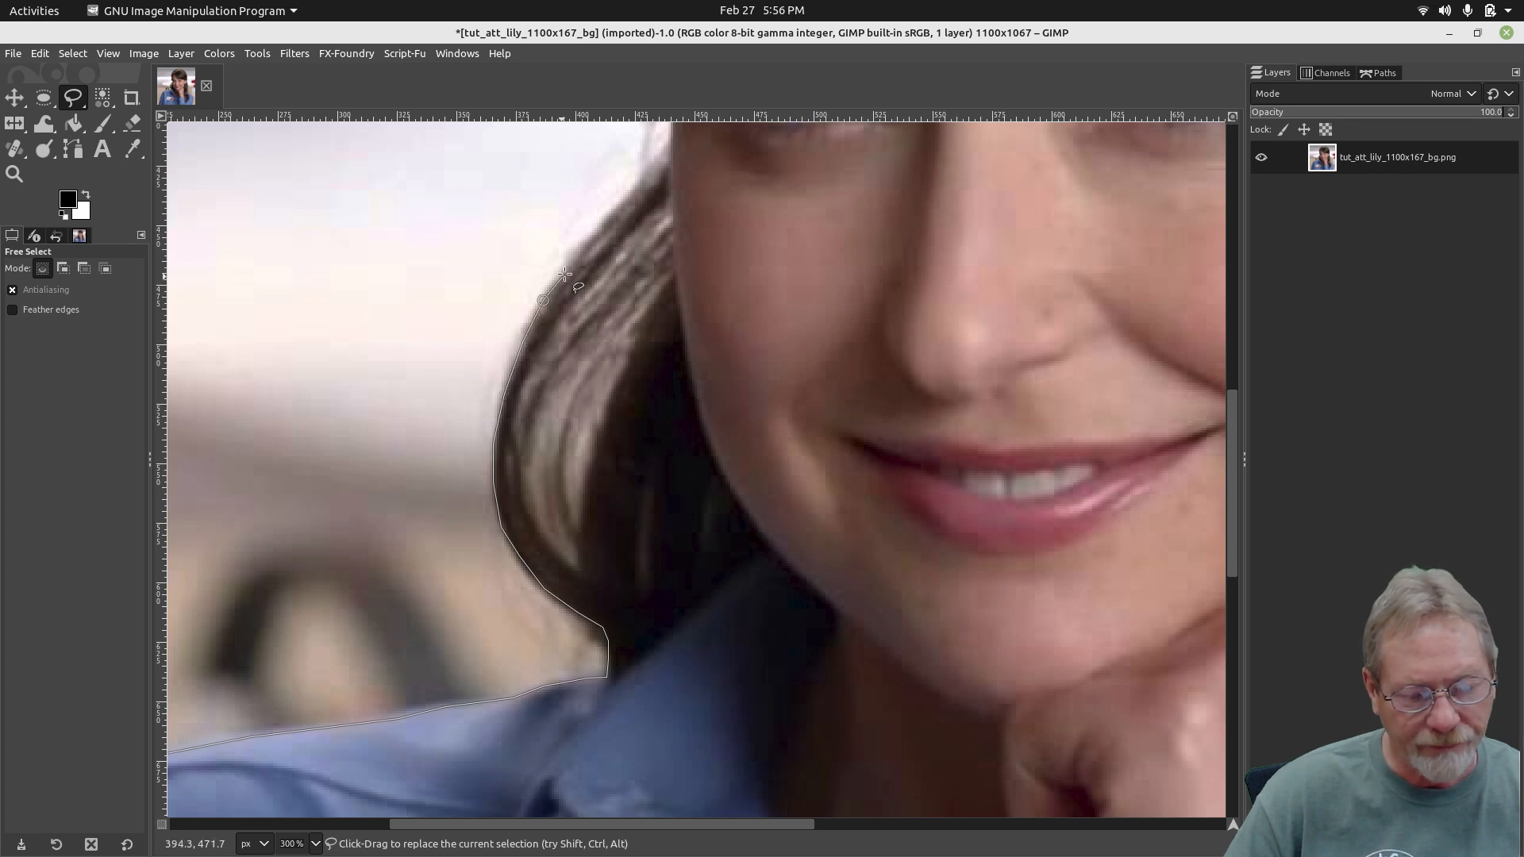
pyautogui.moveTo(584, 264)
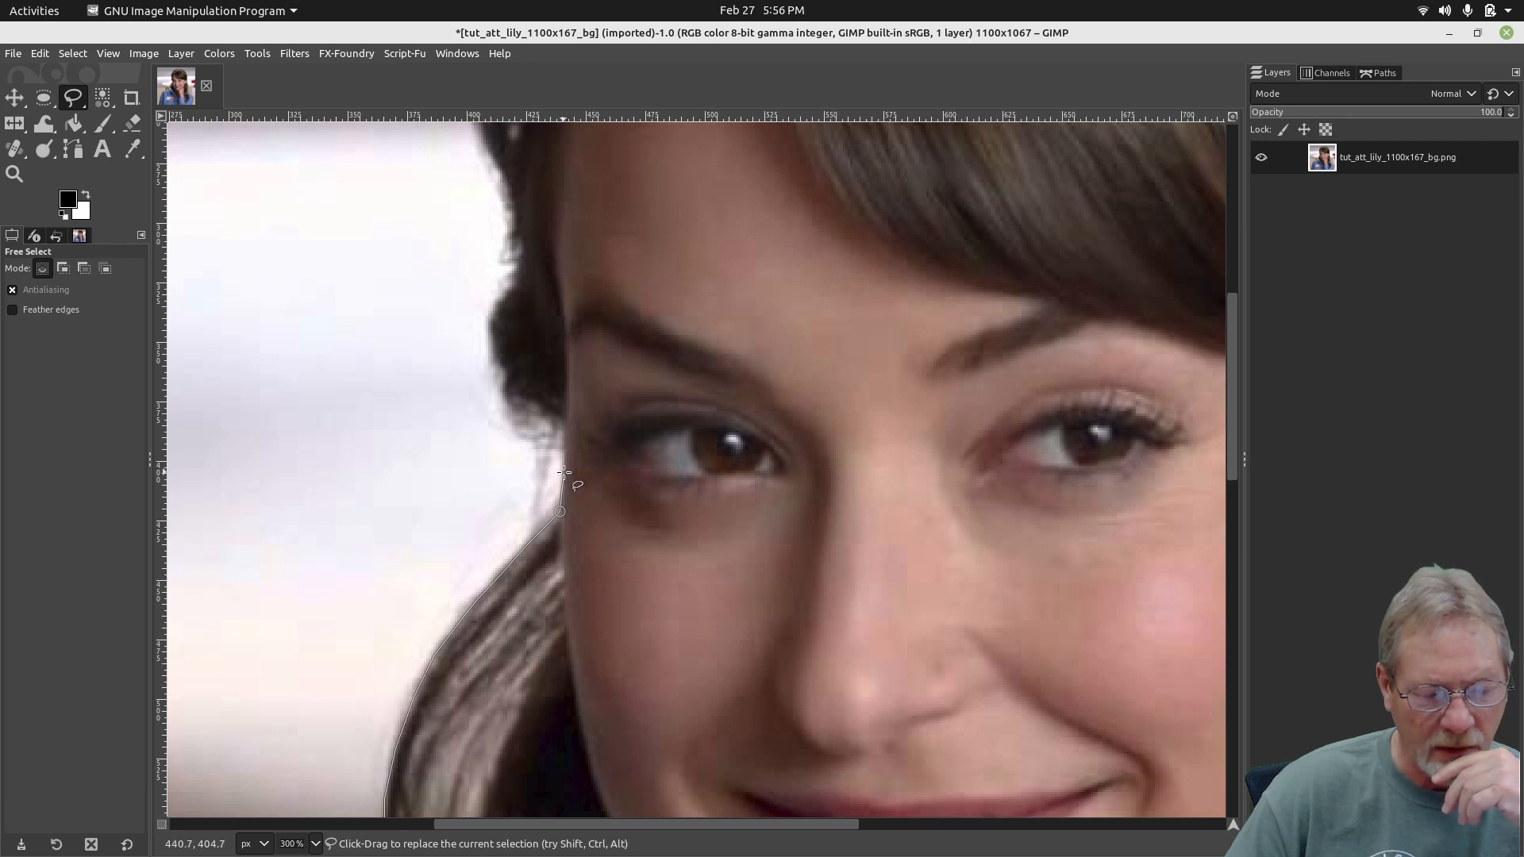
pyautogui.moveTo(565, 433)
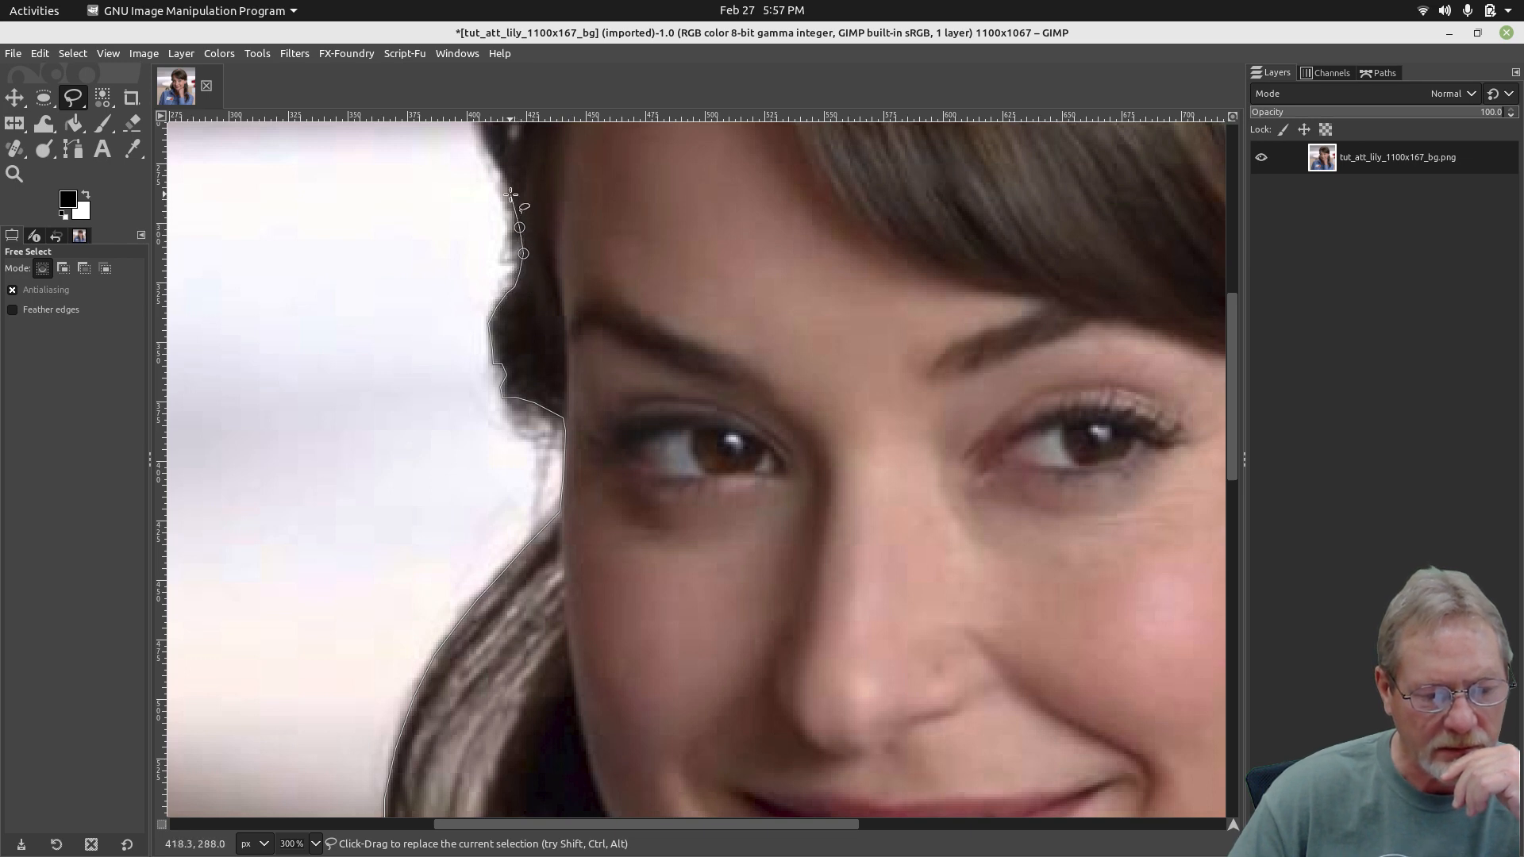
pyautogui.click(691, 236)
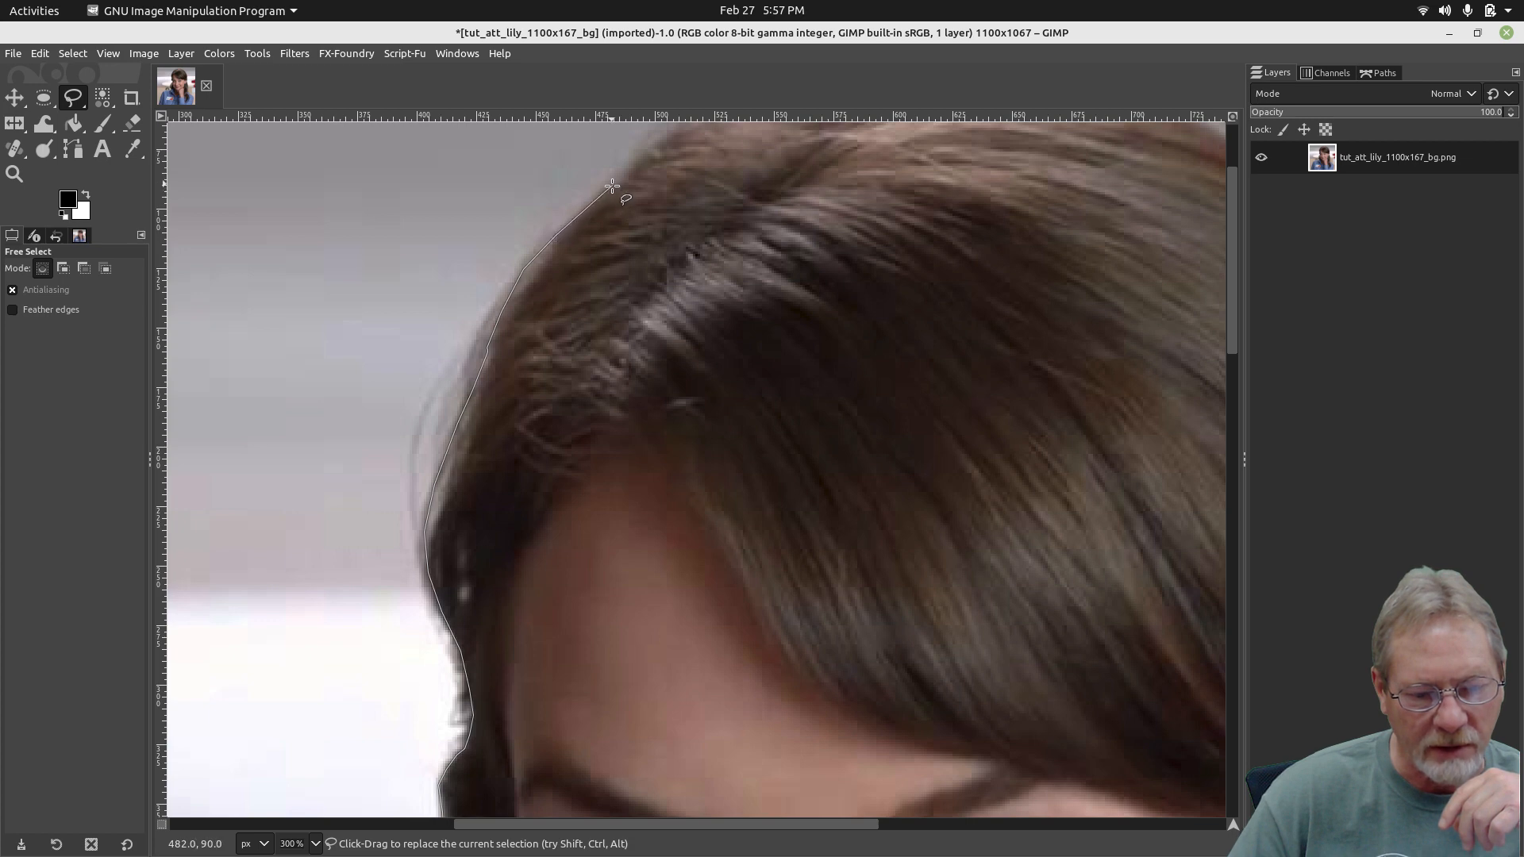
pyautogui.click(671, 148)
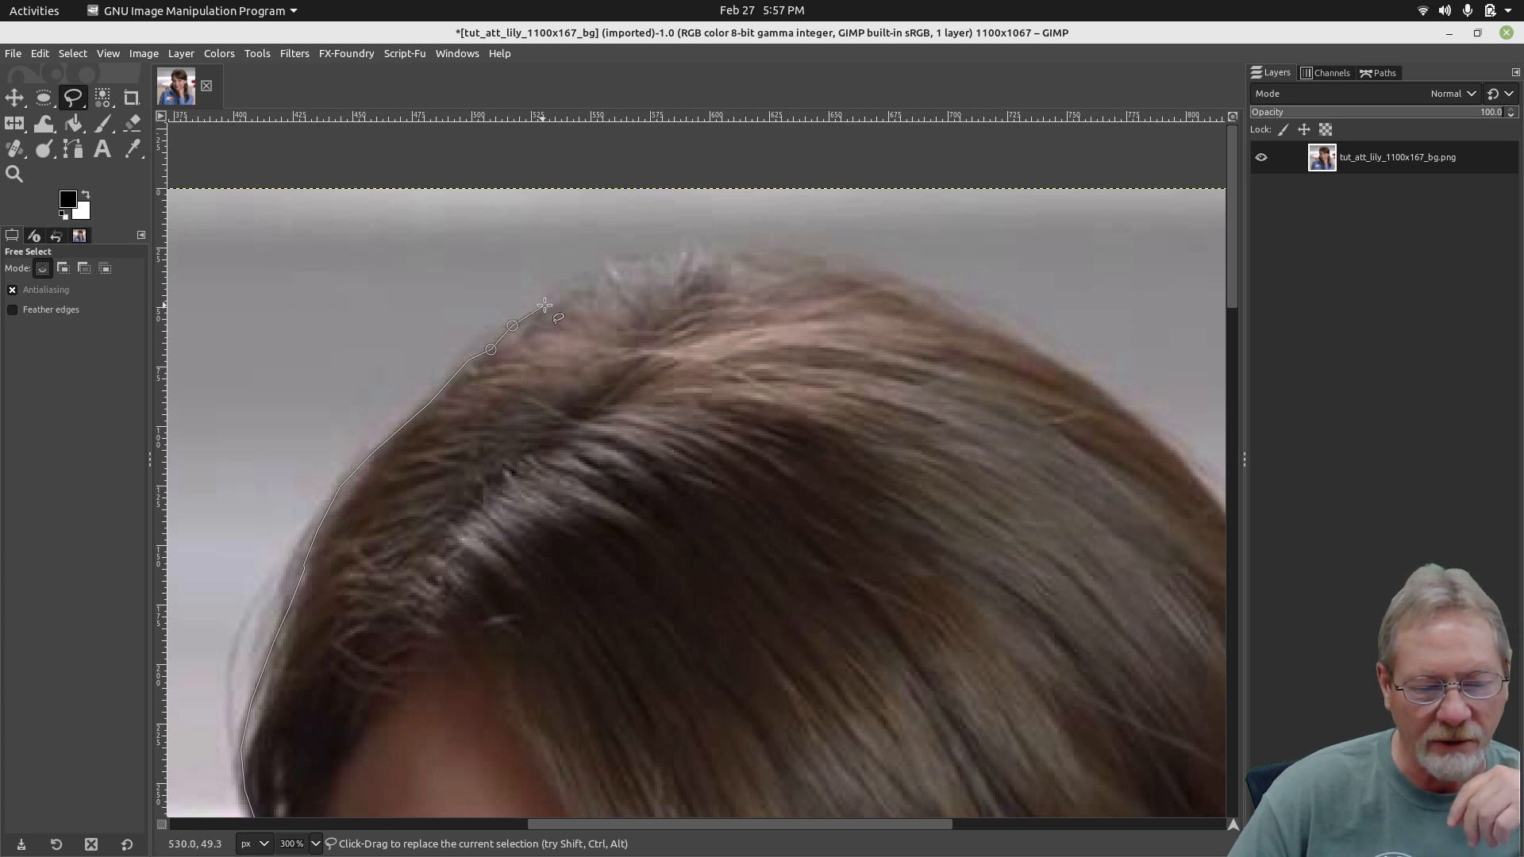
pyautogui.click(587, 283)
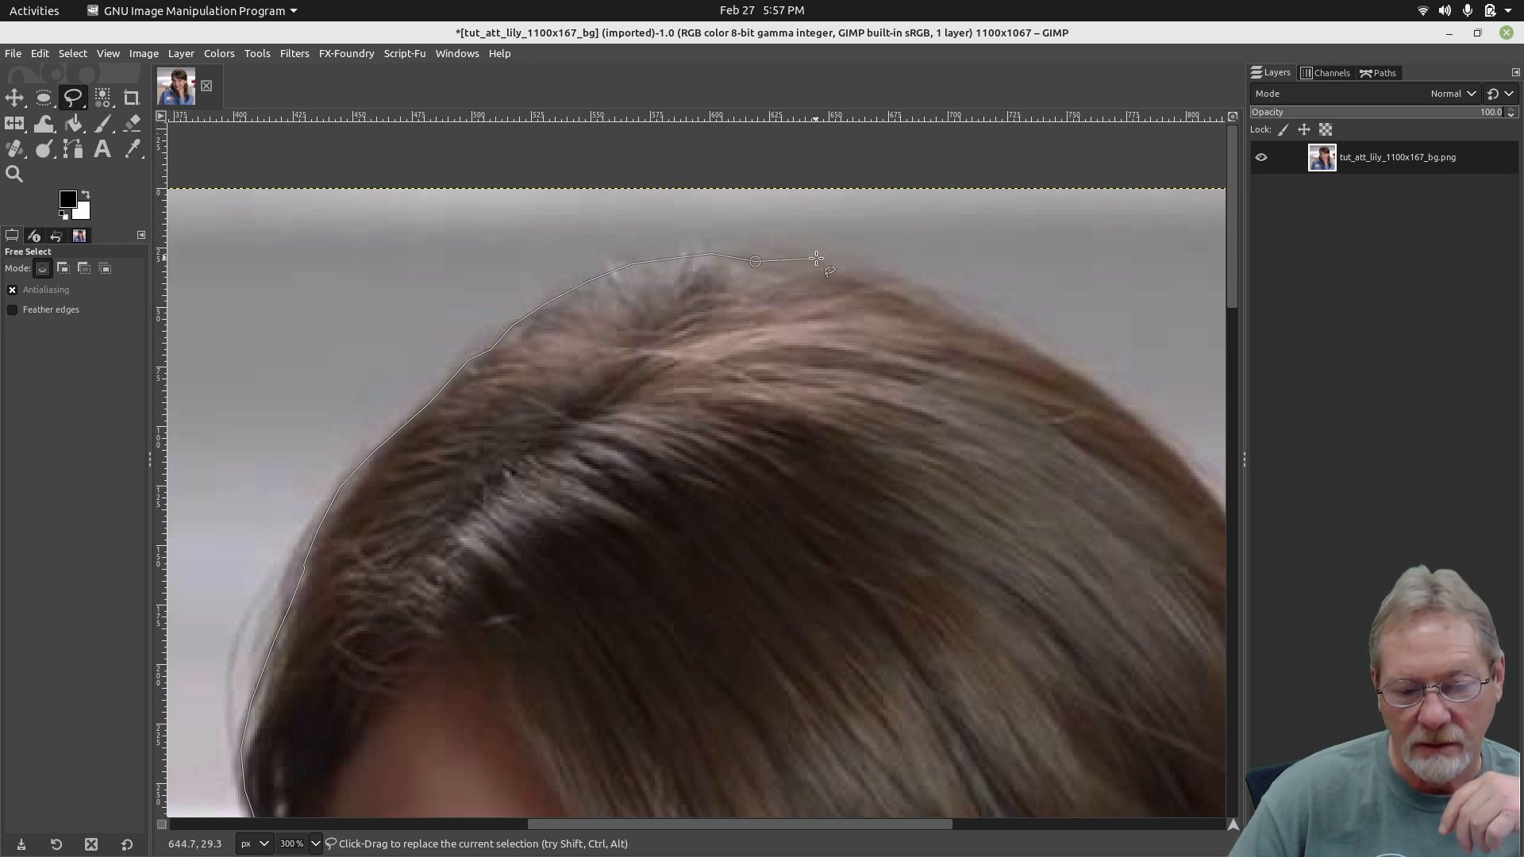
pyautogui.click(889, 292)
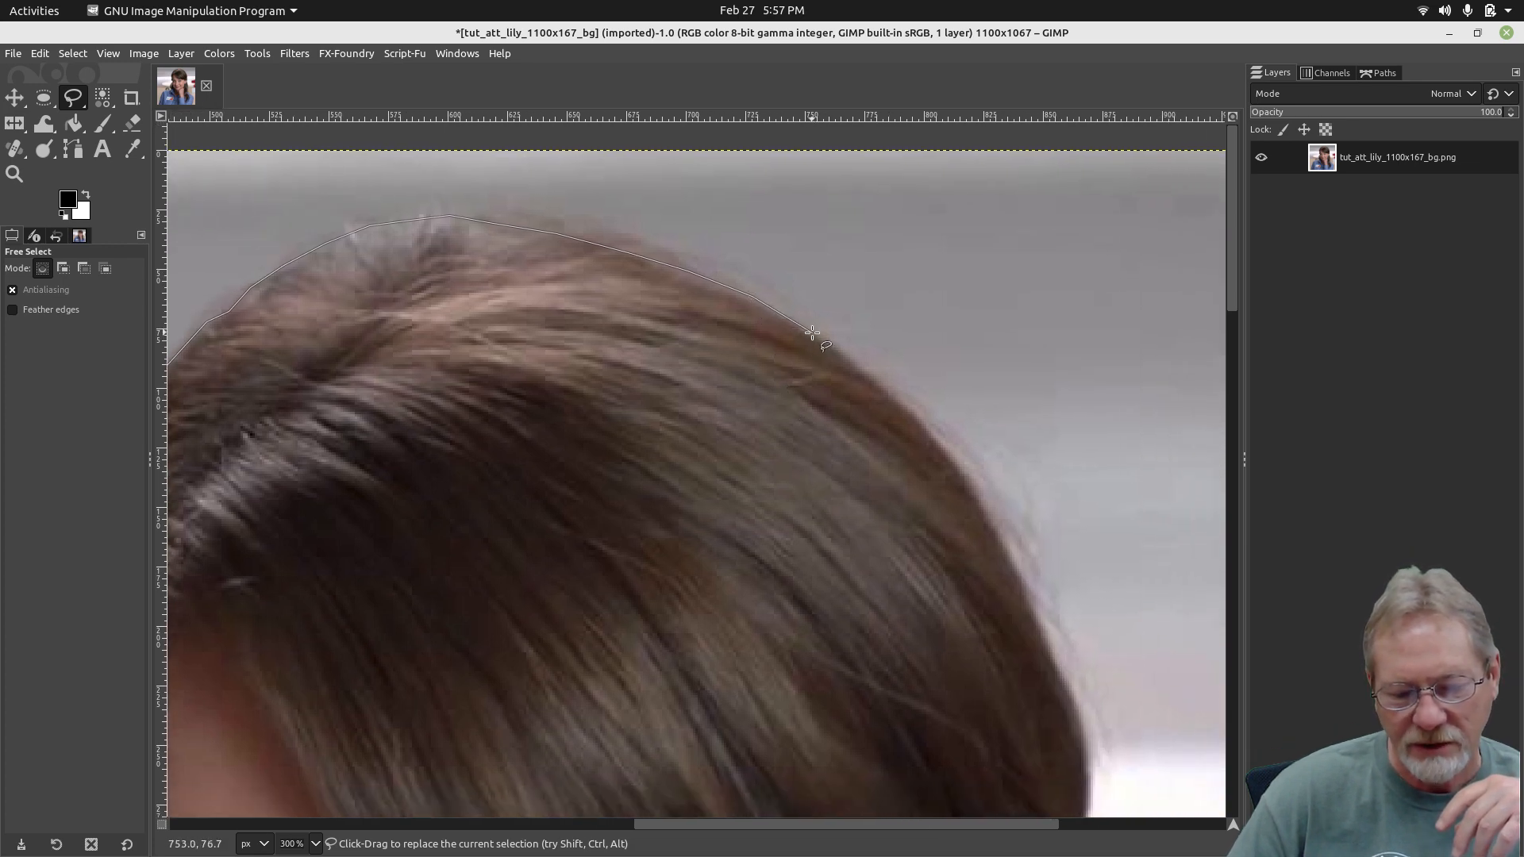
# Follow the outline across the top of the hair and down past the forehead to her ear
pyautogui.moveTo(812, 335); pyautogui.dragTo(955, 448)
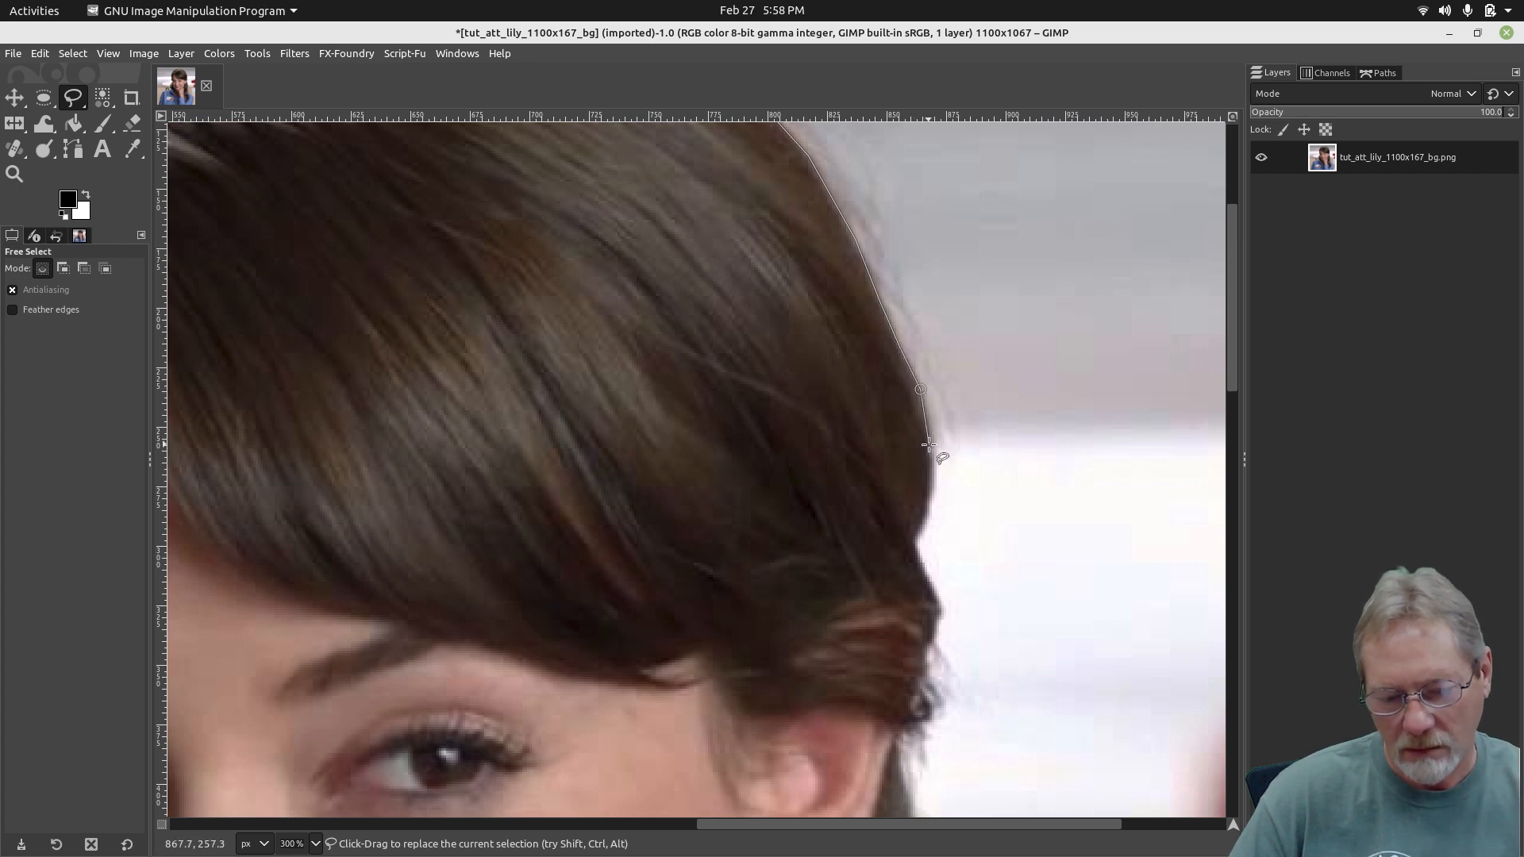
pyautogui.click(930, 478)
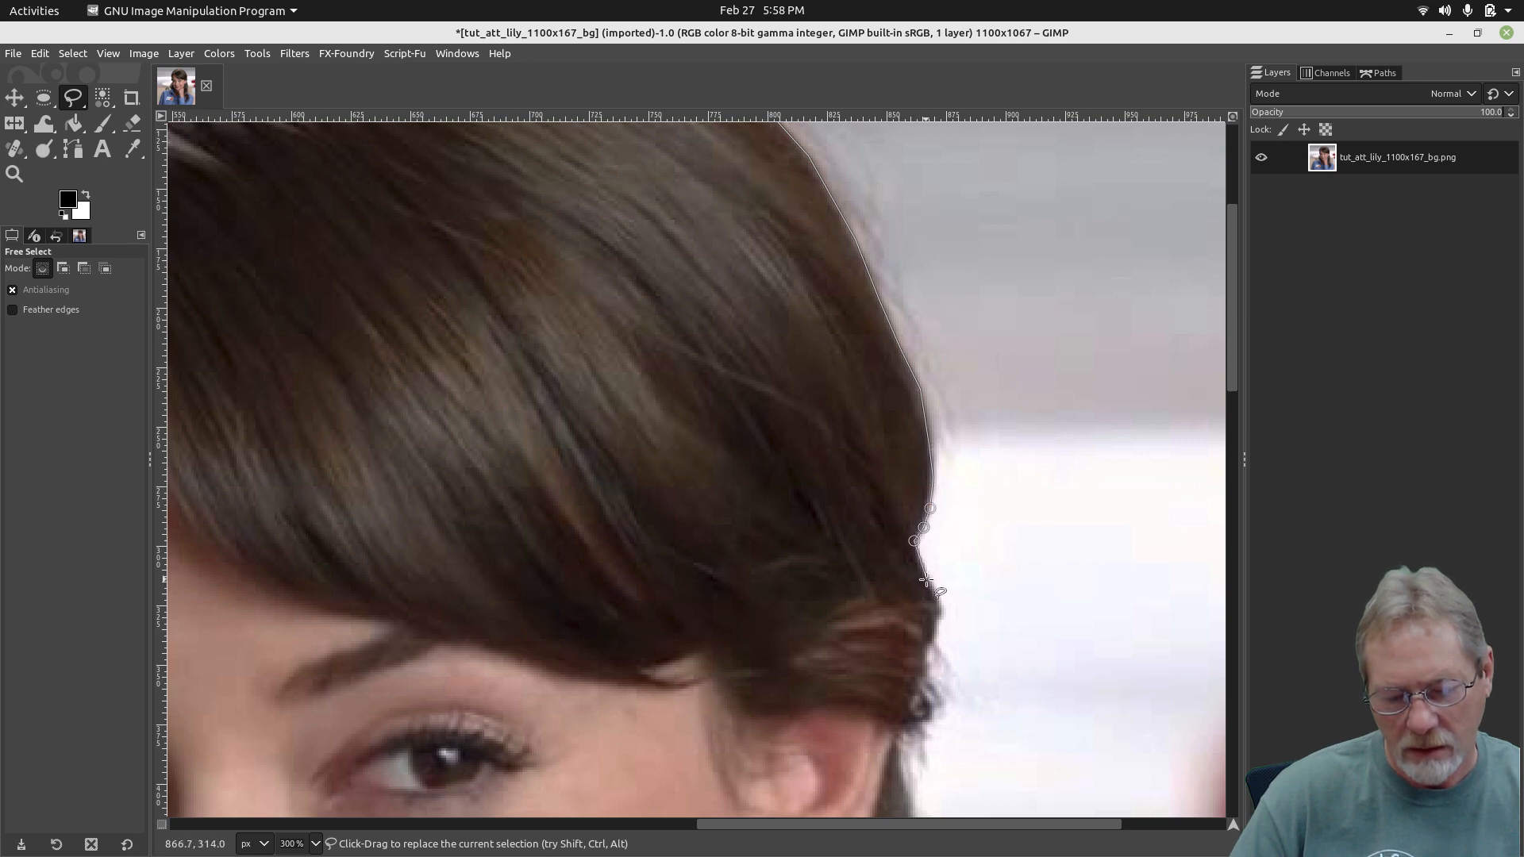
pyautogui.click(943, 616)
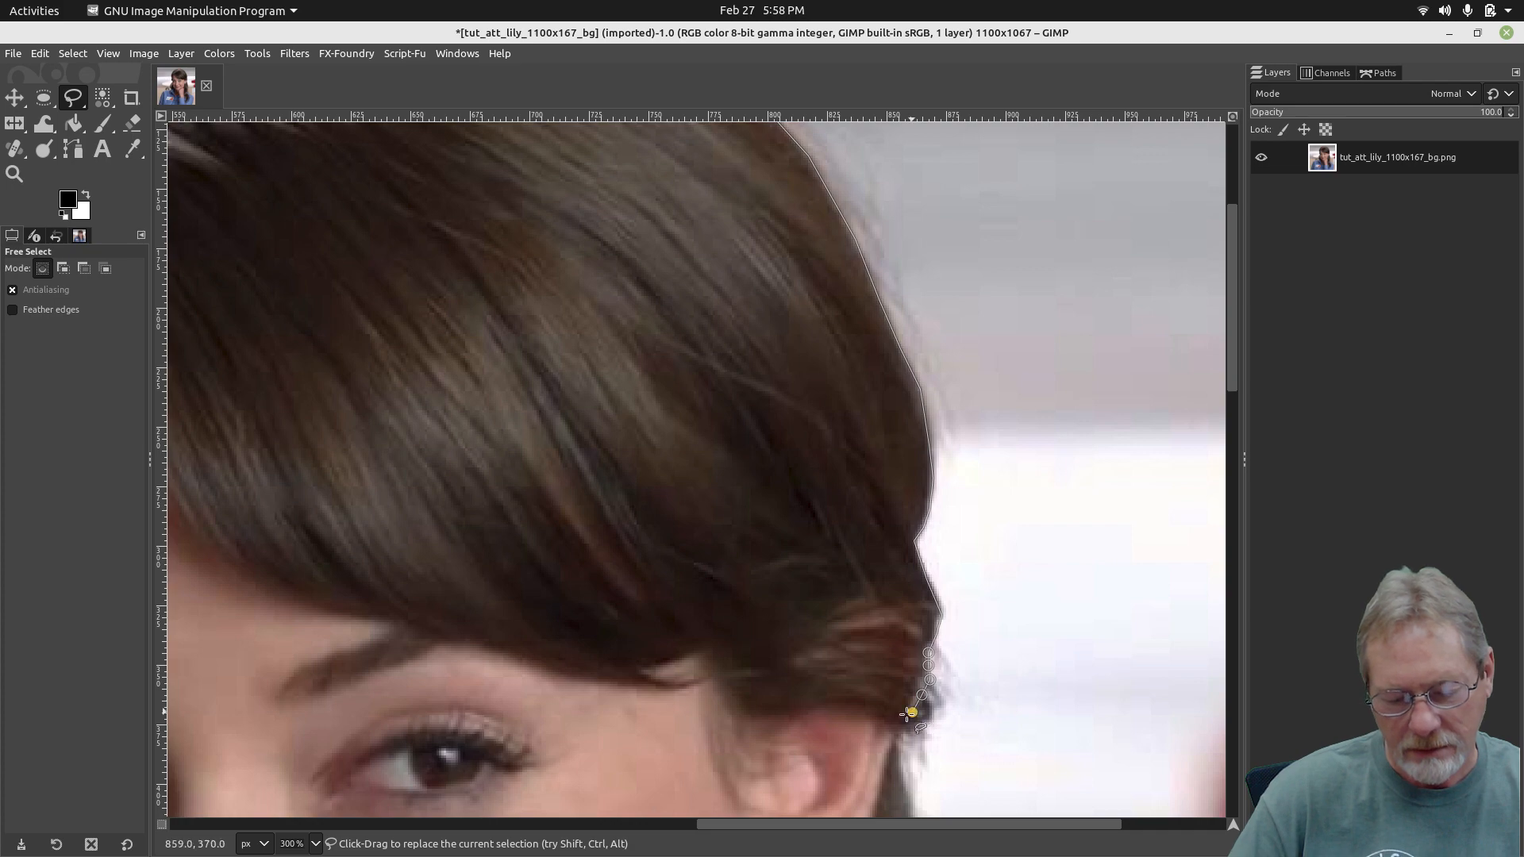
pyautogui.scroll(-3)
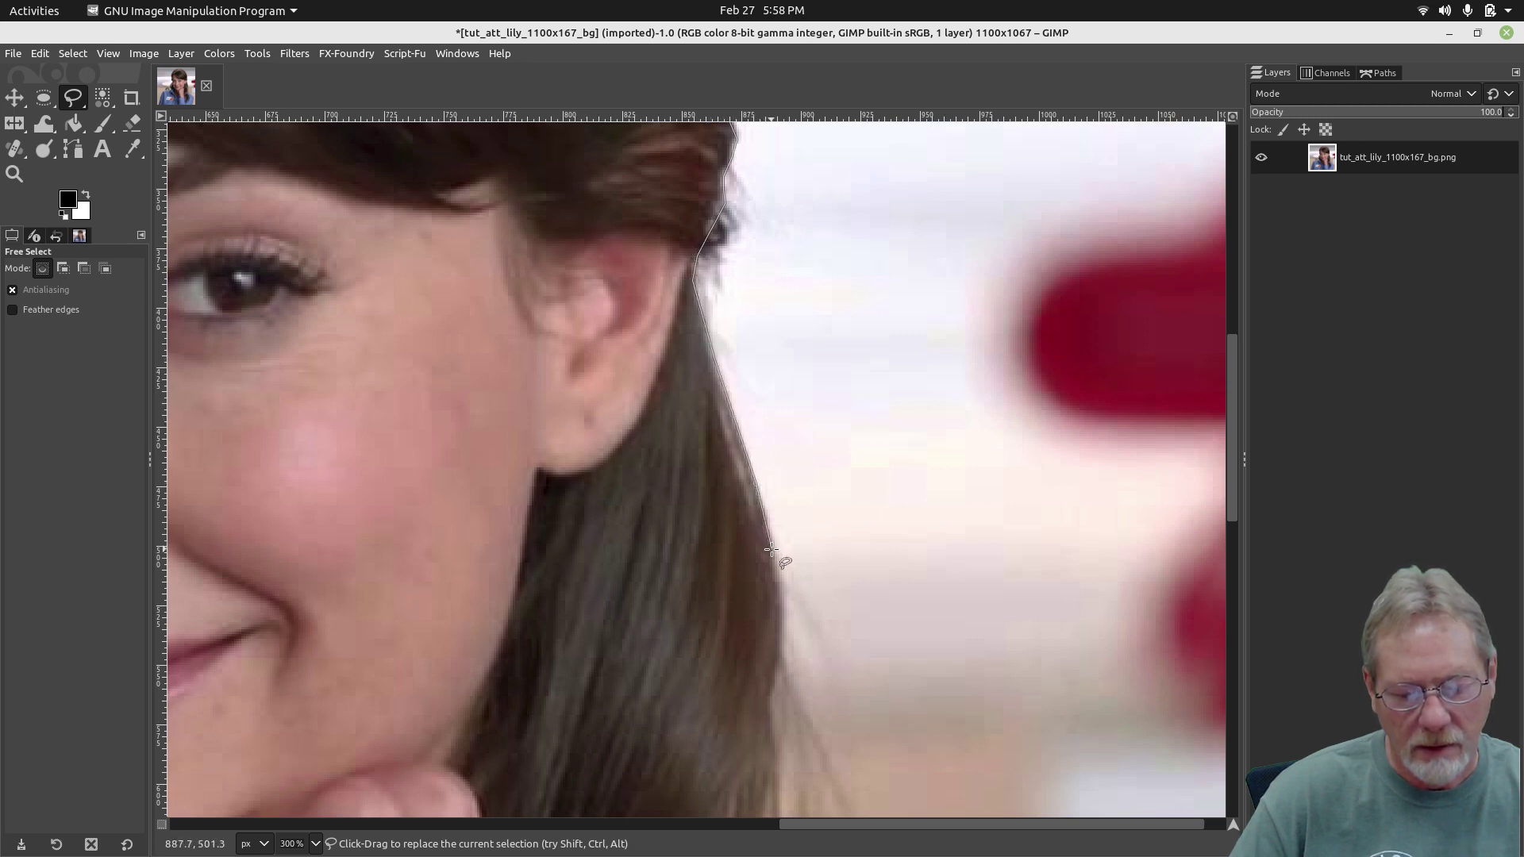
# Trace the outer edge of the long hair below the ear and around the loose strands
pyautogui.click(781, 605)
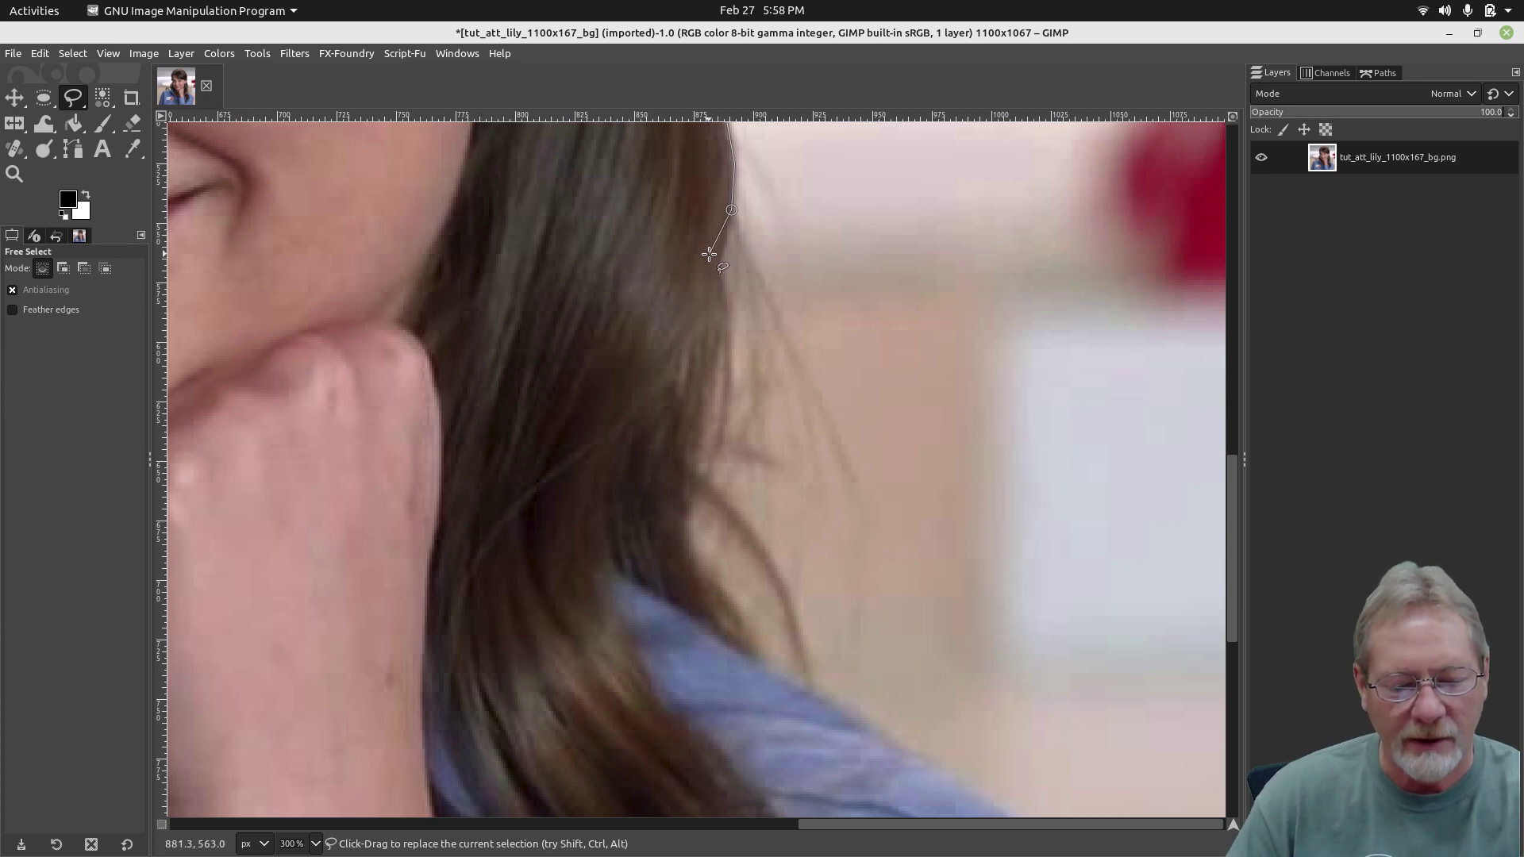
pyautogui.moveTo(711, 263)
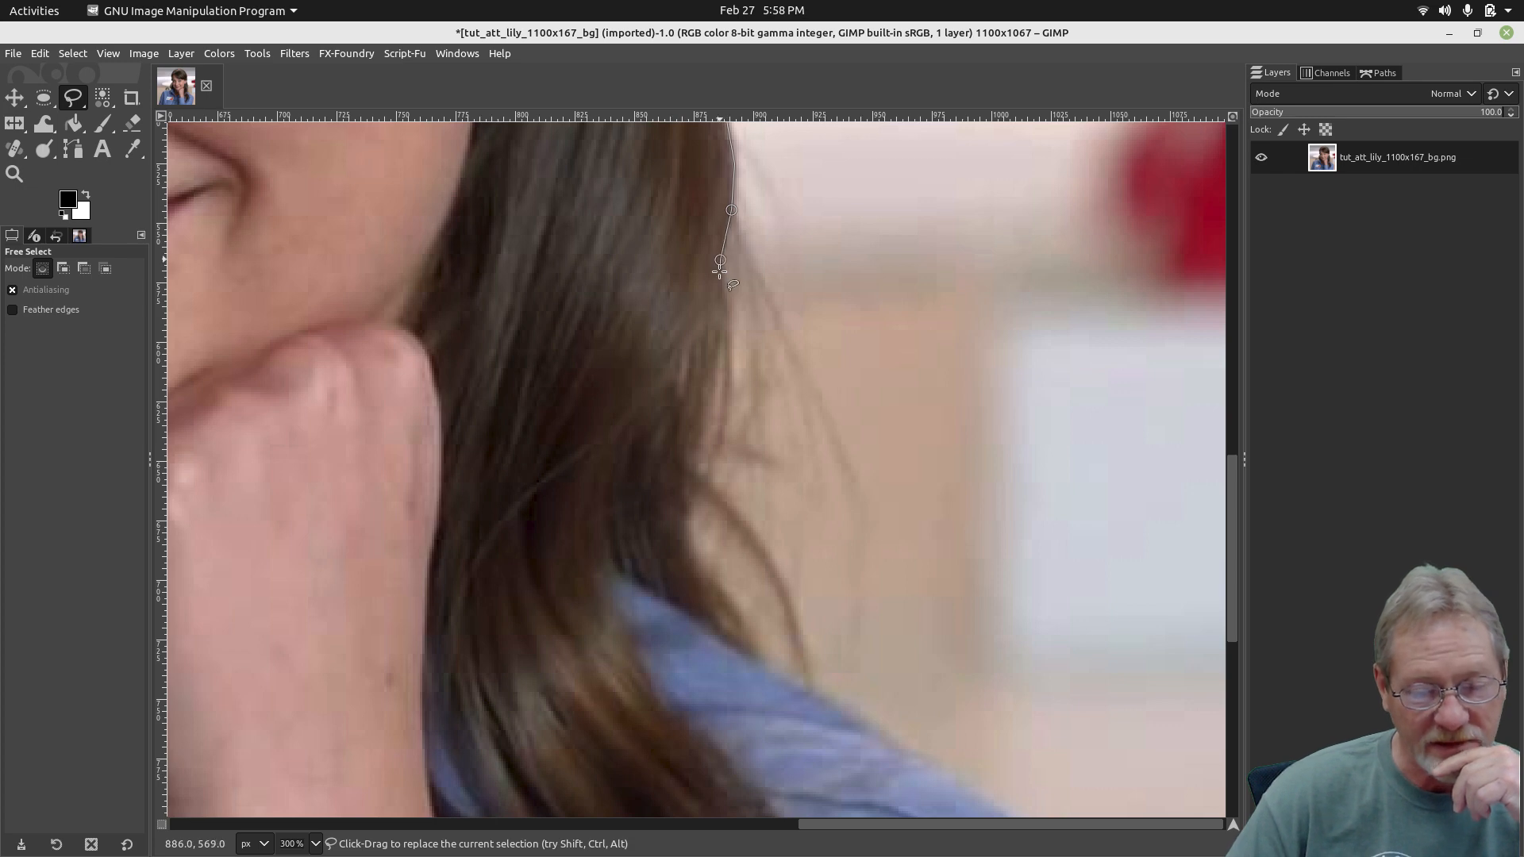
pyautogui.click(730, 362)
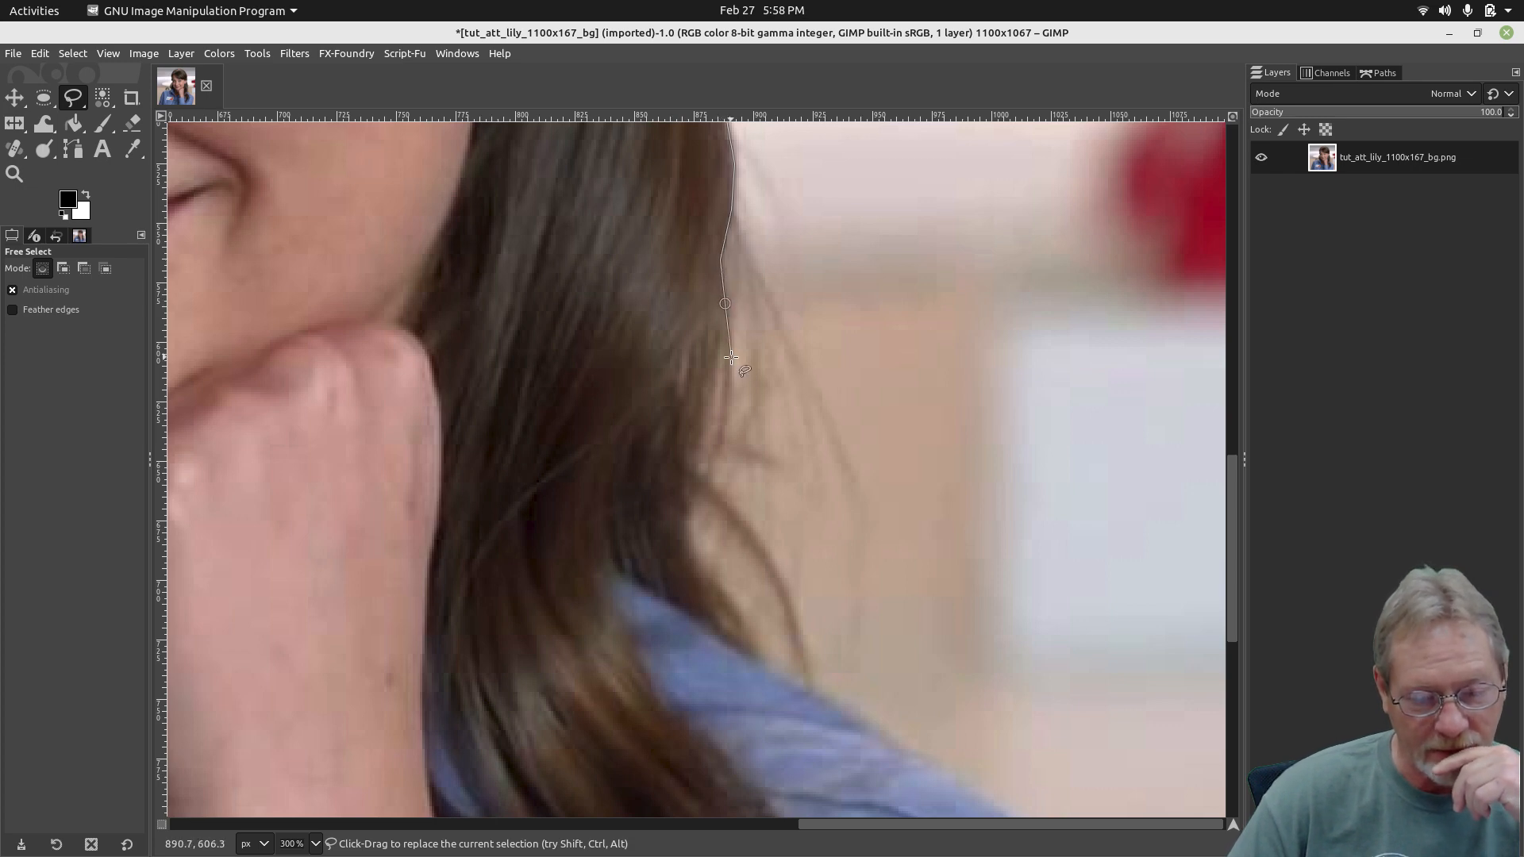
pyautogui.click(726, 414)
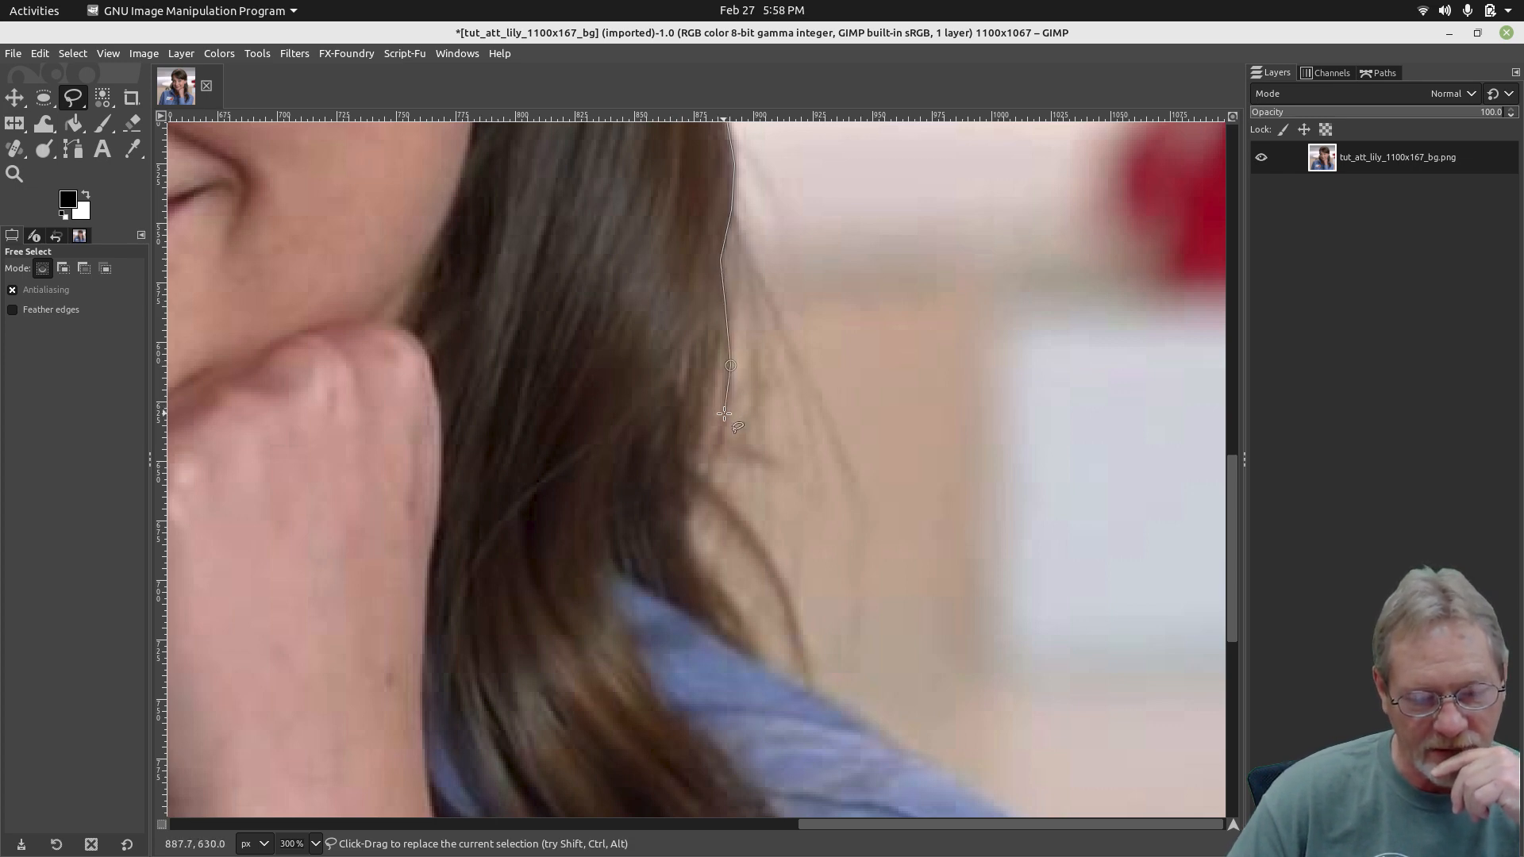
pyautogui.click(715, 445)
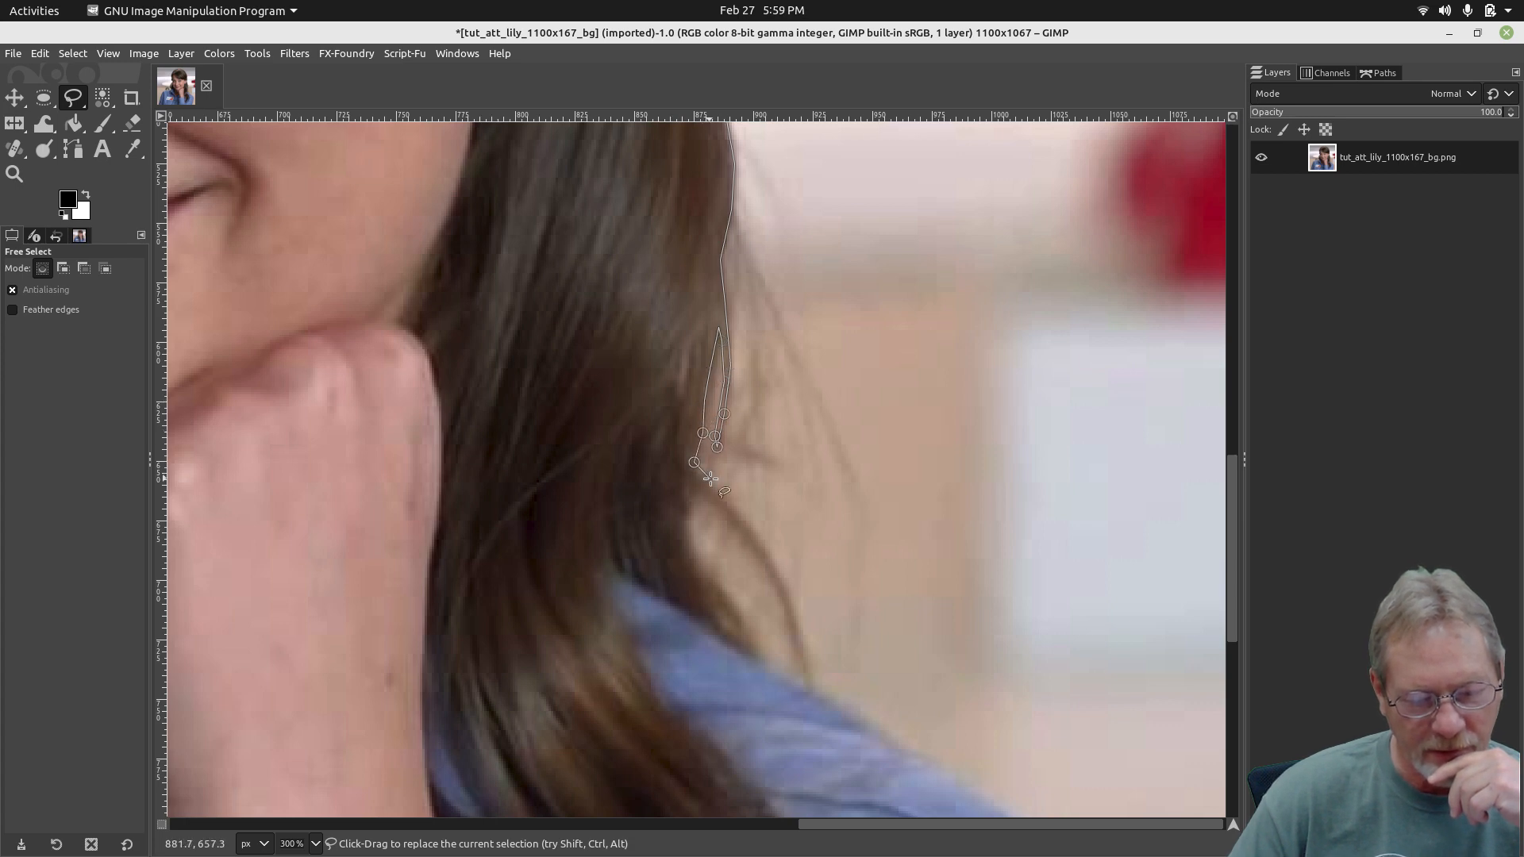
pyautogui.moveTo(709, 482); pyautogui.dragTo(768, 548)
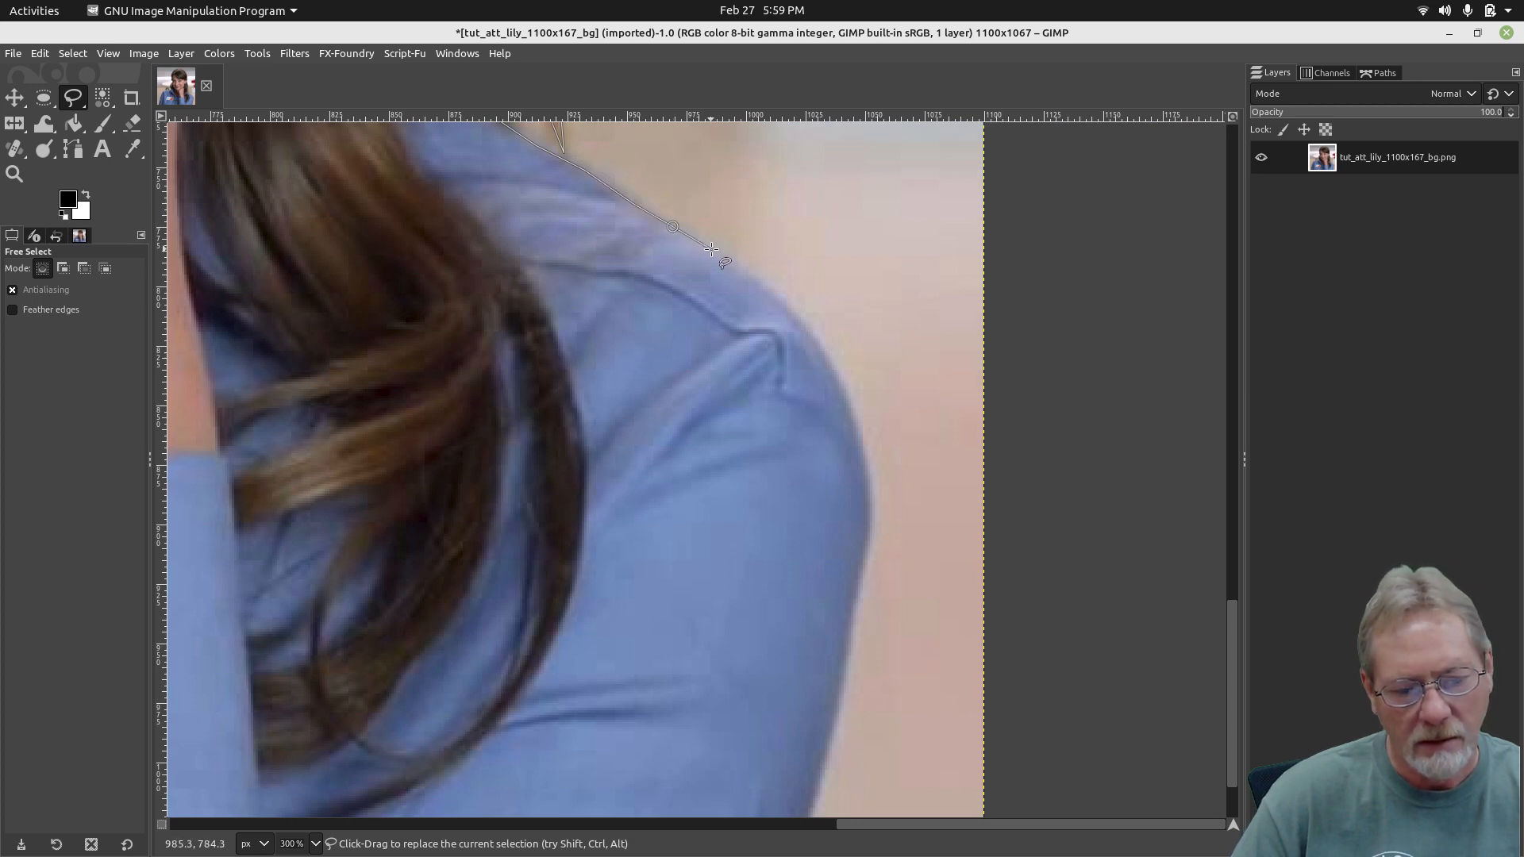
# Continue the outline down the right shoulder edge to close around Lily's figure
pyautogui.click(765, 285)
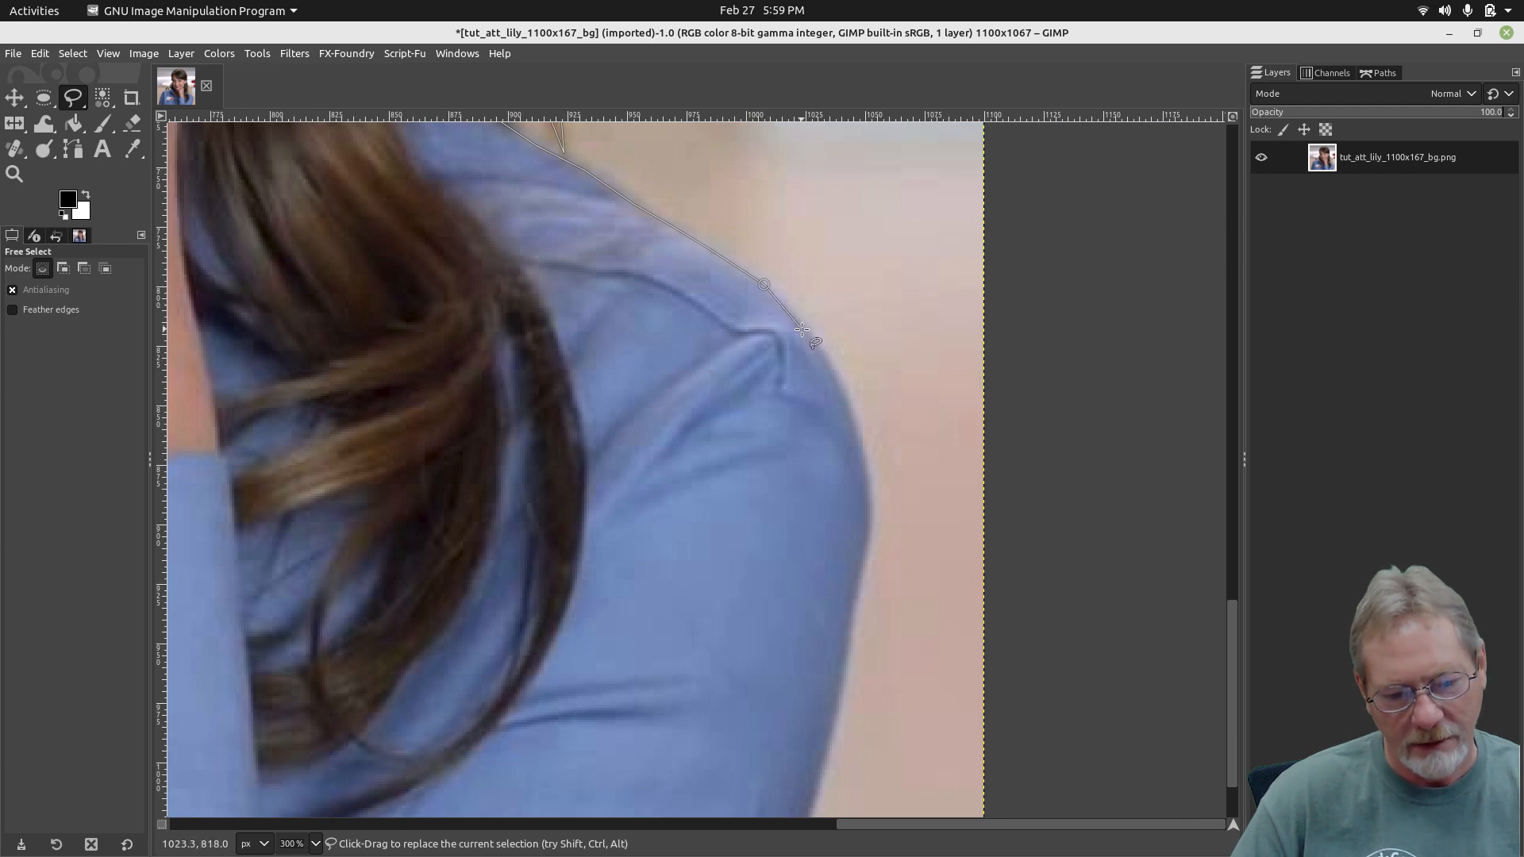
pyautogui.click(841, 391)
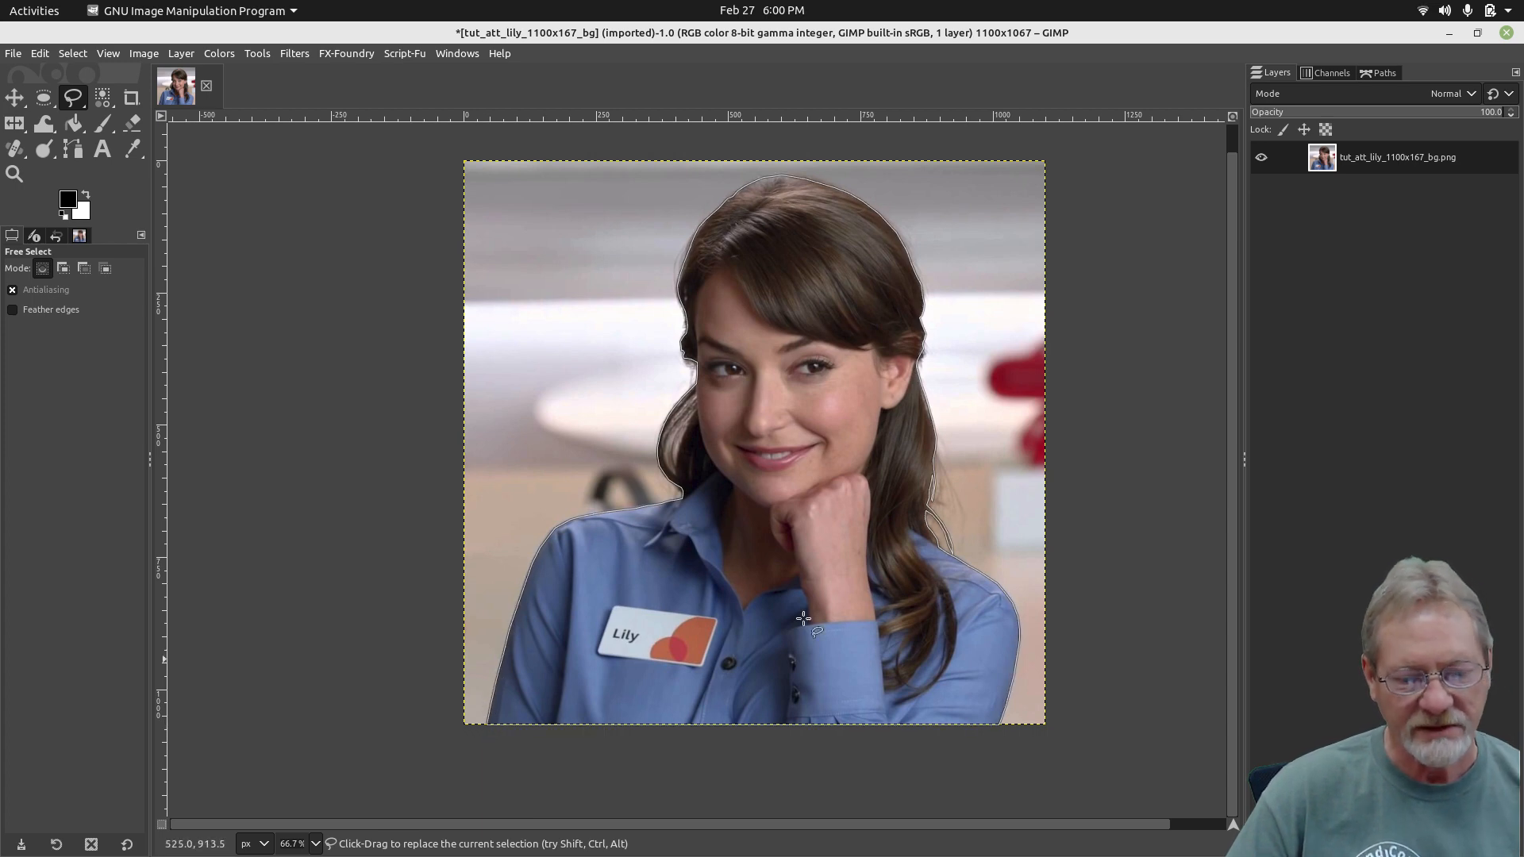
pyautogui.moveTo(425, 448)
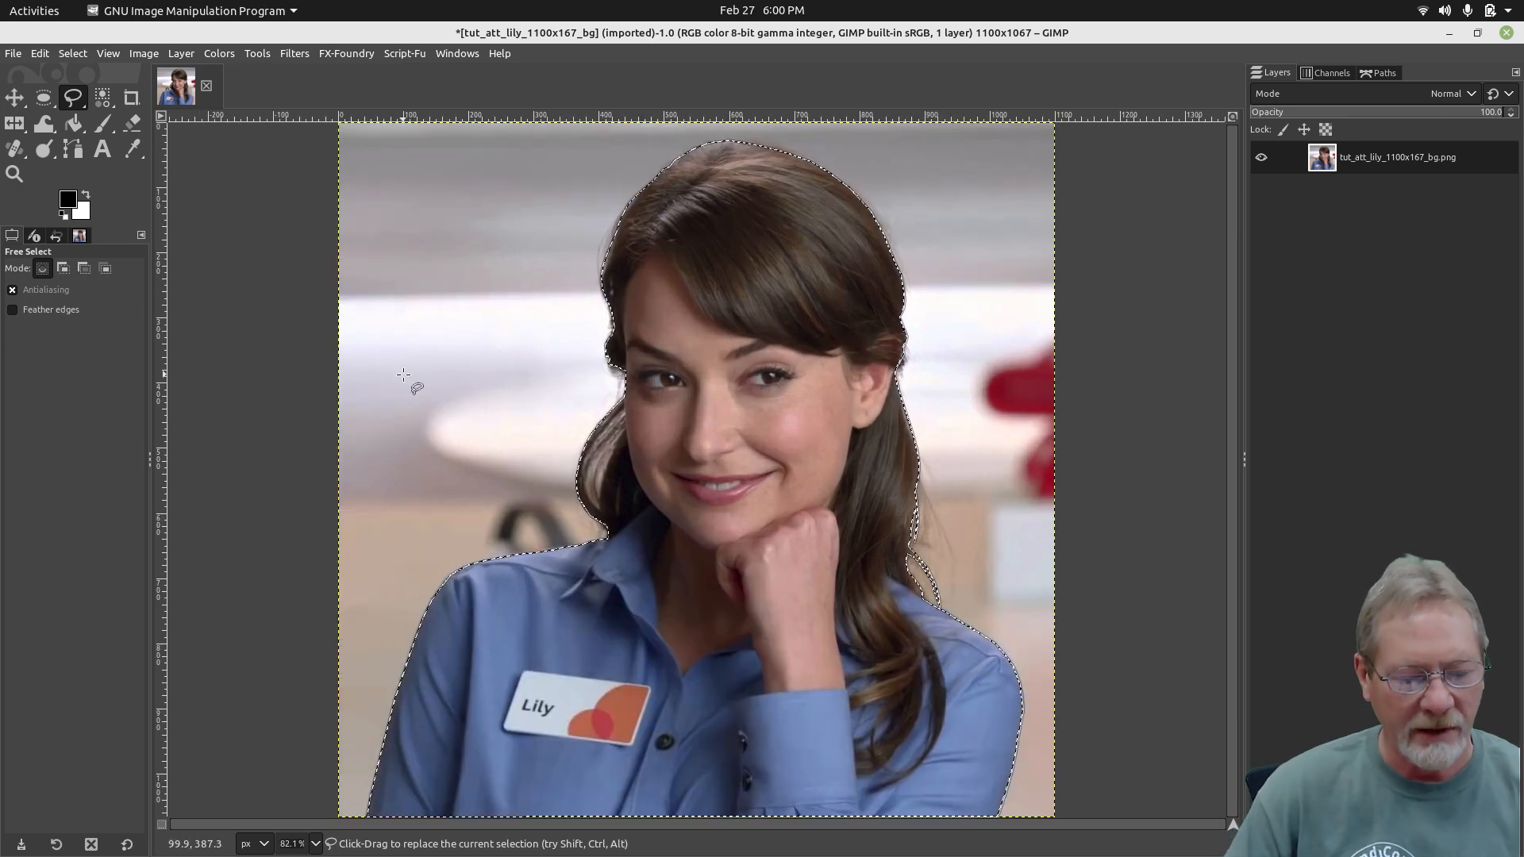
pyautogui.moveTo(1095, 385)
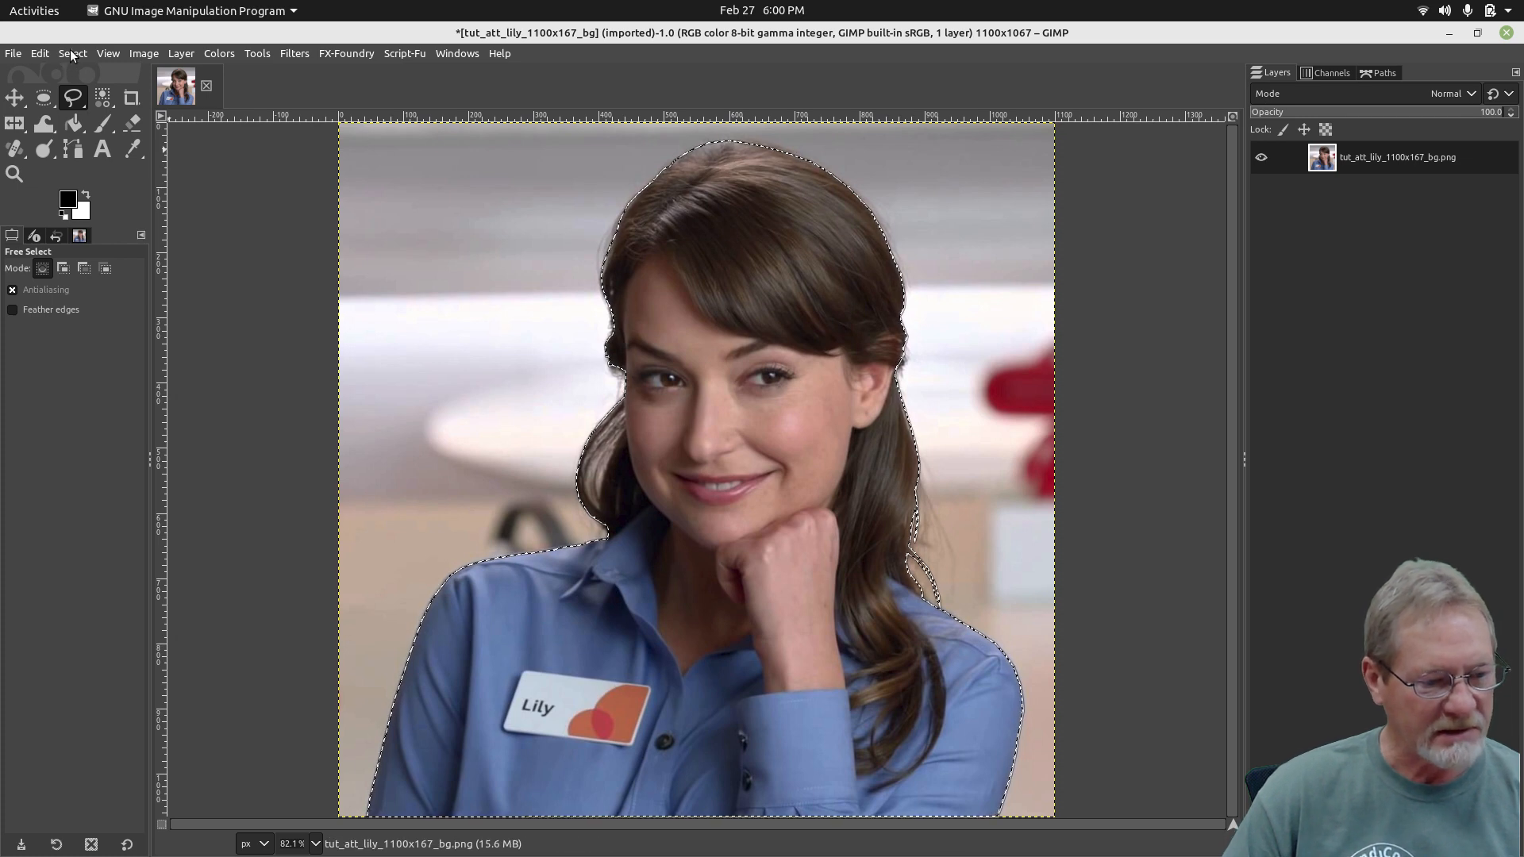
# Invert the selection so the blurred background is selected instead of Lily
pyautogui.click(71, 54)
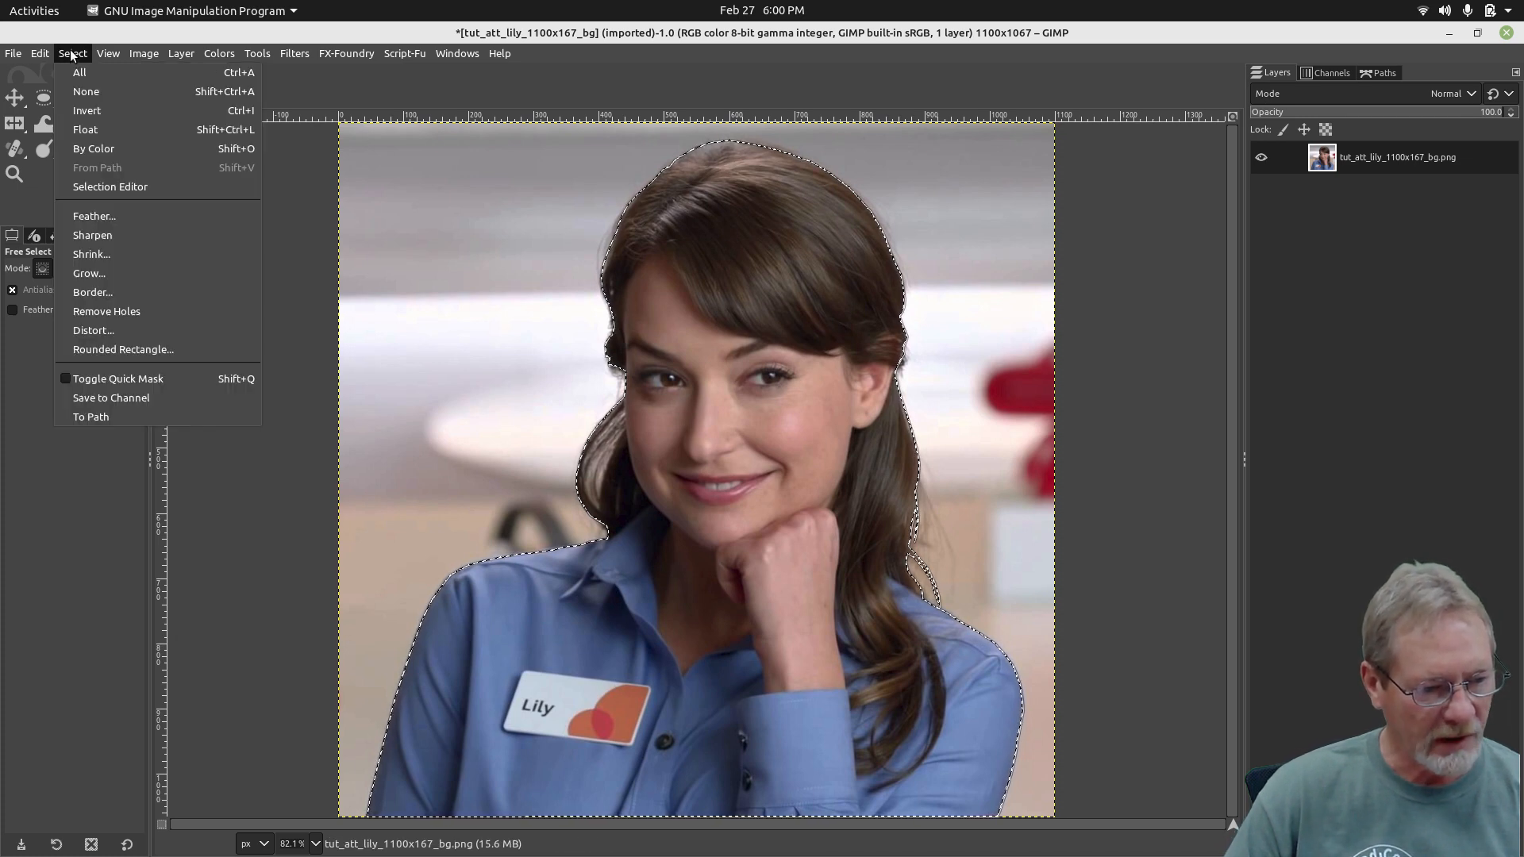
pyautogui.moveTo(86, 112)
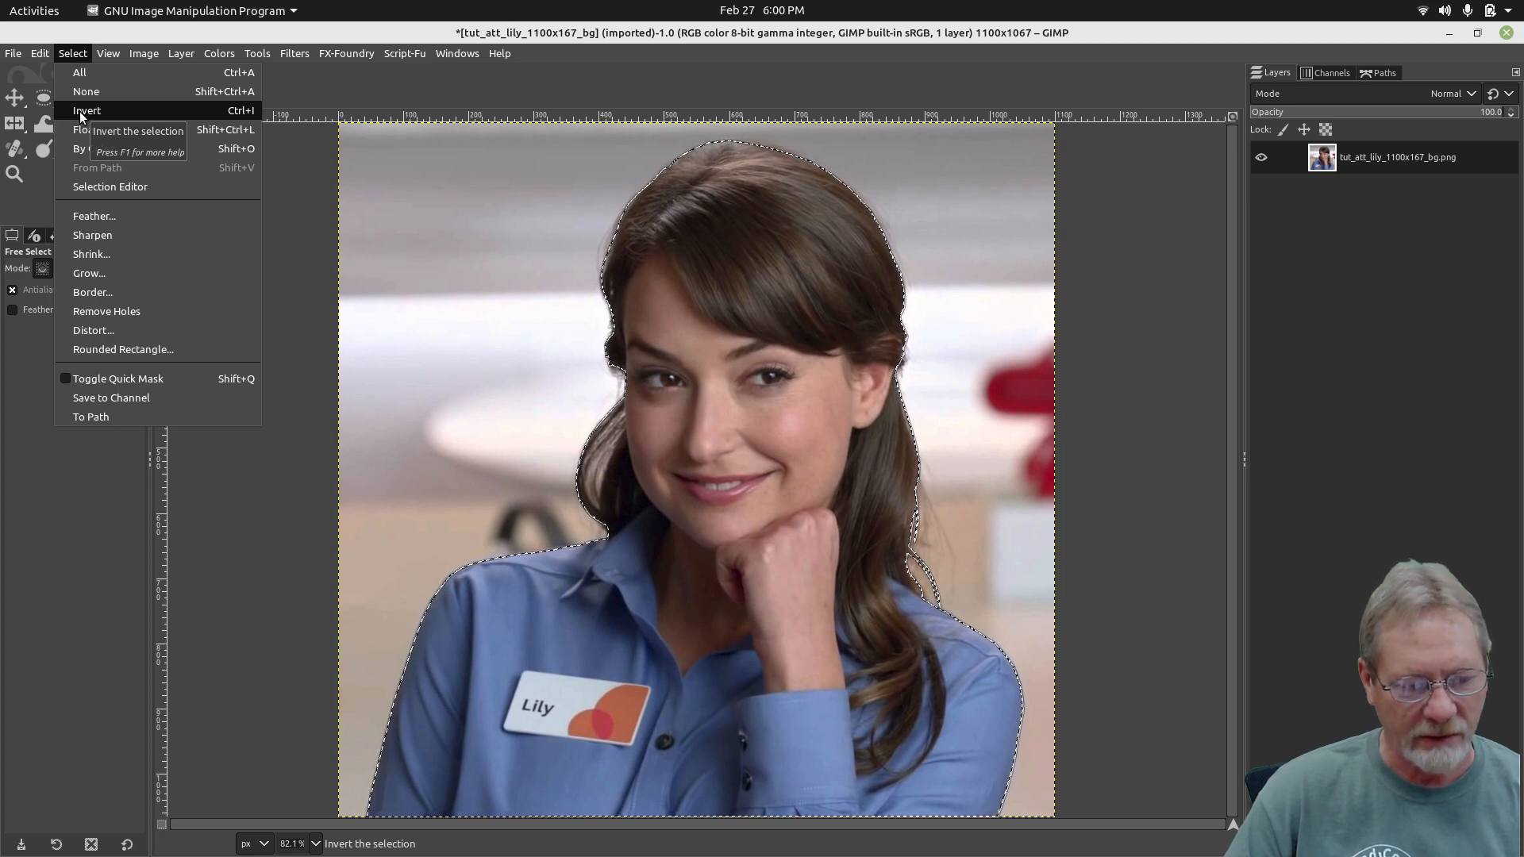
pyautogui.click(86, 109)
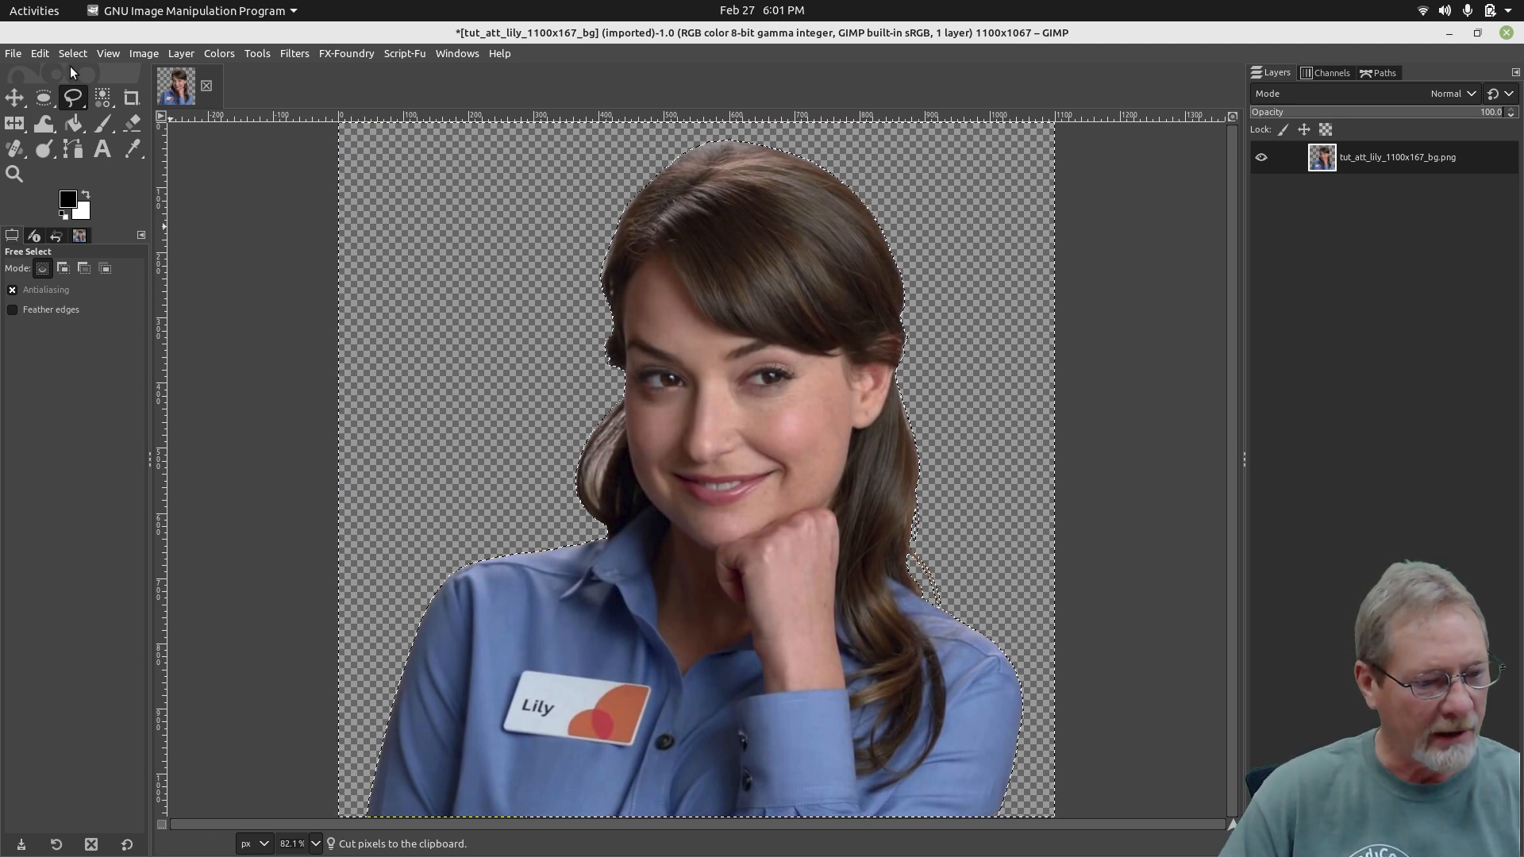
# Clear the selection with Select > None, leaving the cut-out on transparency
pyautogui.click(73, 54)
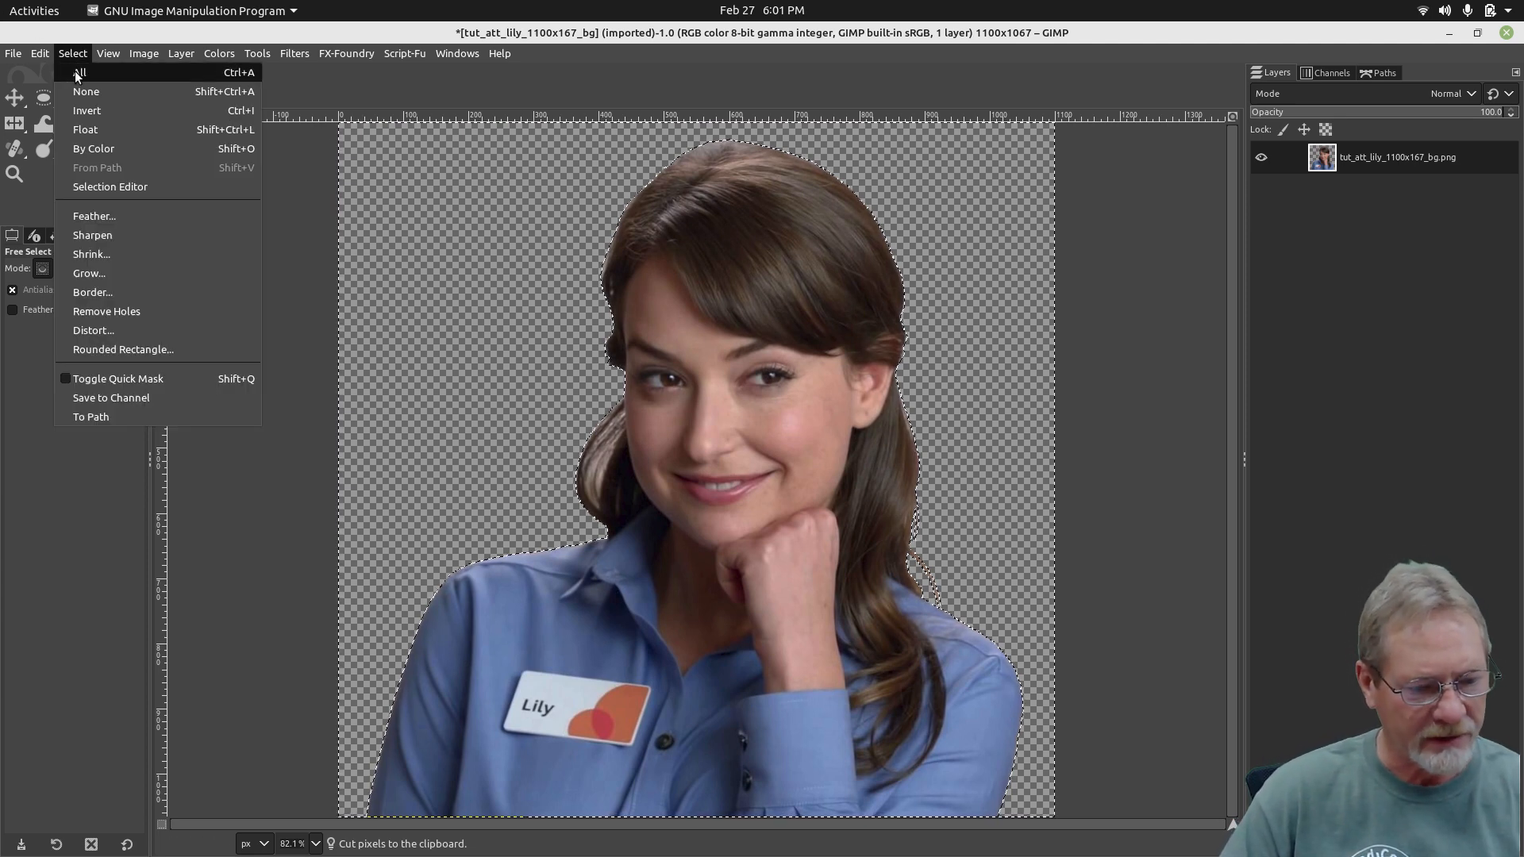
pyautogui.moveTo(76, 92)
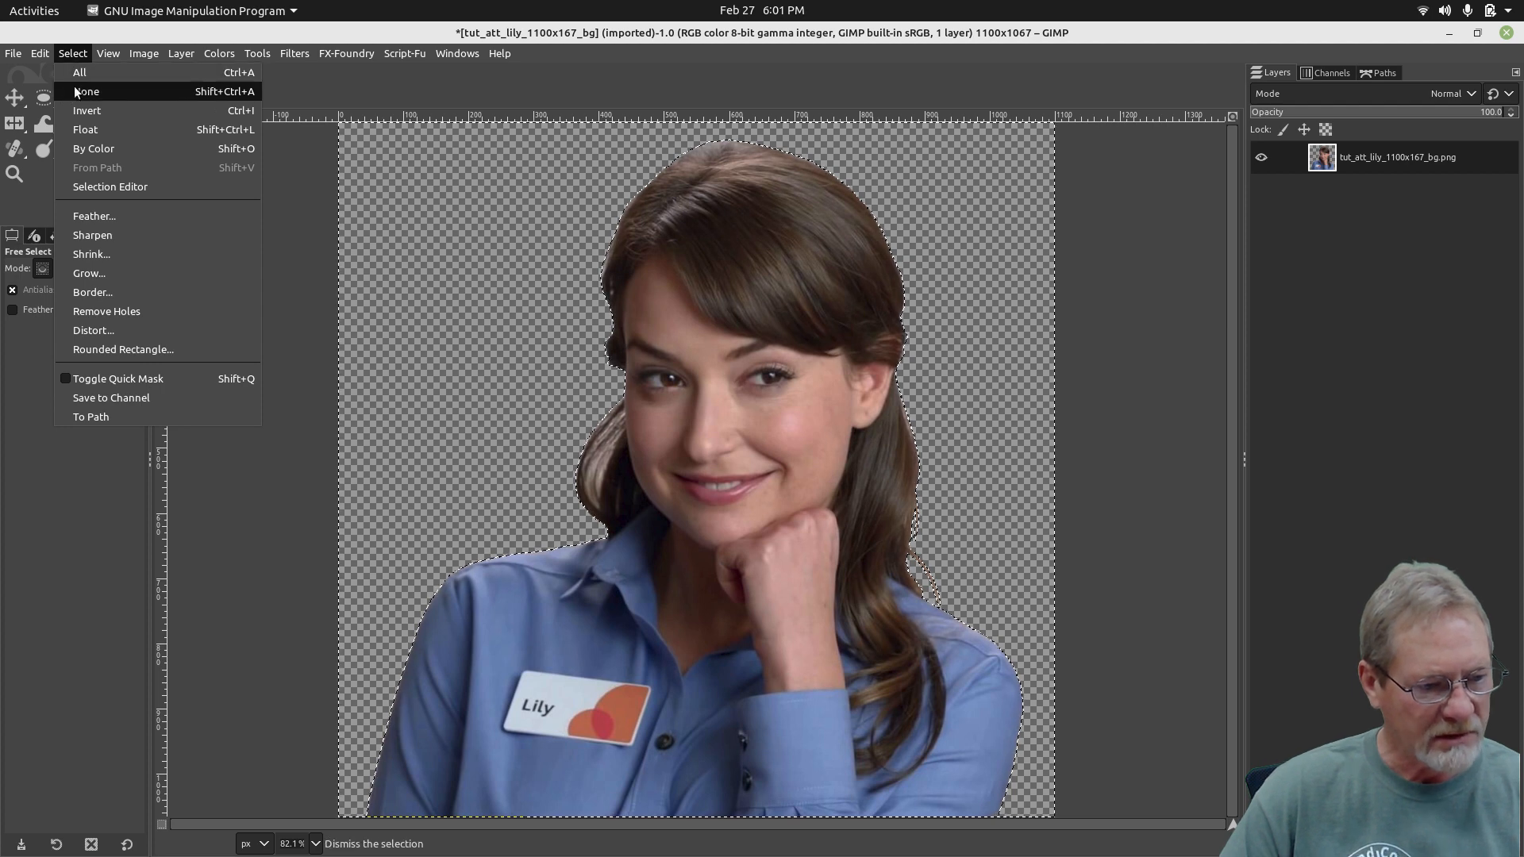
pyautogui.click(86, 92)
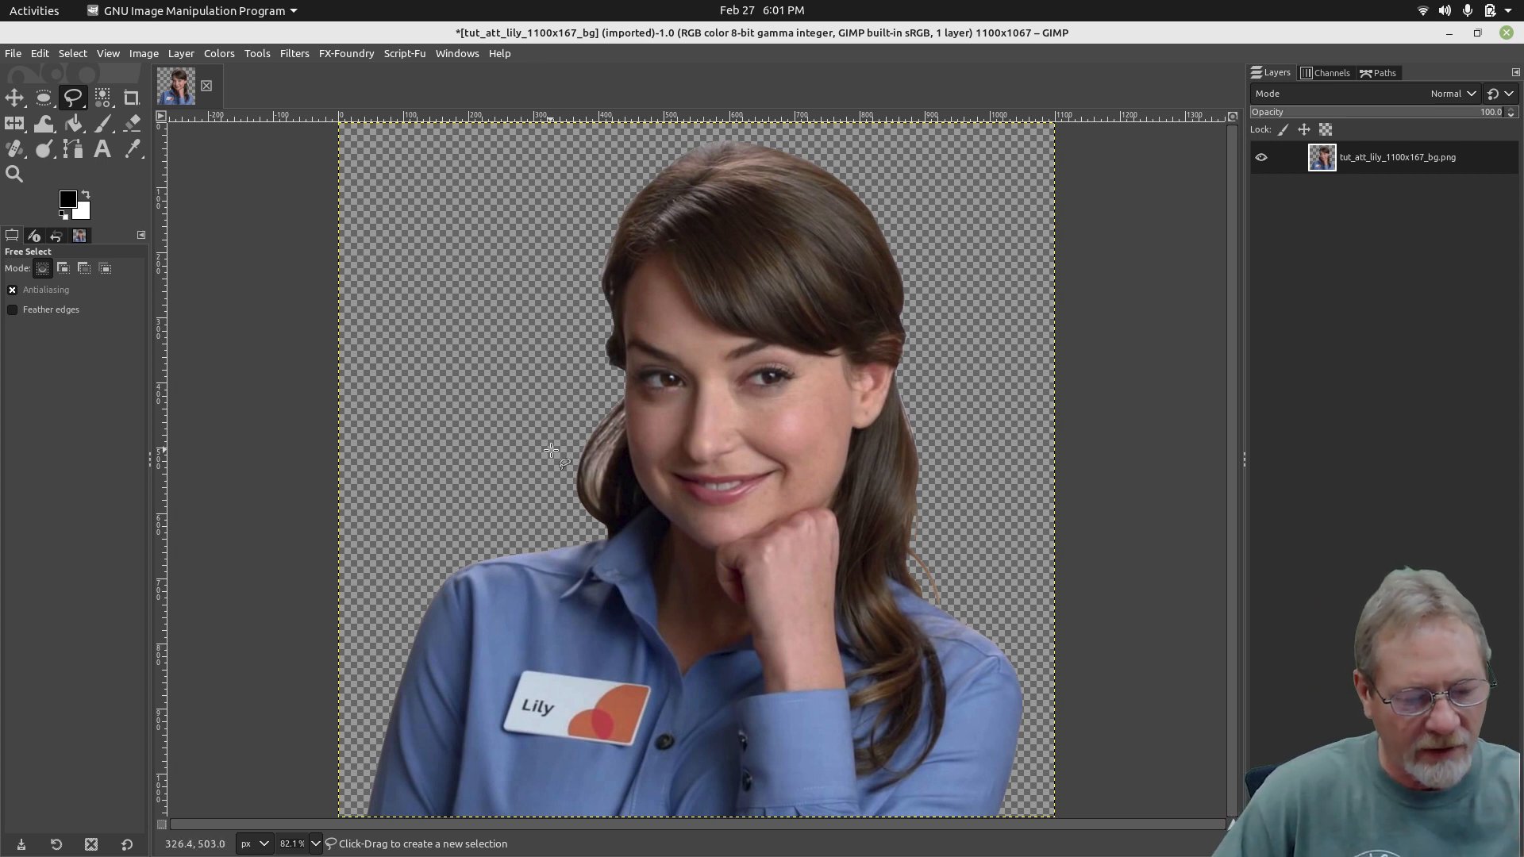
pyautogui.moveTo(625, 425)
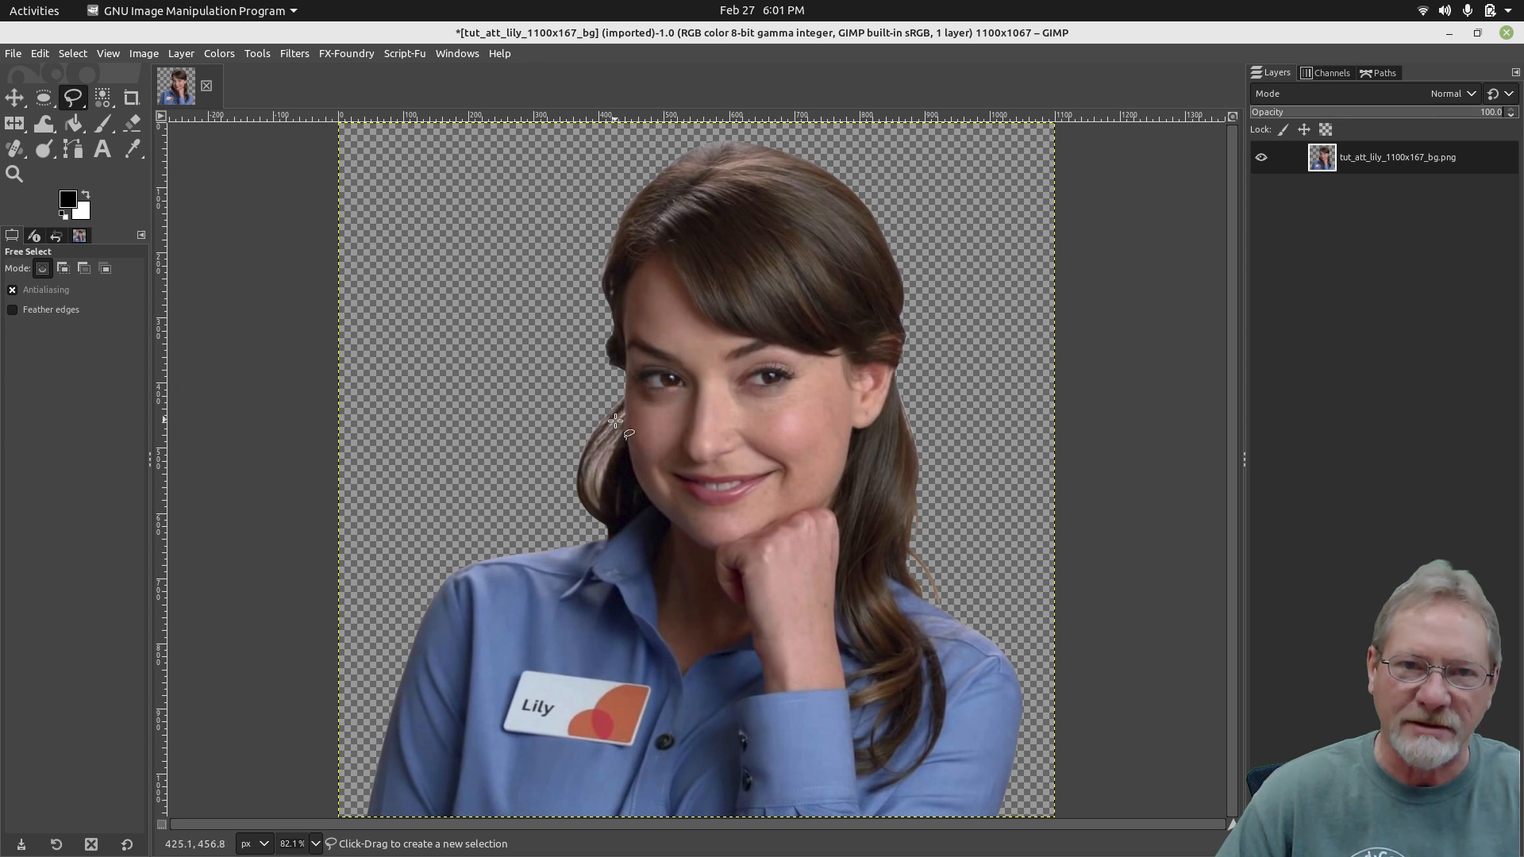
pyautogui.moveTo(591, 503)
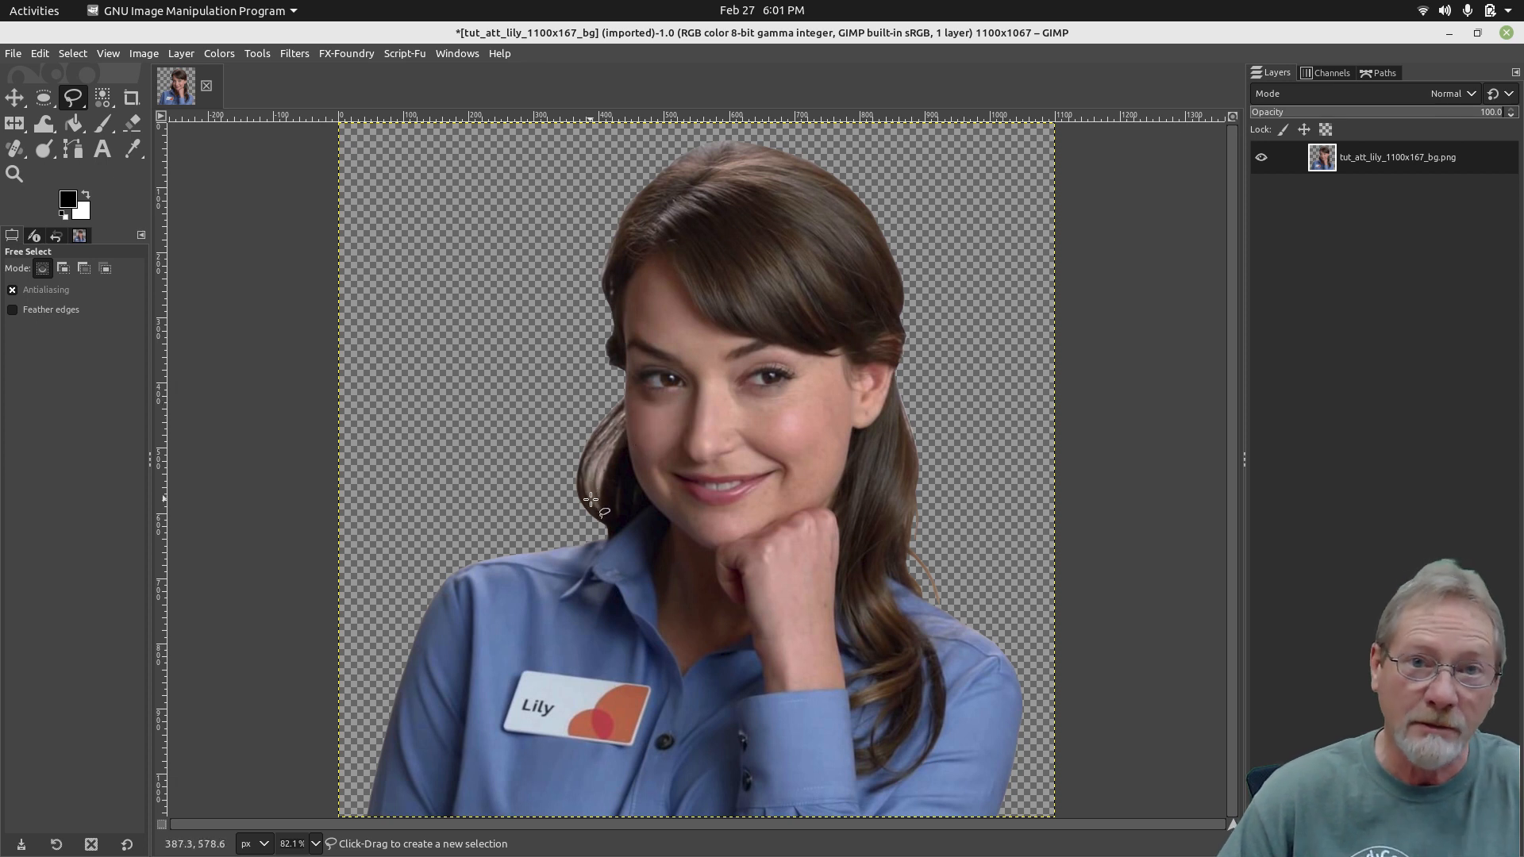
pyautogui.moveTo(594, 476)
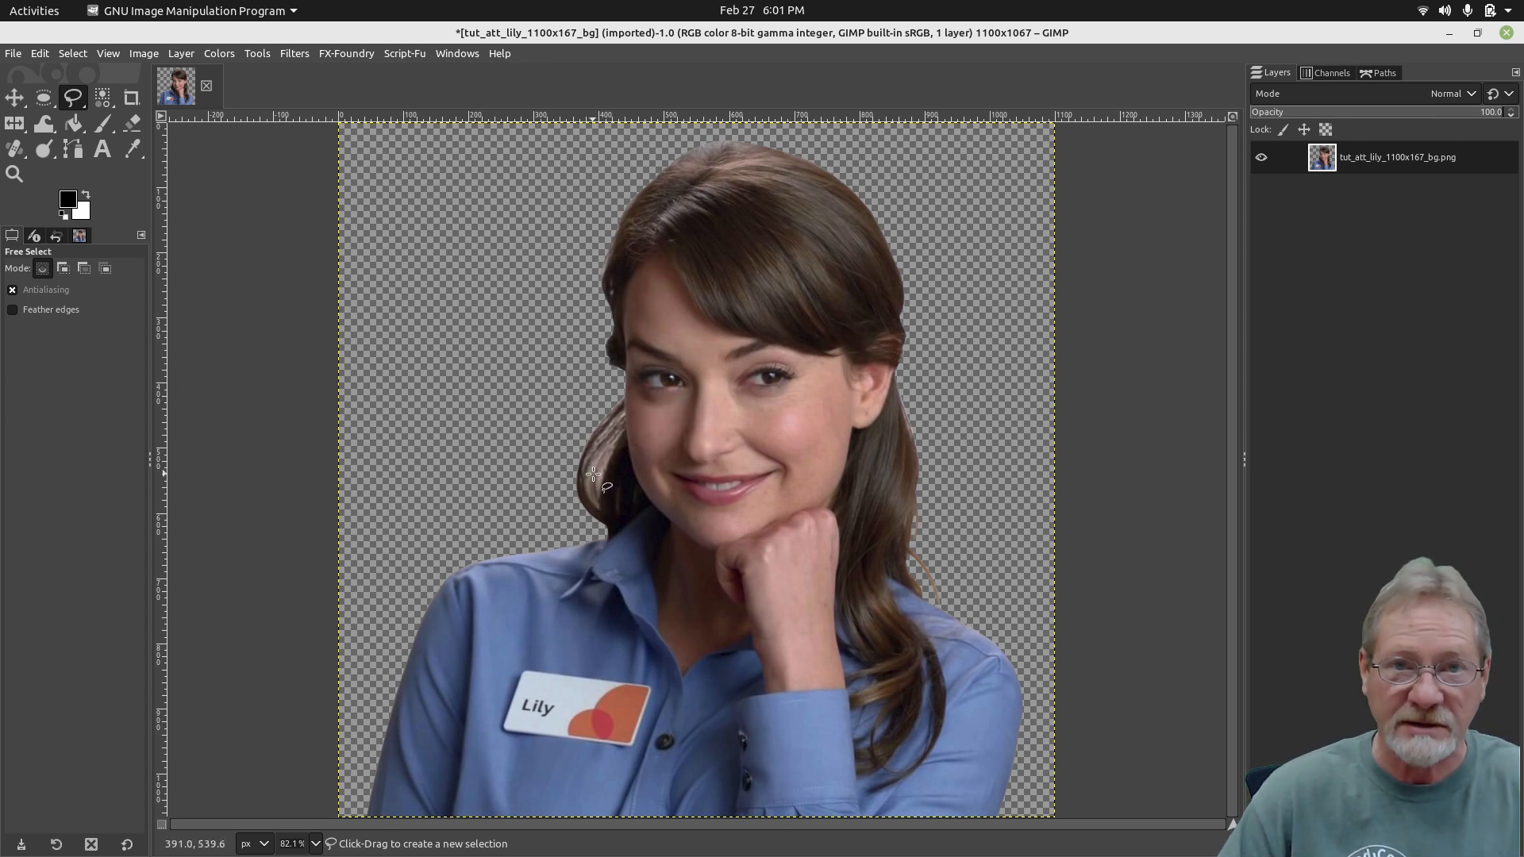
pyautogui.moveTo(727, 142)
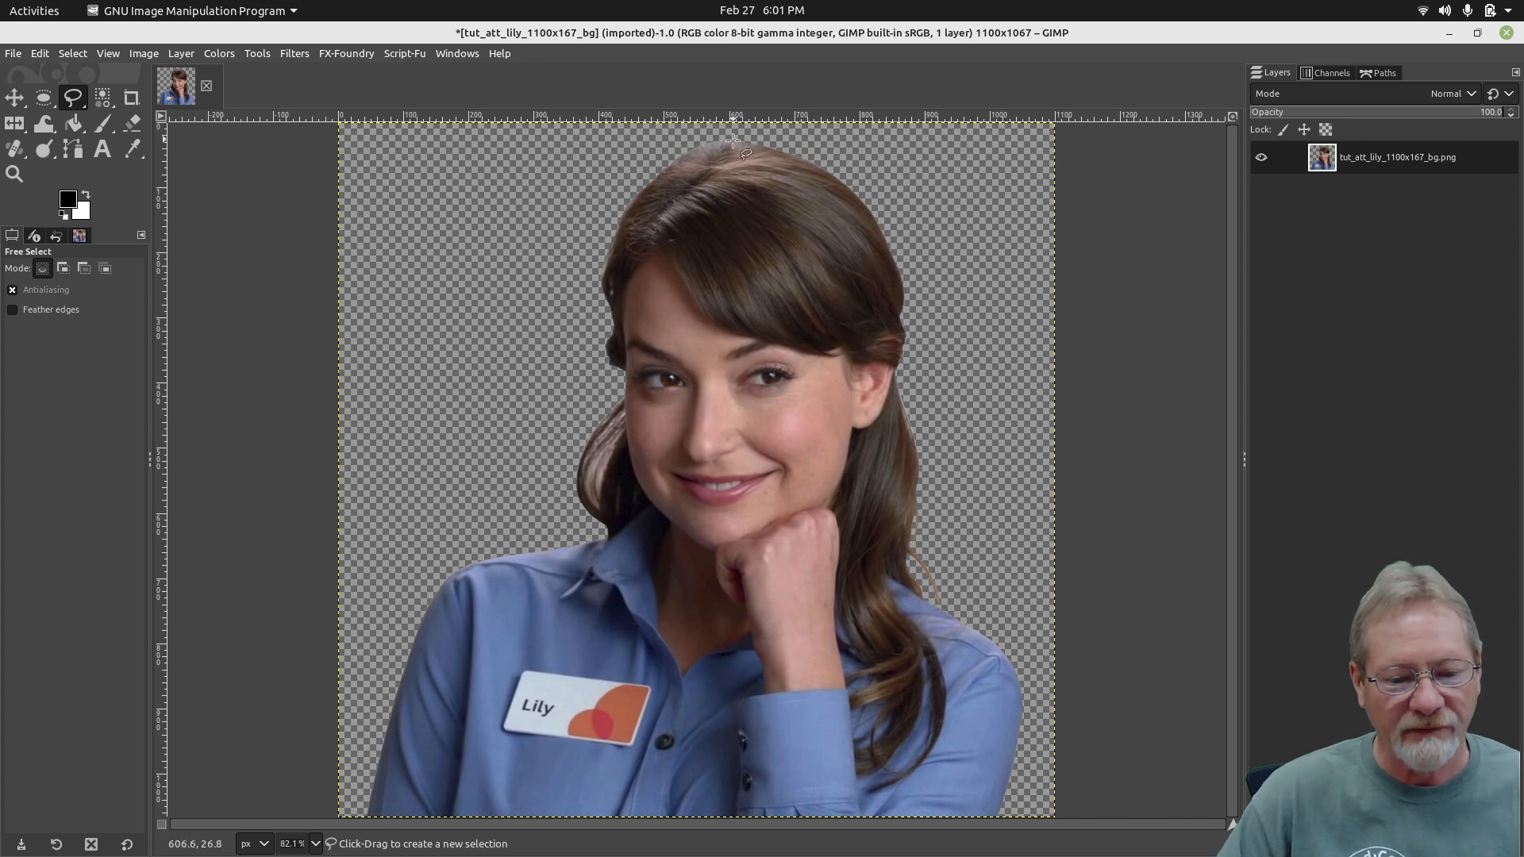
pyautogui.moveTo(743, 143)
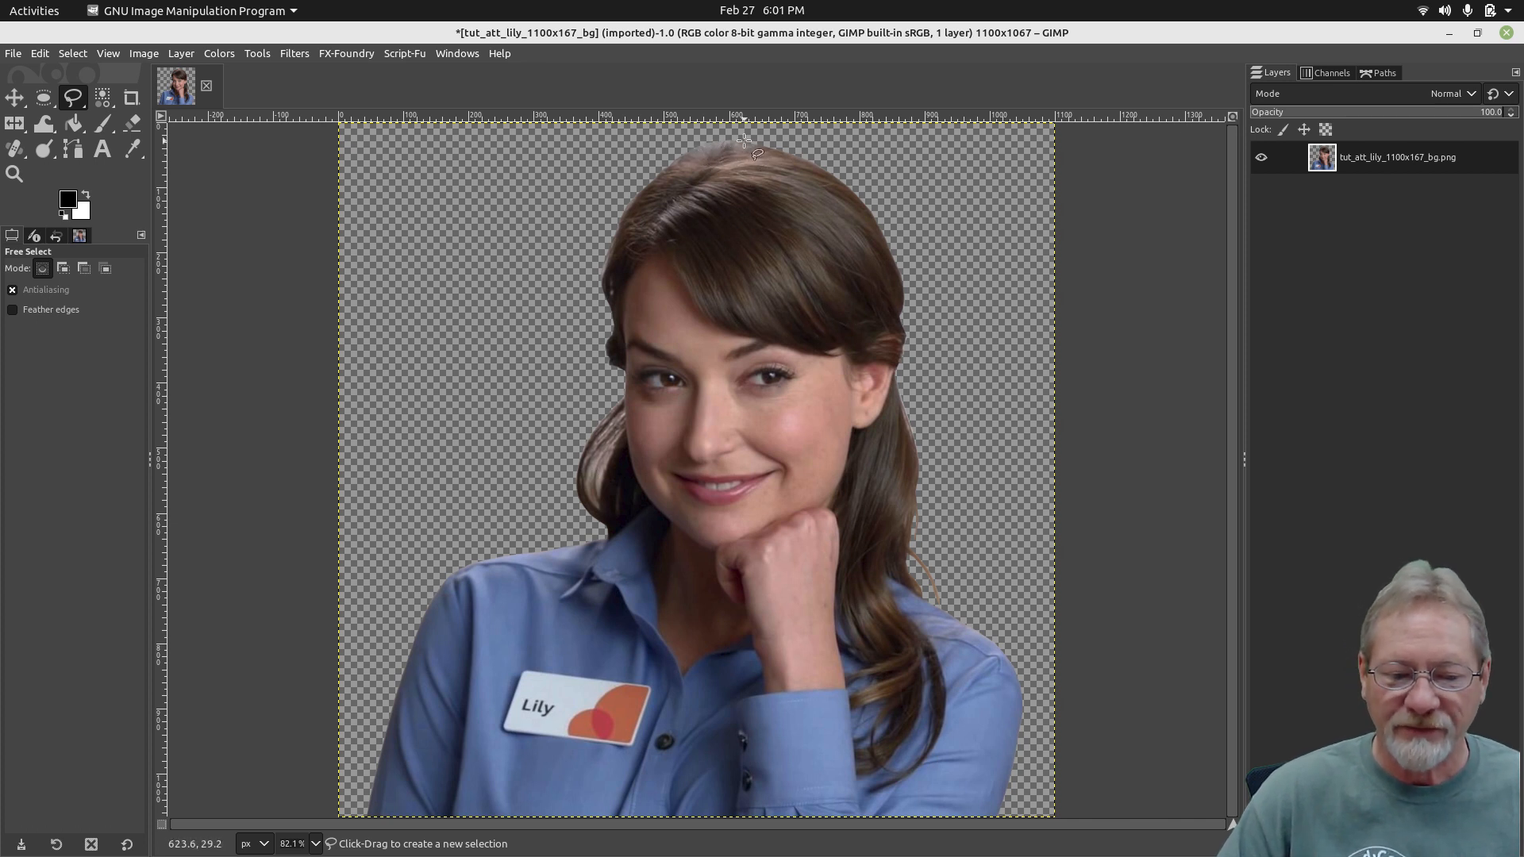
pyautogui.moveTo(735, 159)
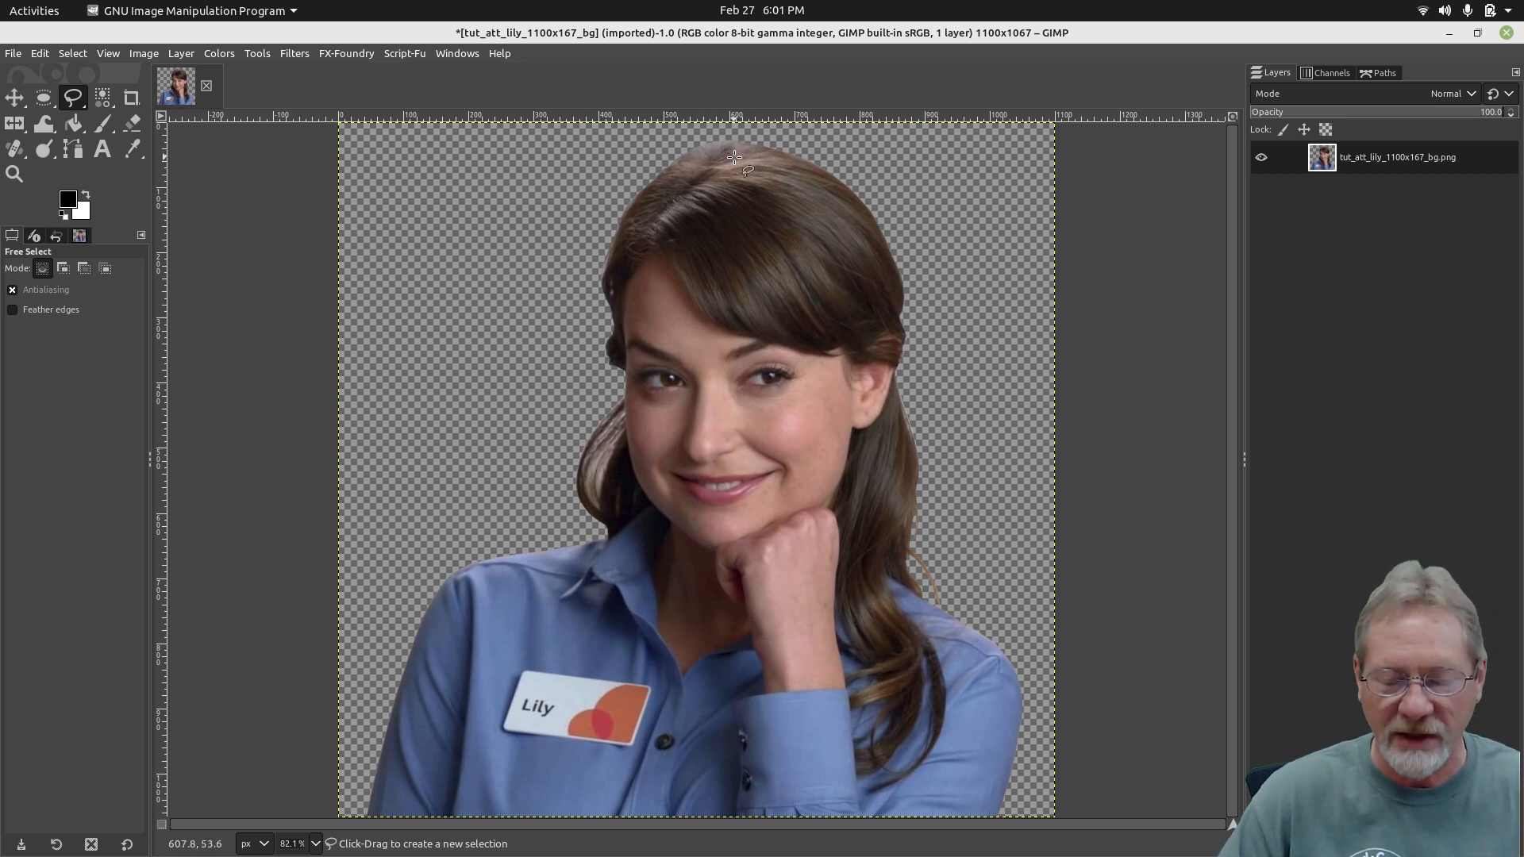
pyautogui.moveTo(1000, 480)
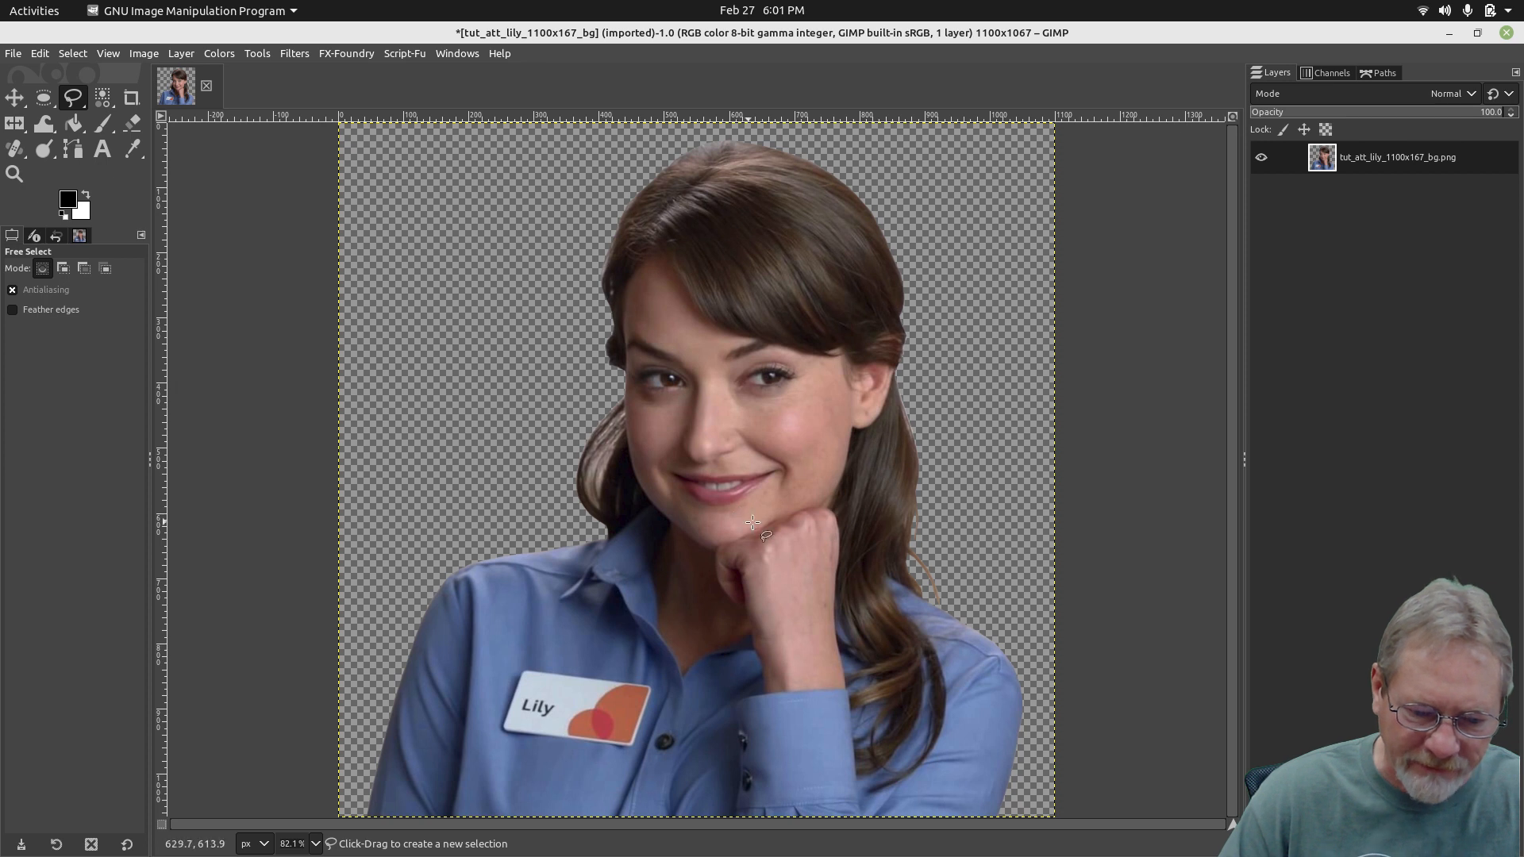
pyautogui.moveTo(819, 459)
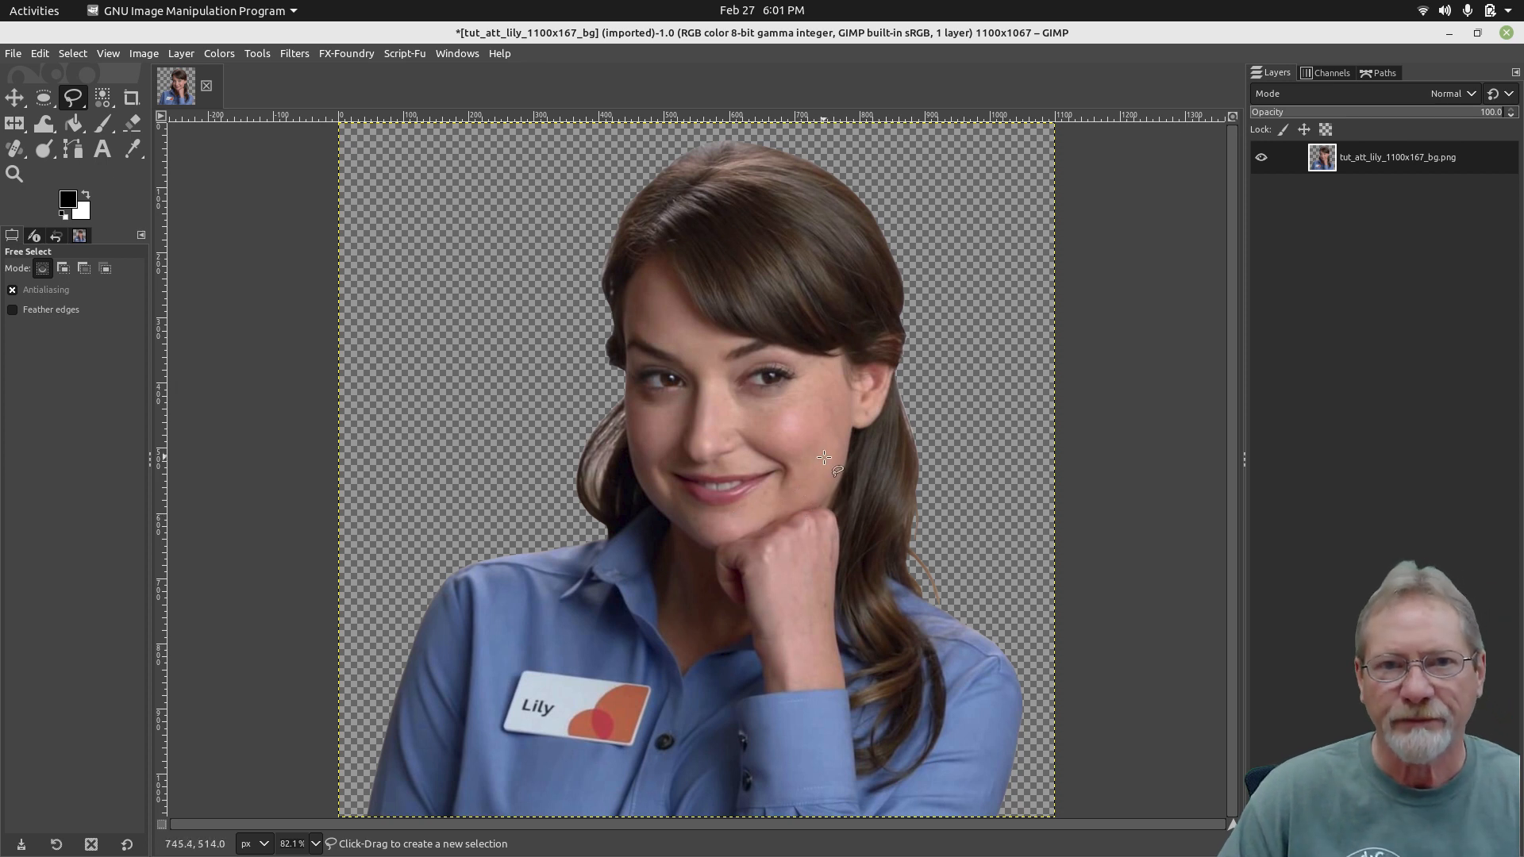
pyautogui.moveTo(803, 447)
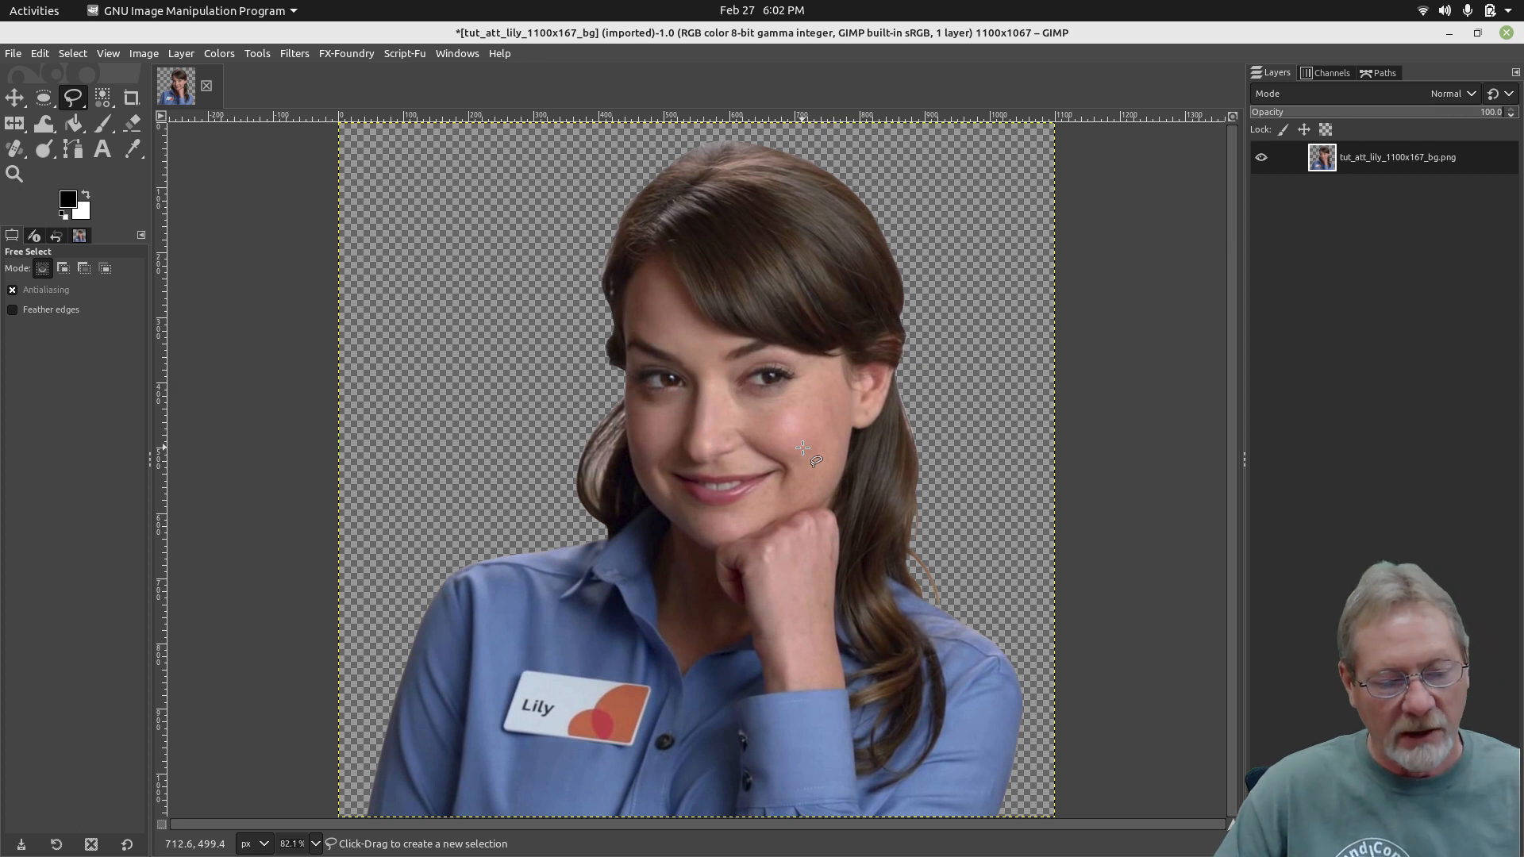
pyautogui.moveTo(803, 413)
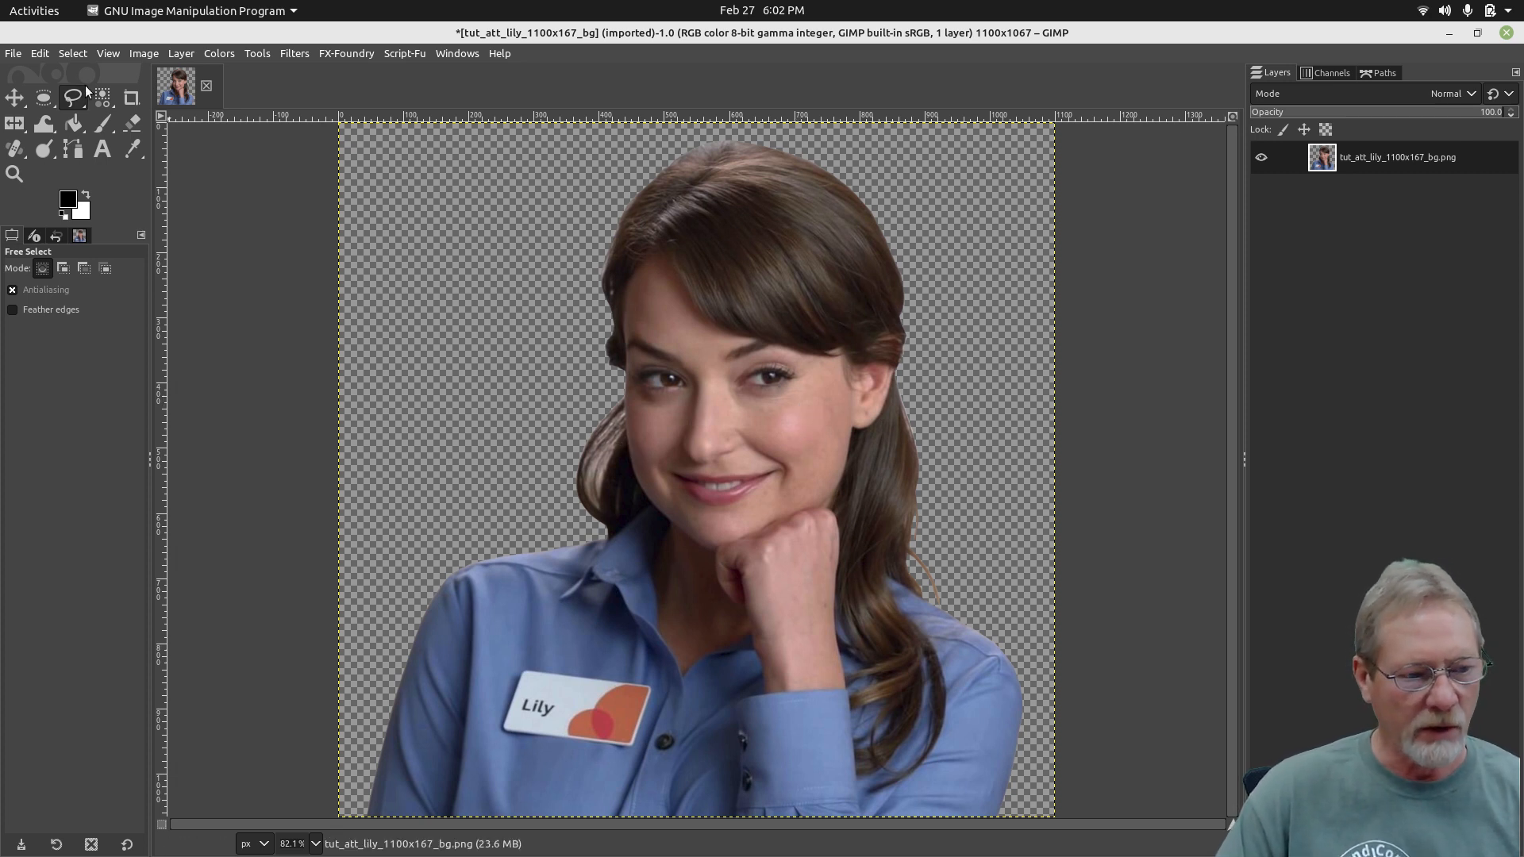
# Save the cut-out portrait as tut_att_lily_1100x167_bg.xcf in the img folder
pyautogui.click(13, 54)
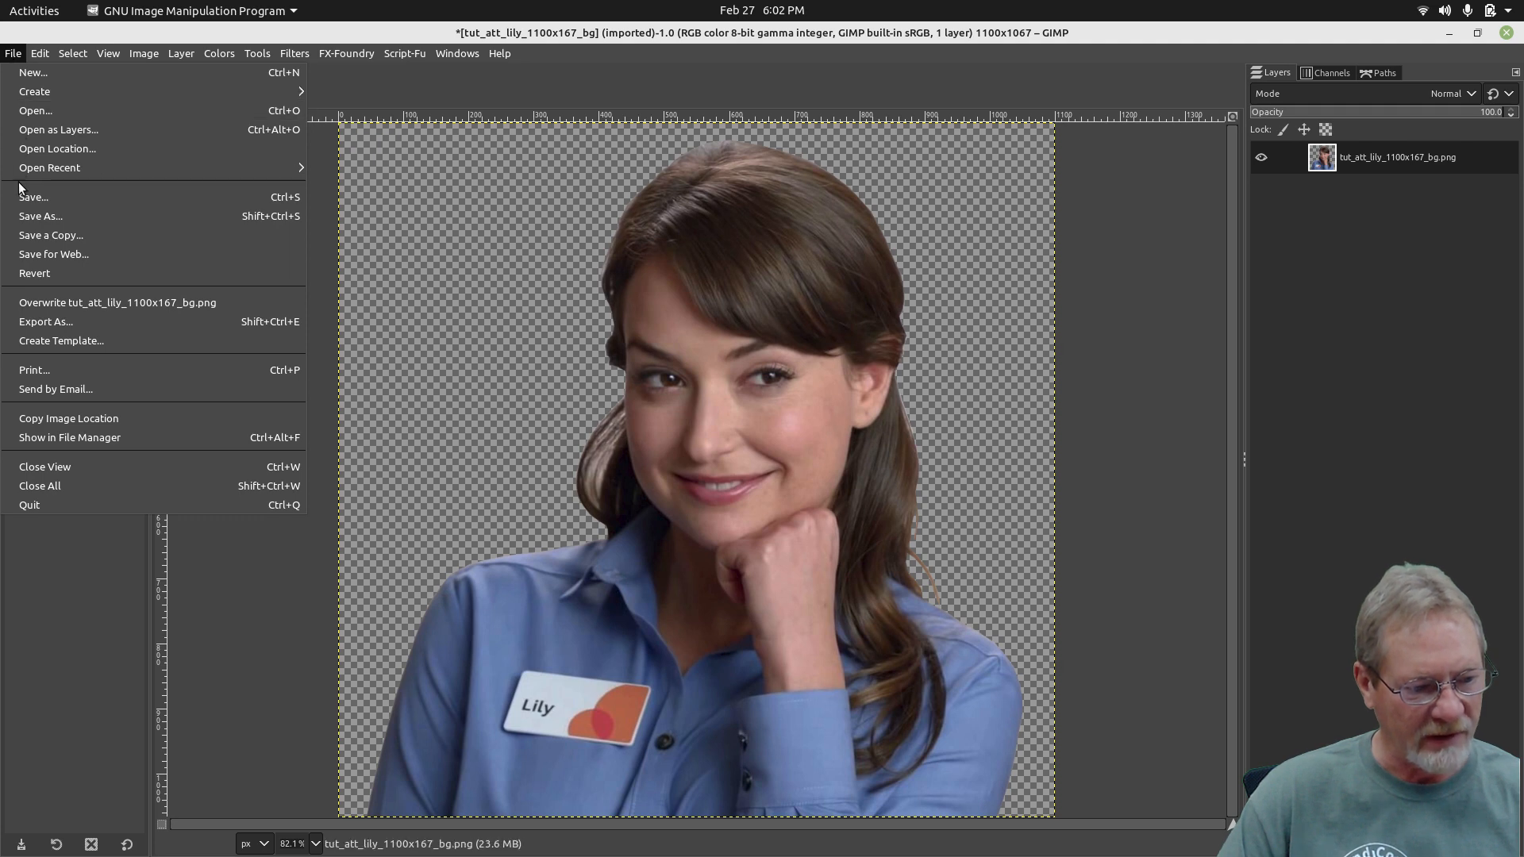
pyautogui.click(41, 216)
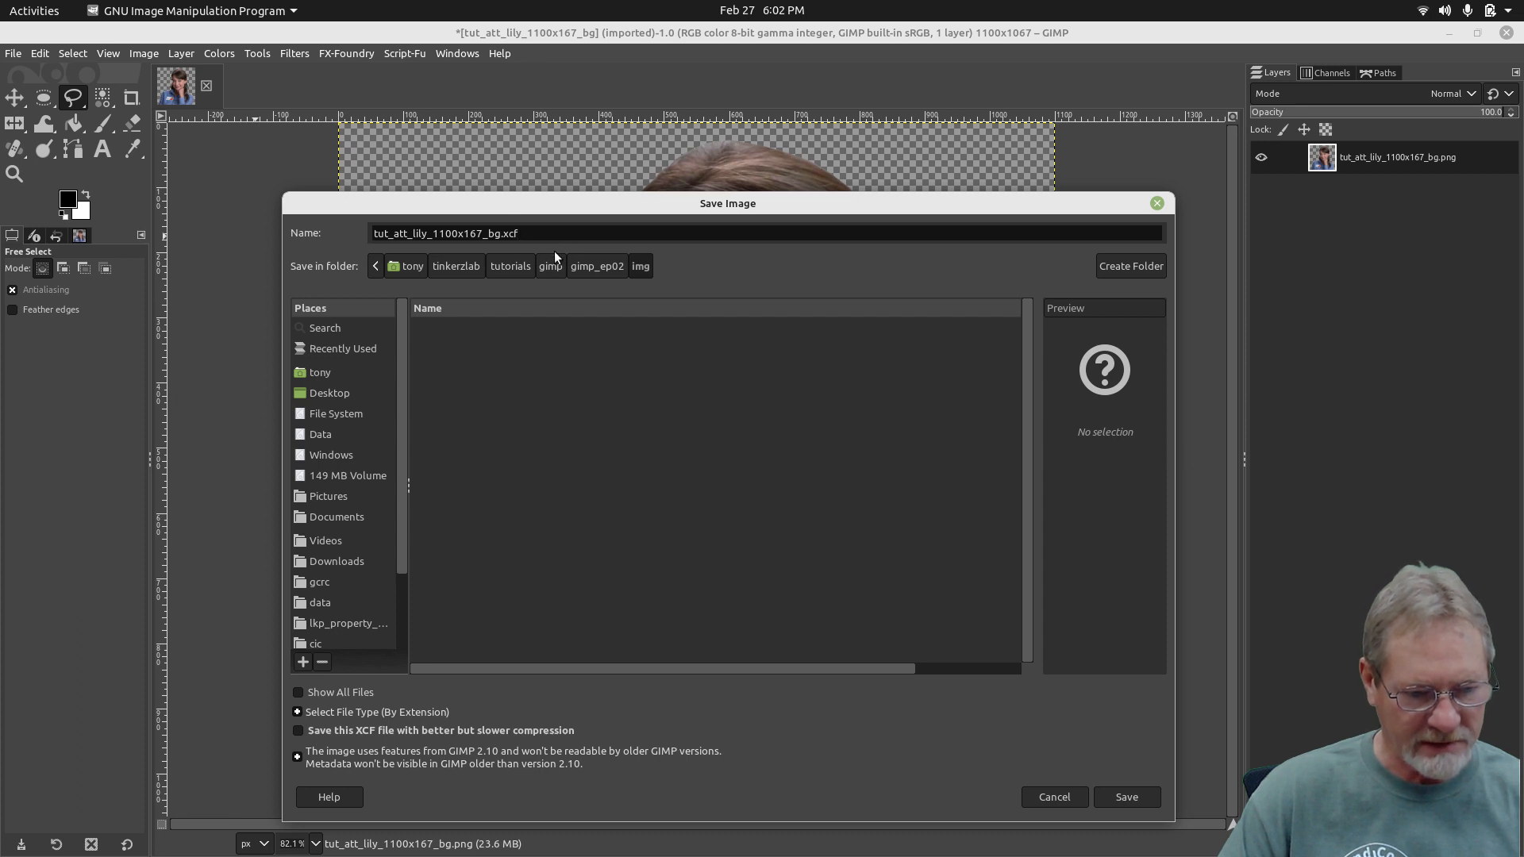
pyautogui.click(1127, 797)
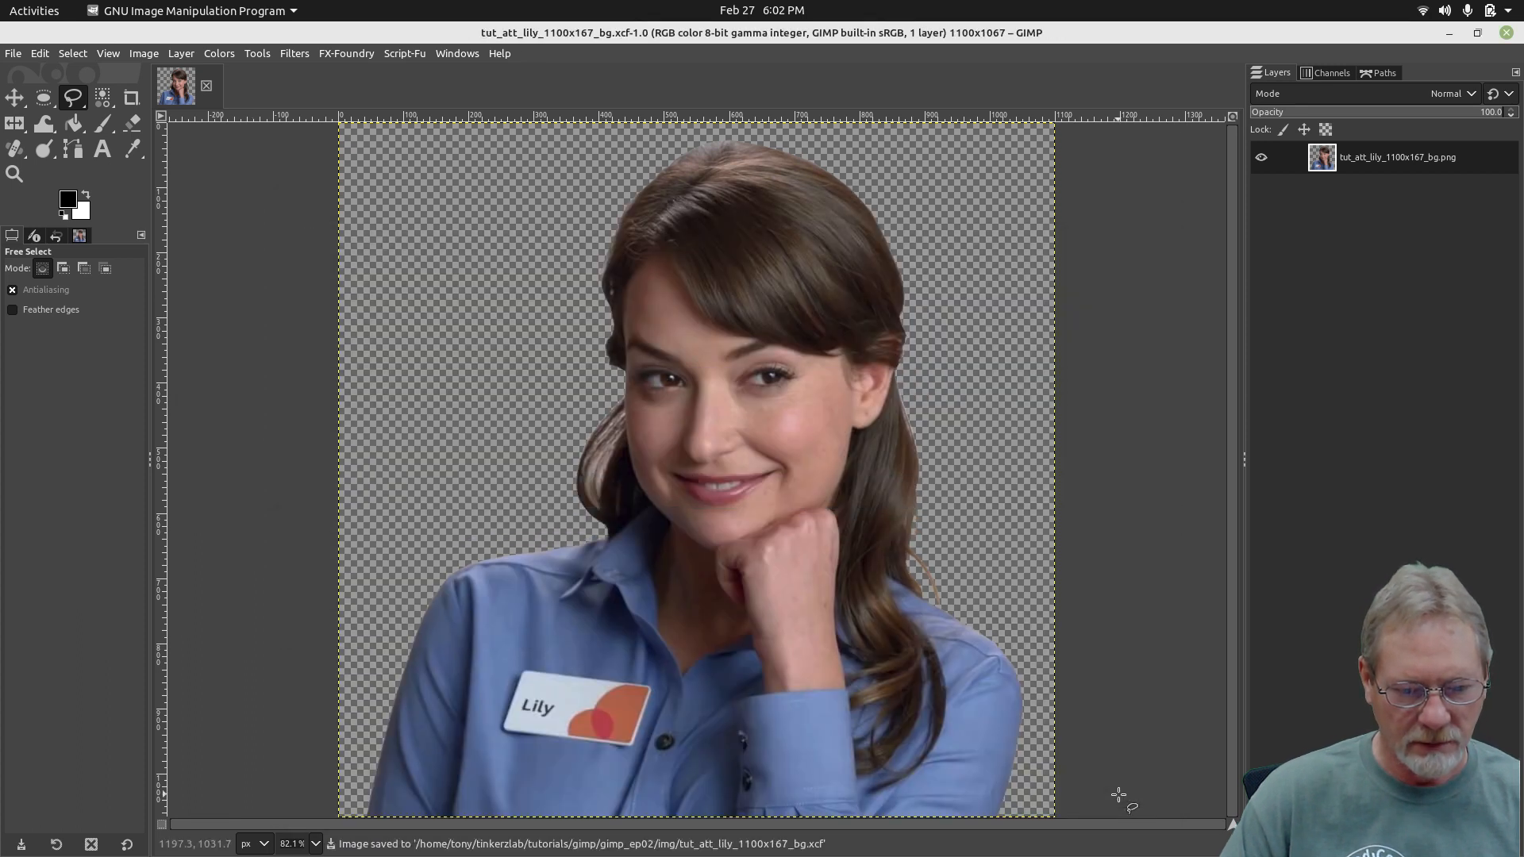
pyautogui.moveTo(533, 375)
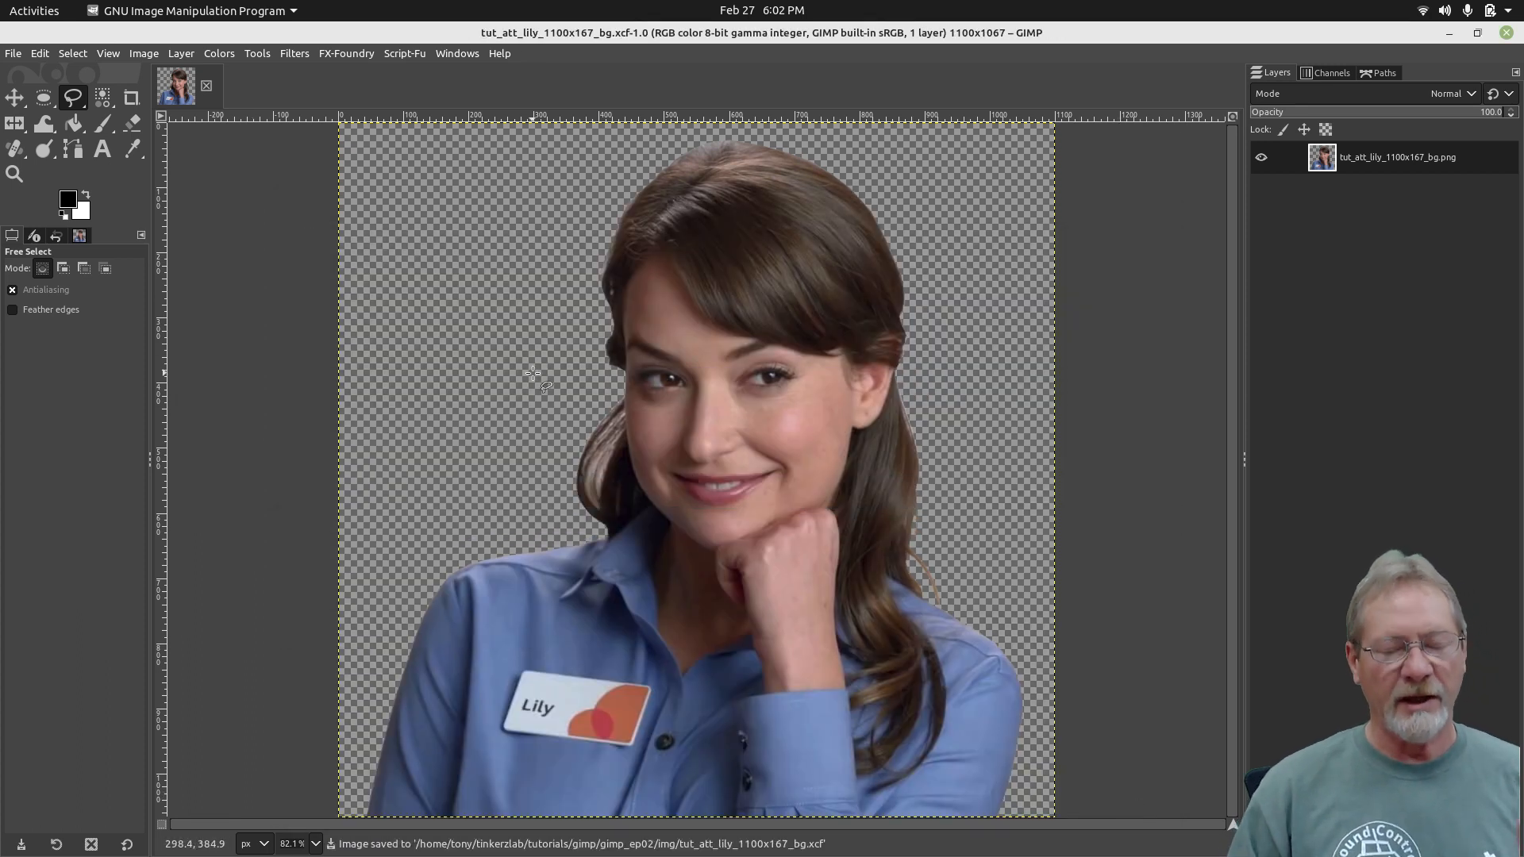